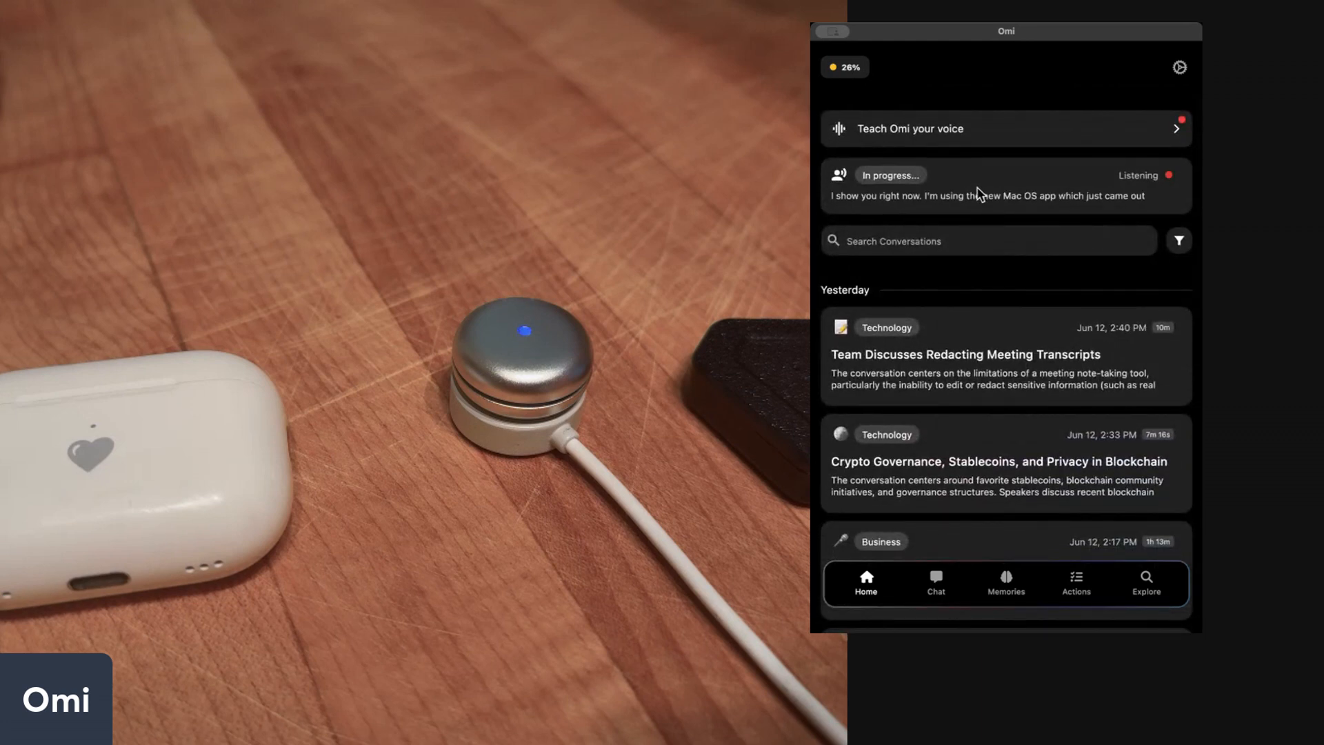
# Step: Look over the live transcript, voice-training prompt and app settings, then return home
pyautogui.click(1004, 185)
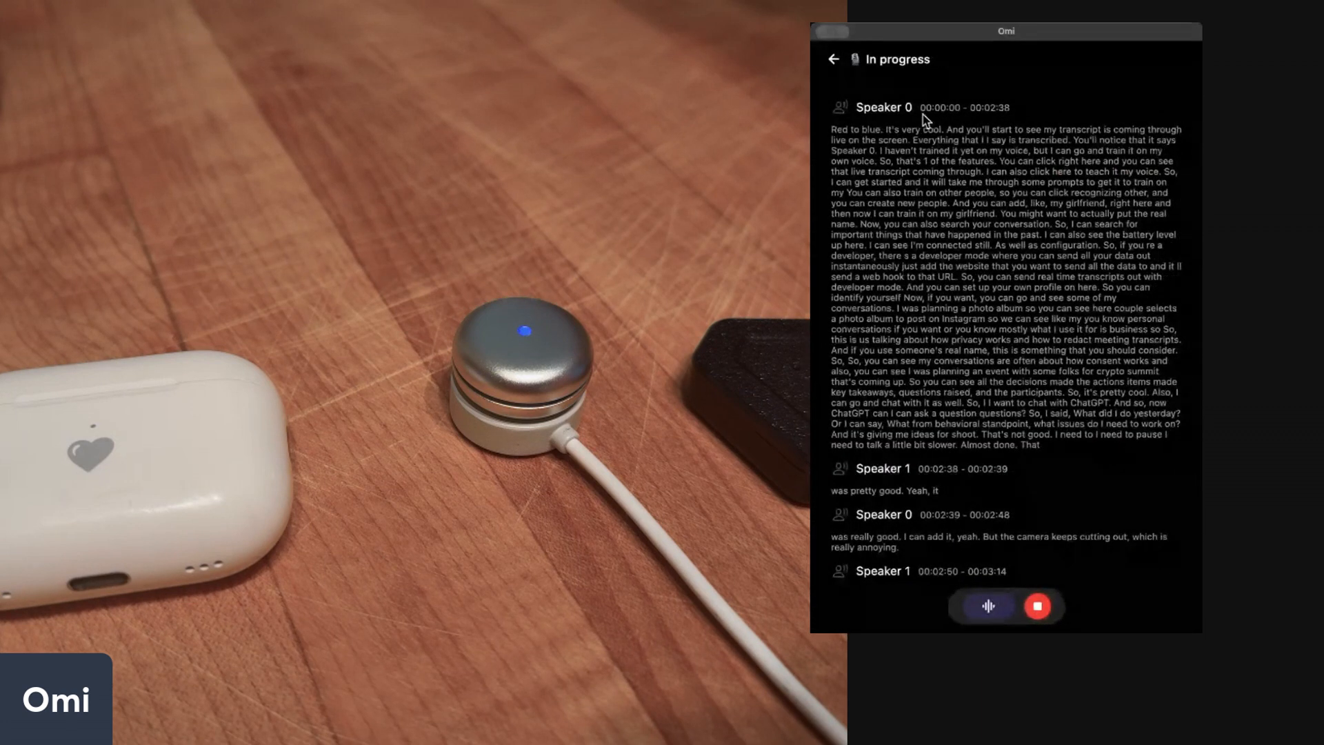
pyautogui.click(834, 60)
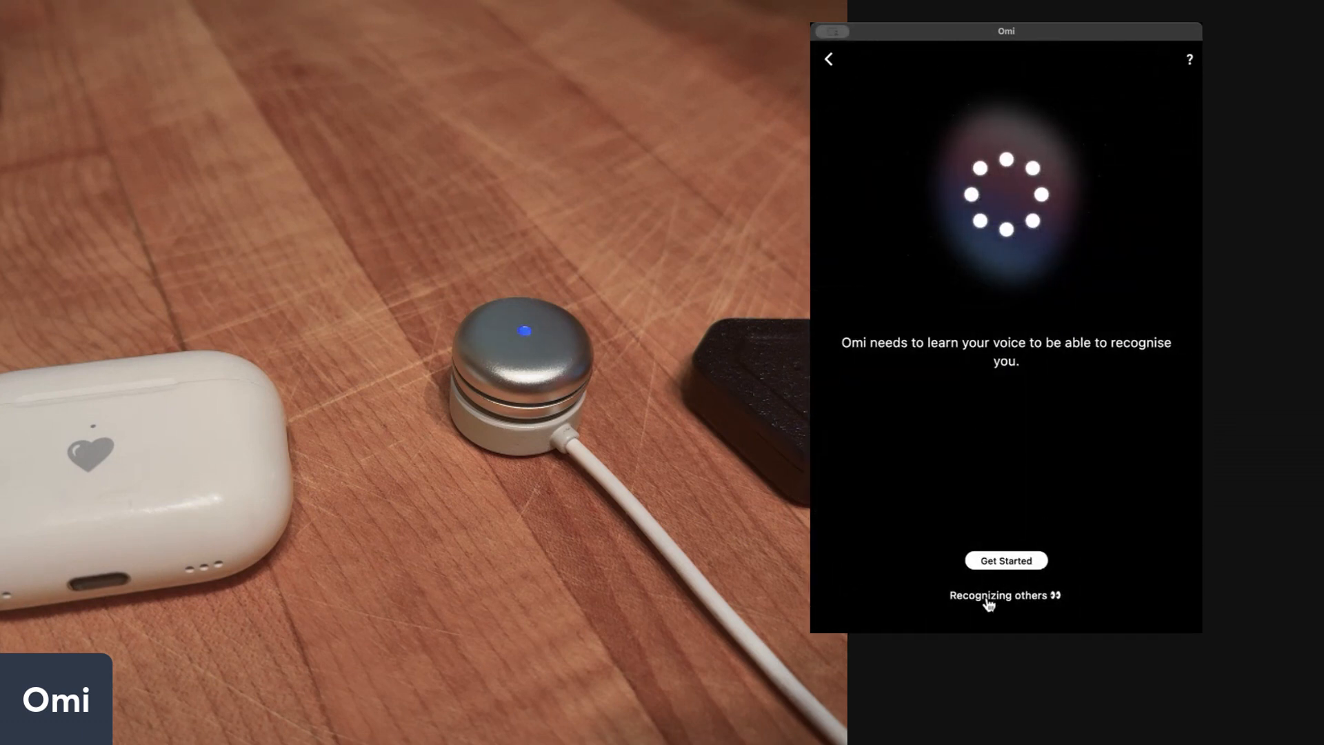
pyautogui.click(1005, 595)
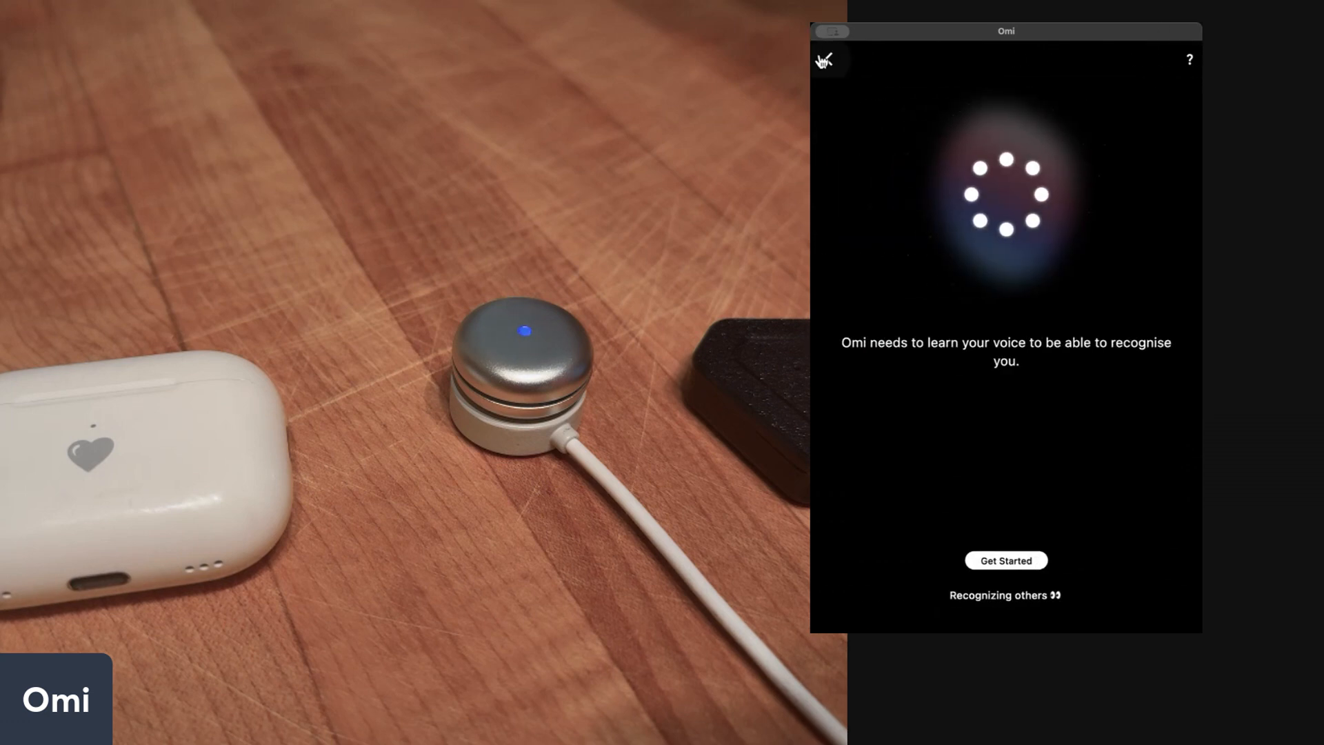
pyautogui.click(1004, 560)
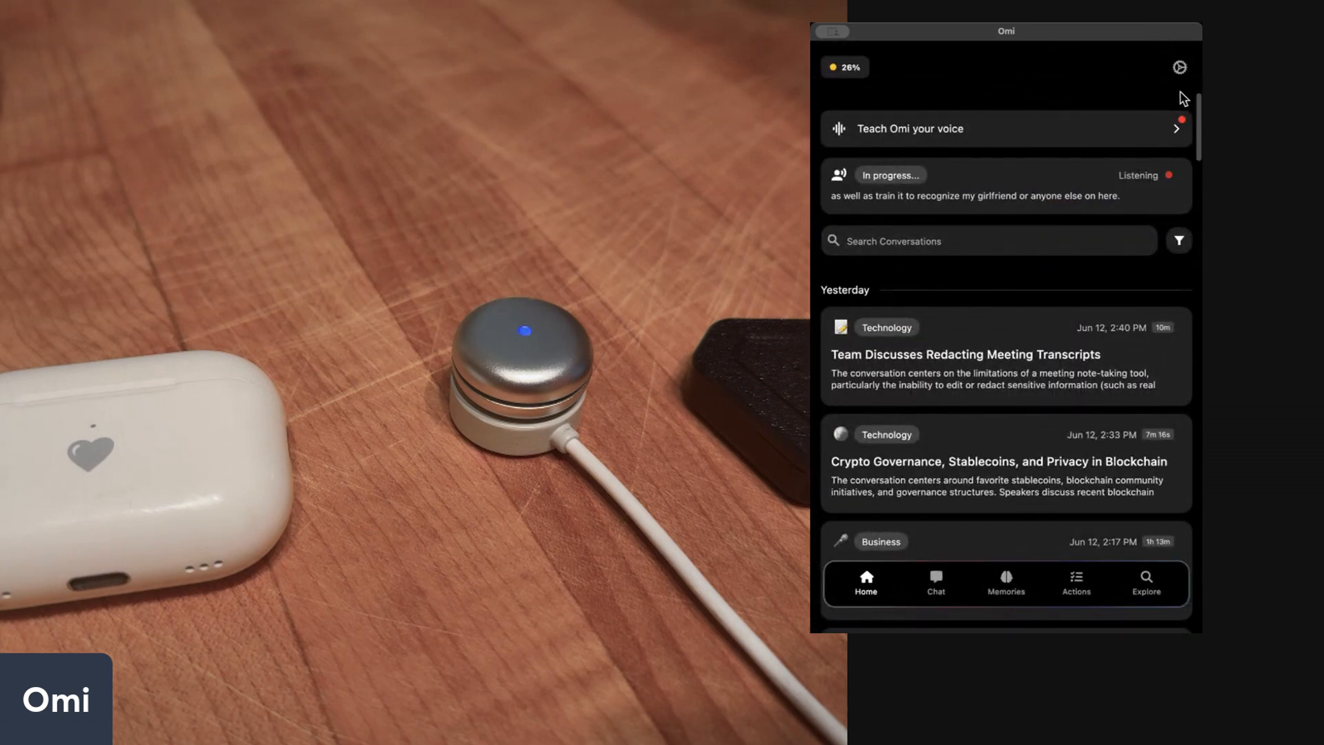
pyautogui.click(1178, 67)
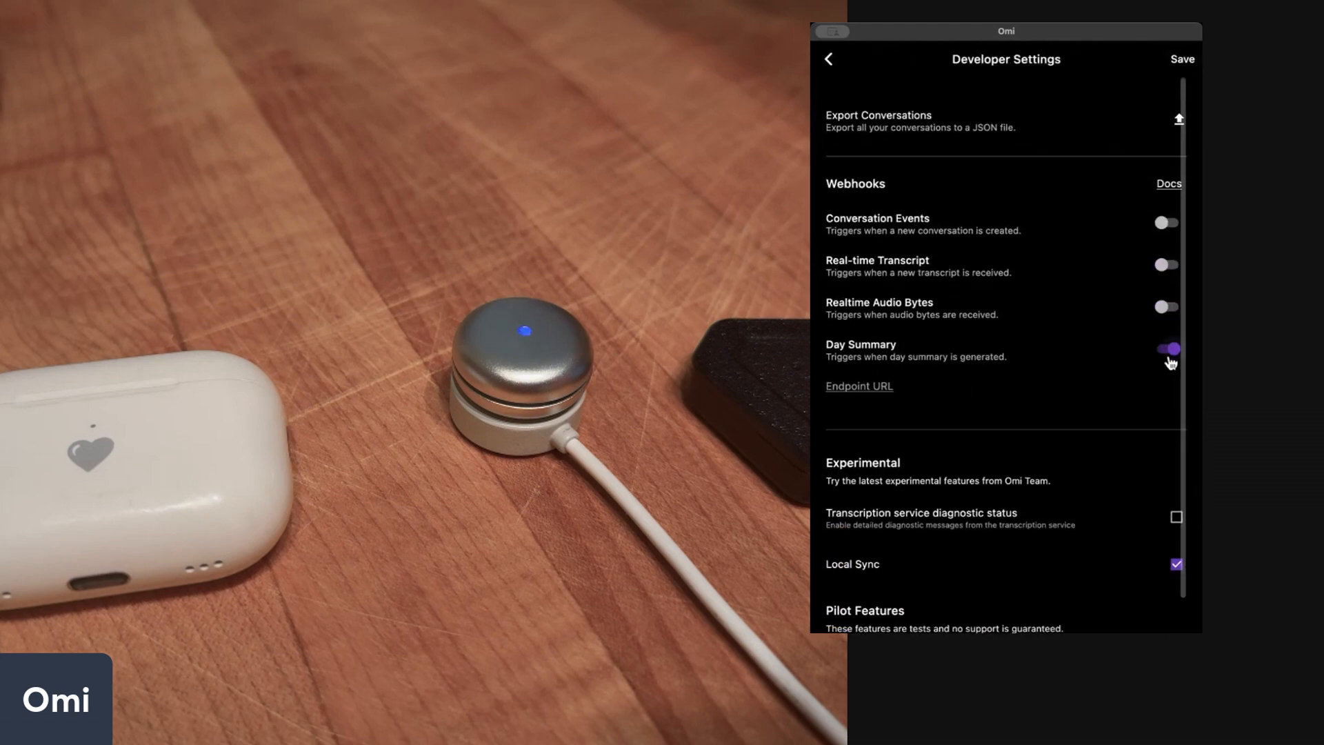
pyautogui.click(828, 60)
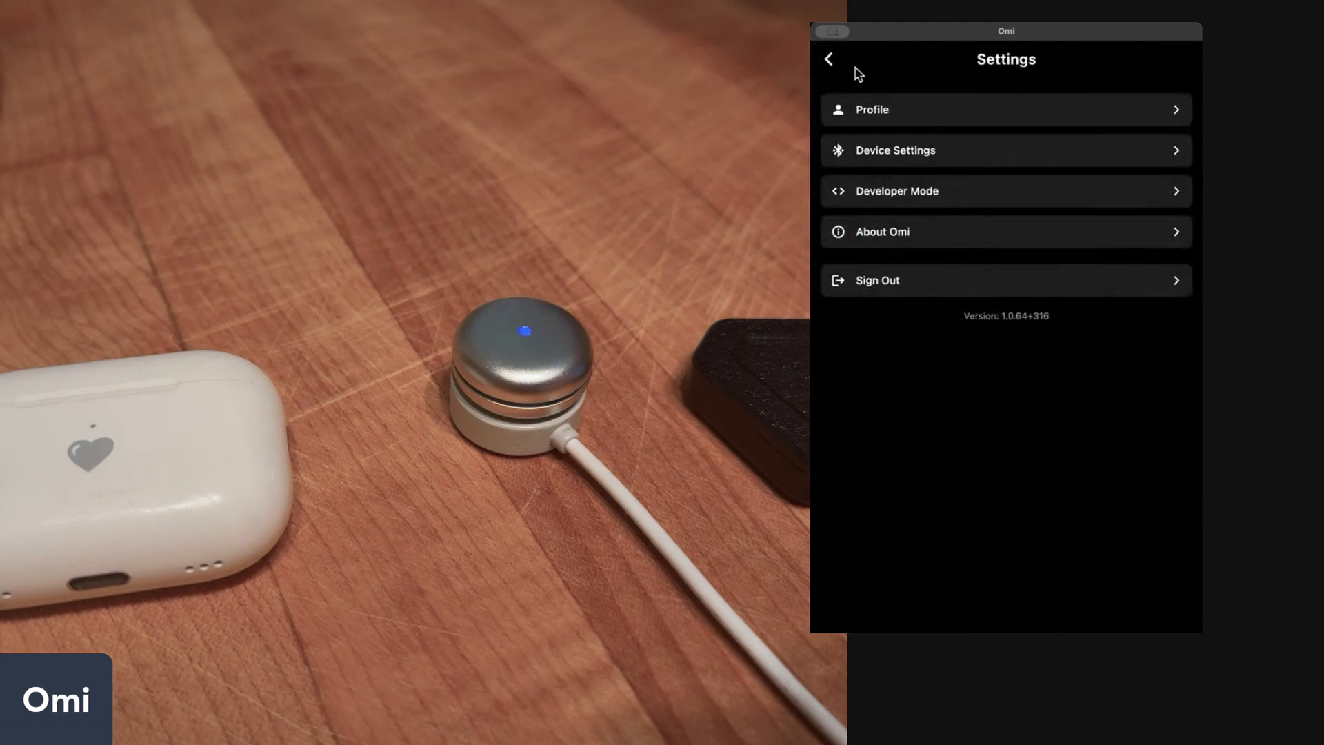
pyautogui.click(829, 59)
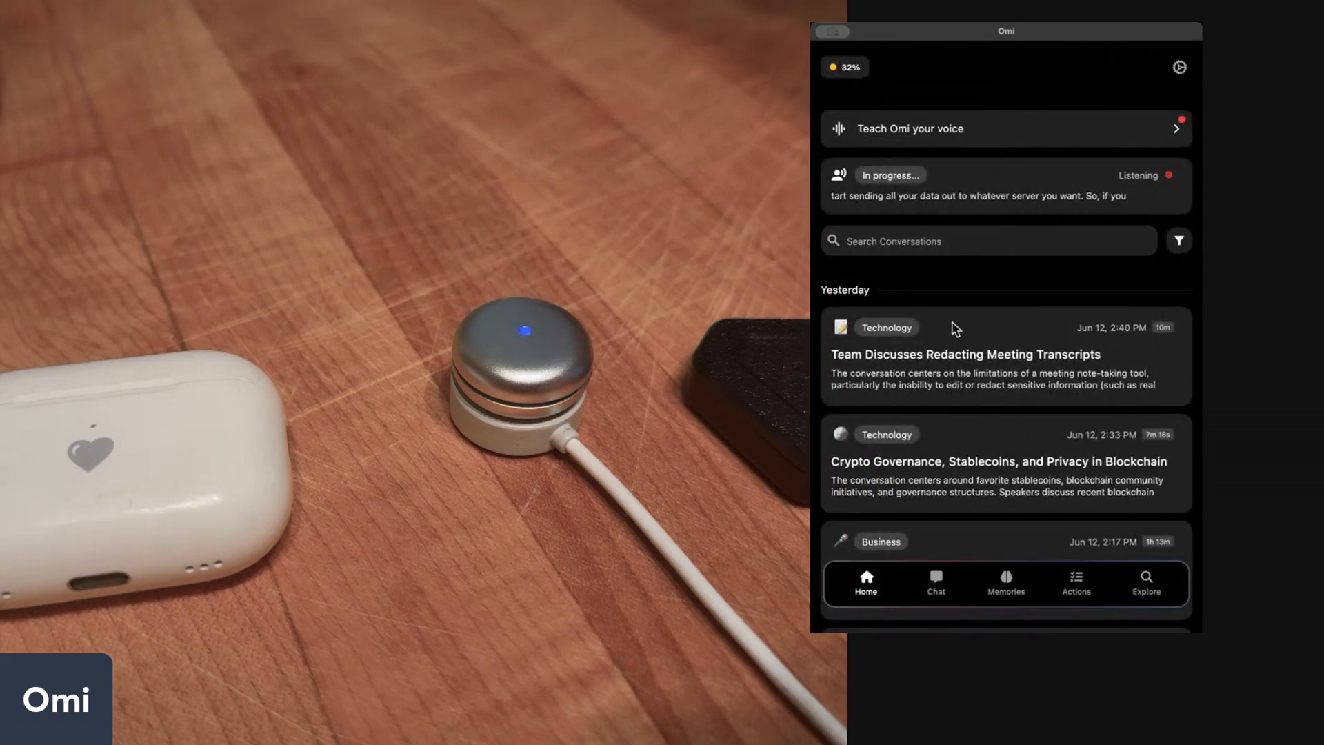
pyautogui.moveTo(960, 305)
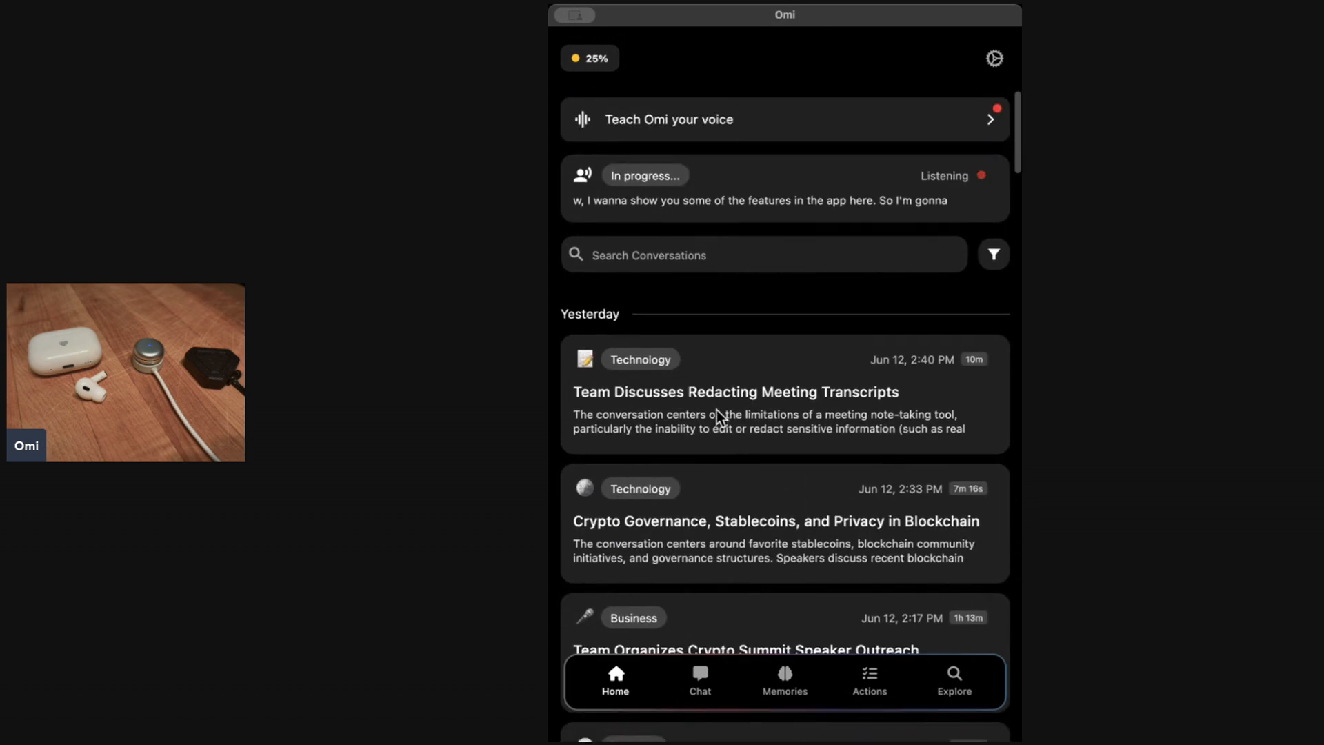
# Step: Scroll the conversations and view the Crypto Governance summary and its summarizer apps
pyautogui.scroll(-3)
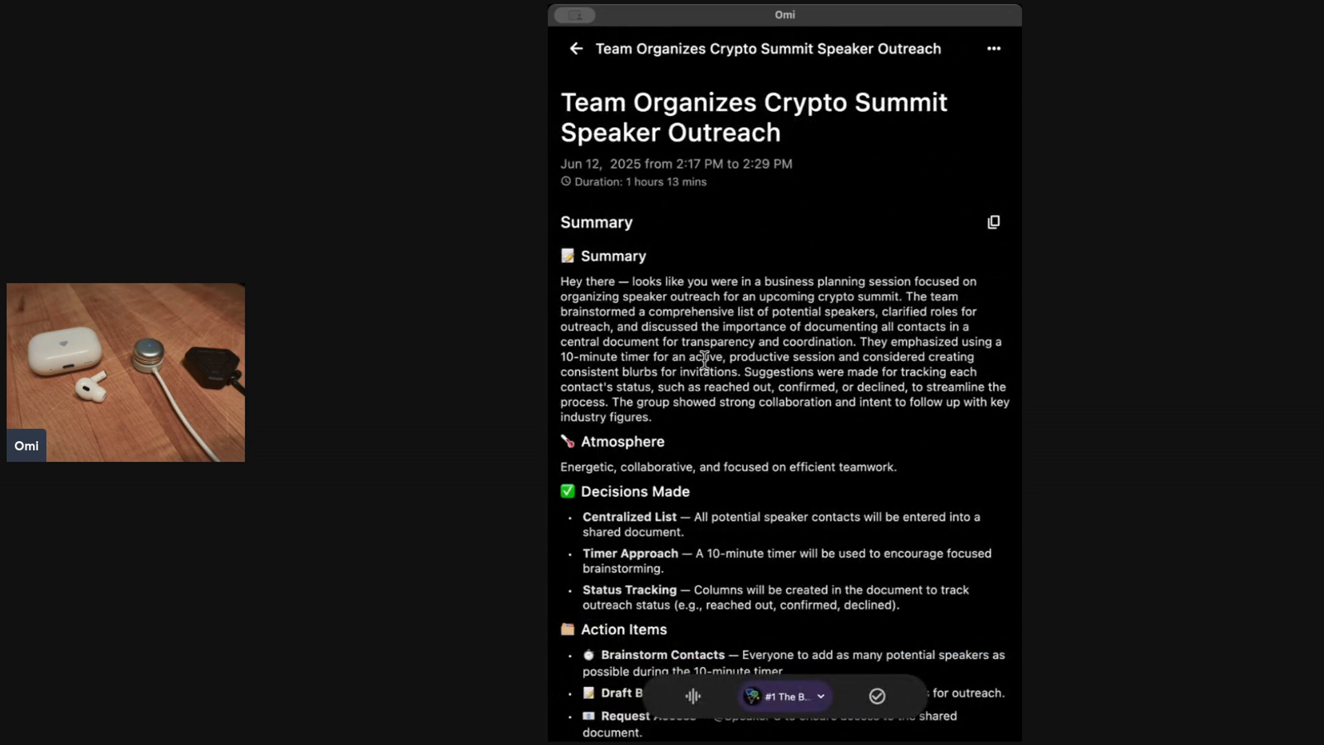
pyautogui.scroll(-3)
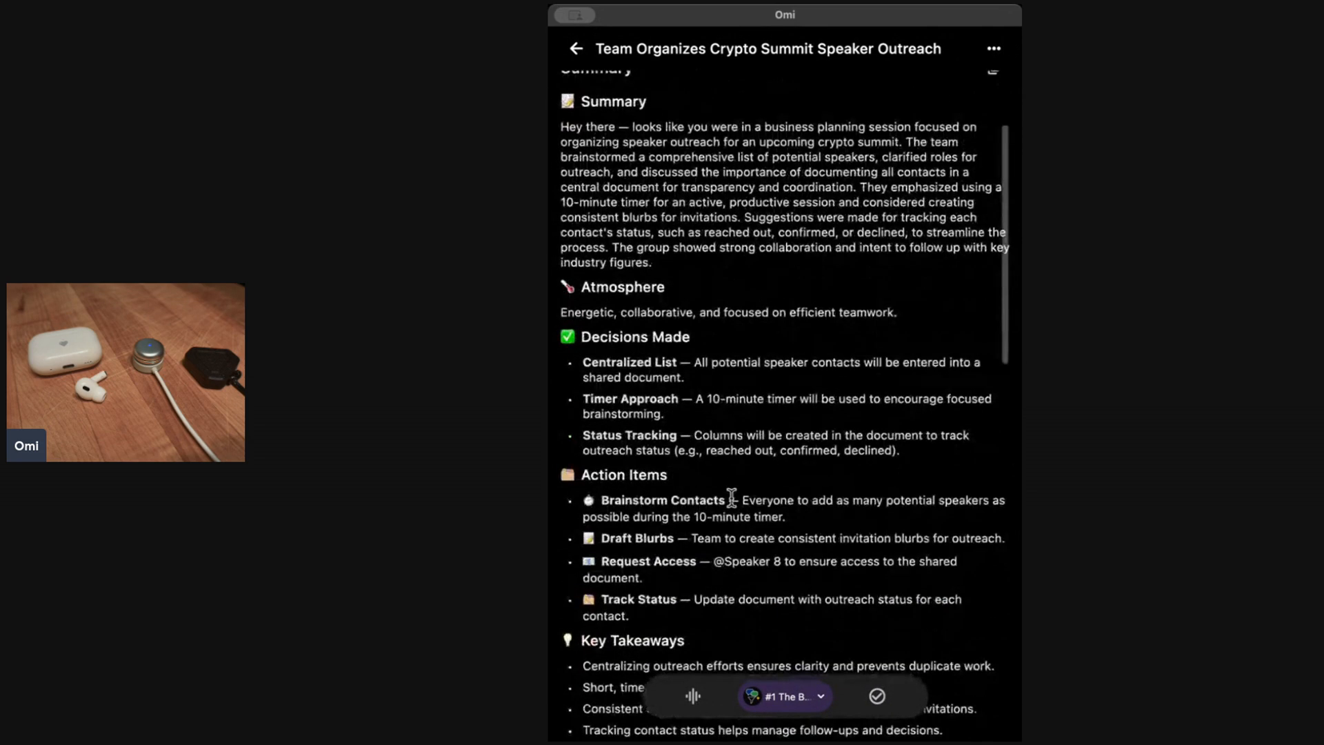
pyautogui.scroll(-3)
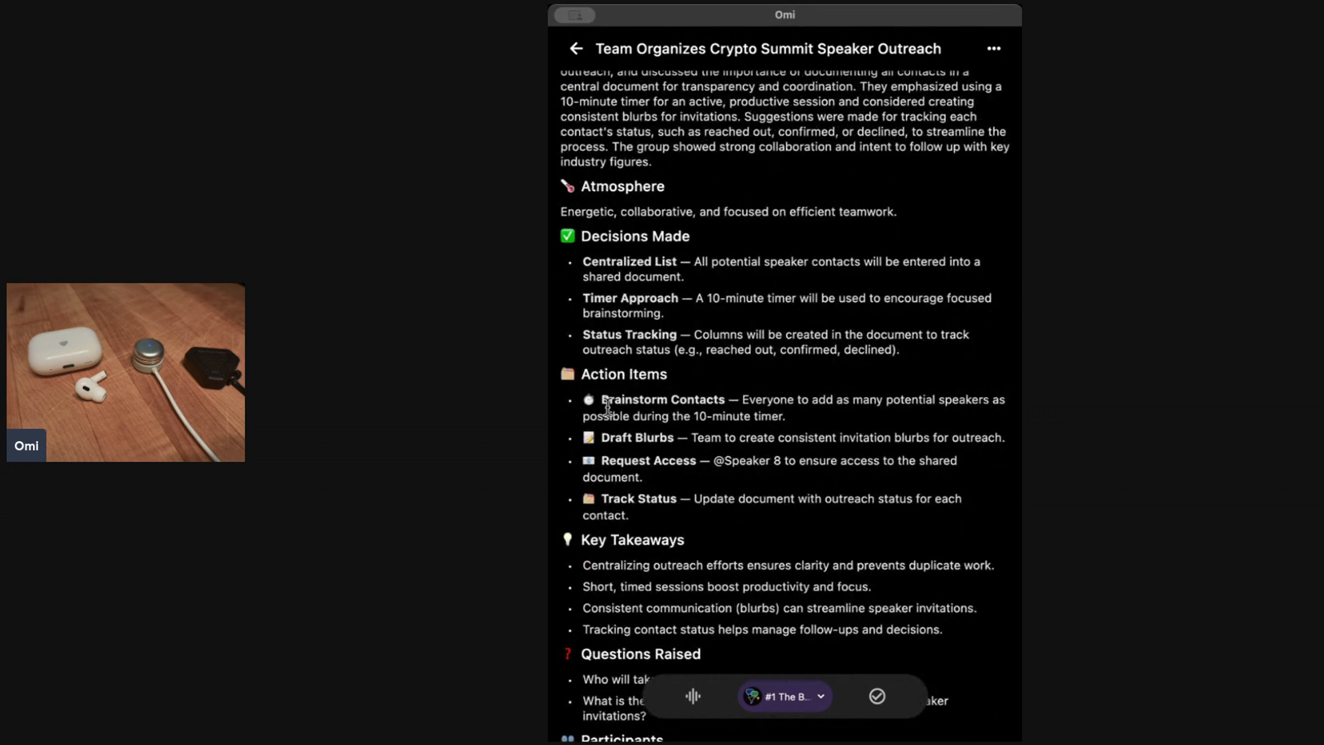
pyautogui.scroll(-3)
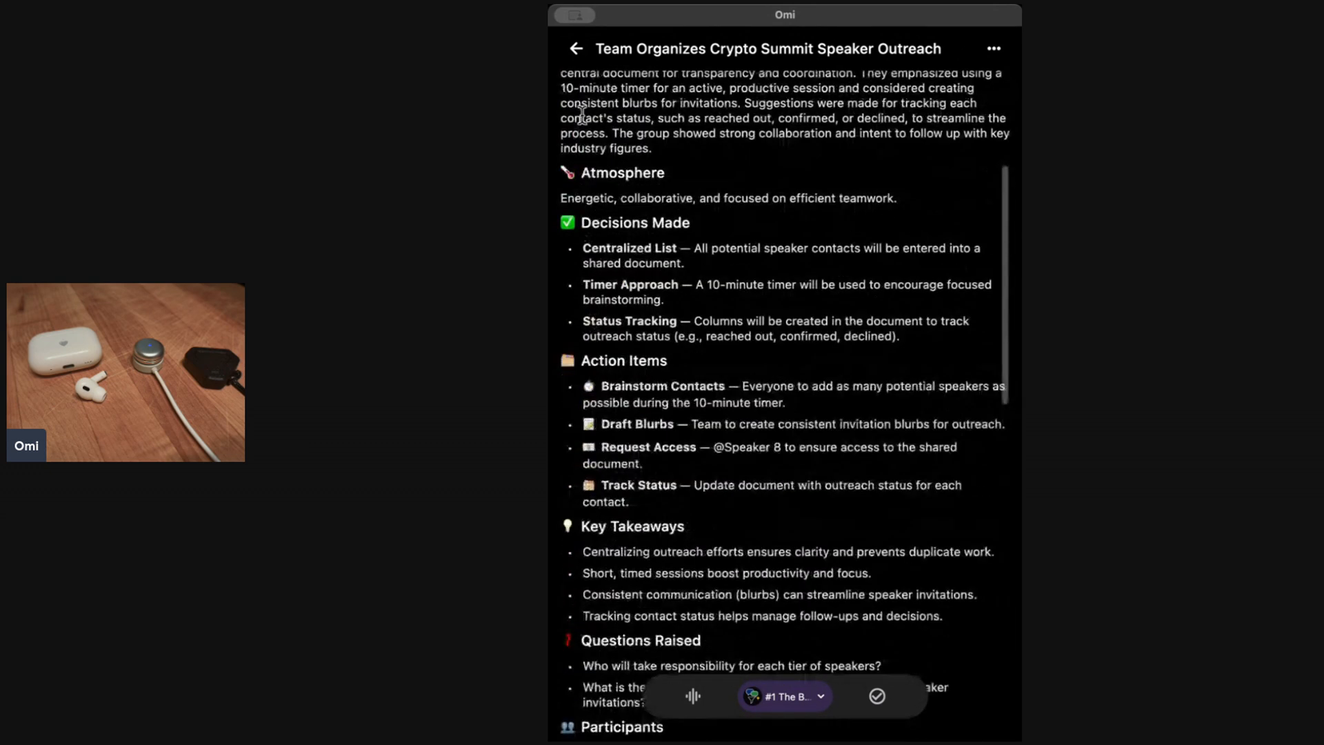
pyautogui.scroll(-3)
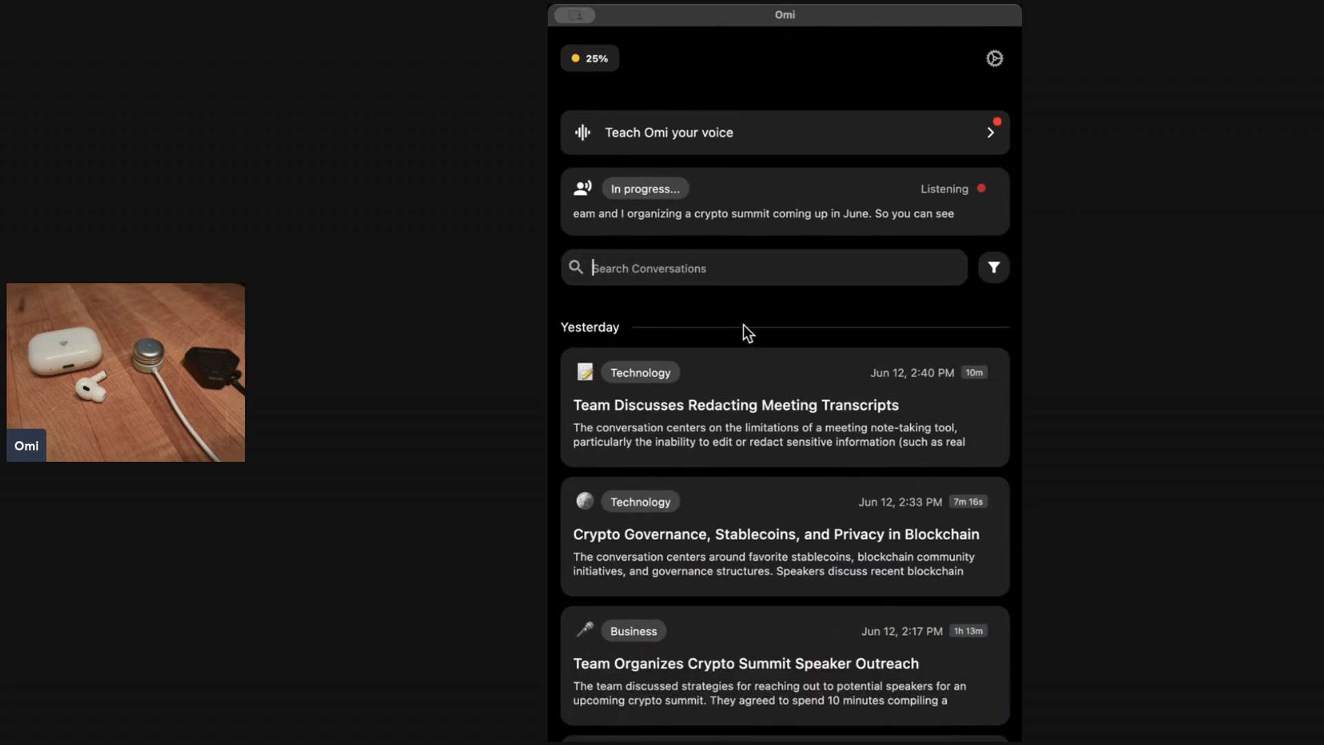
pyautogui.scroll(-3)
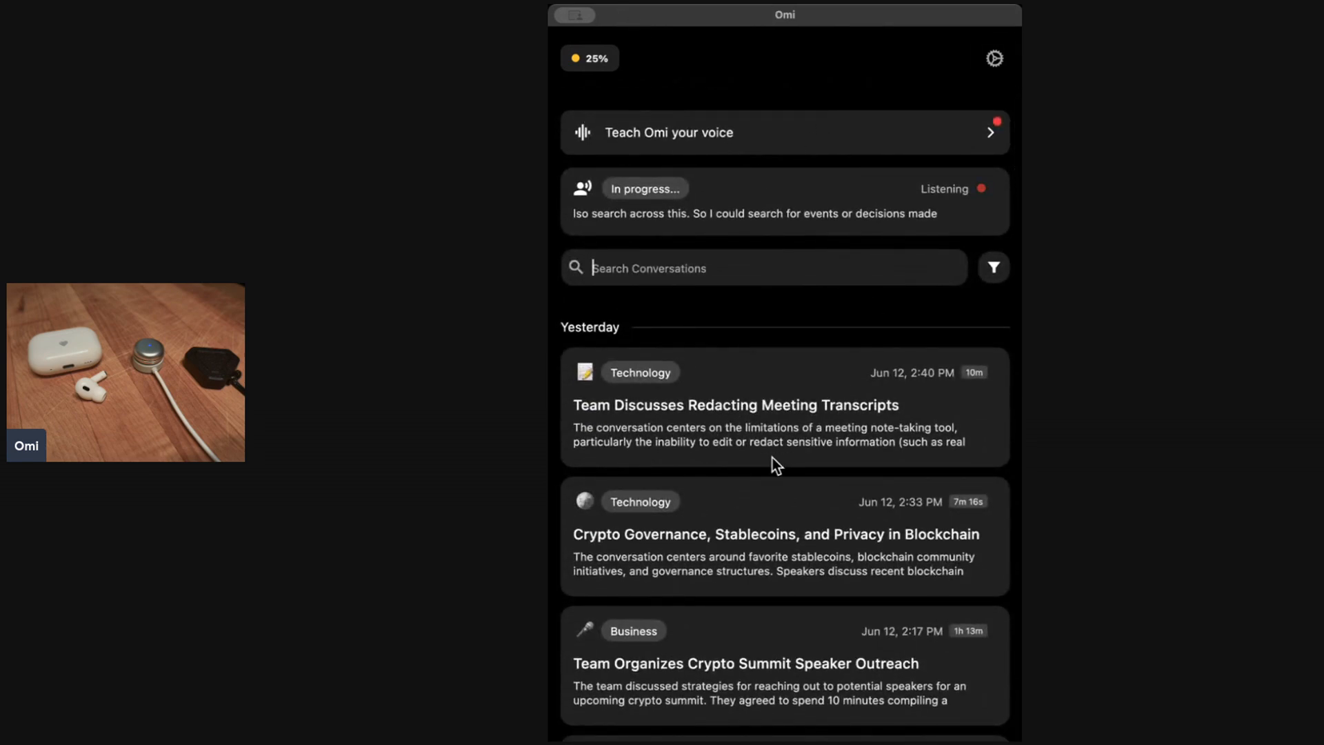
pyautogui.click(774, 535)
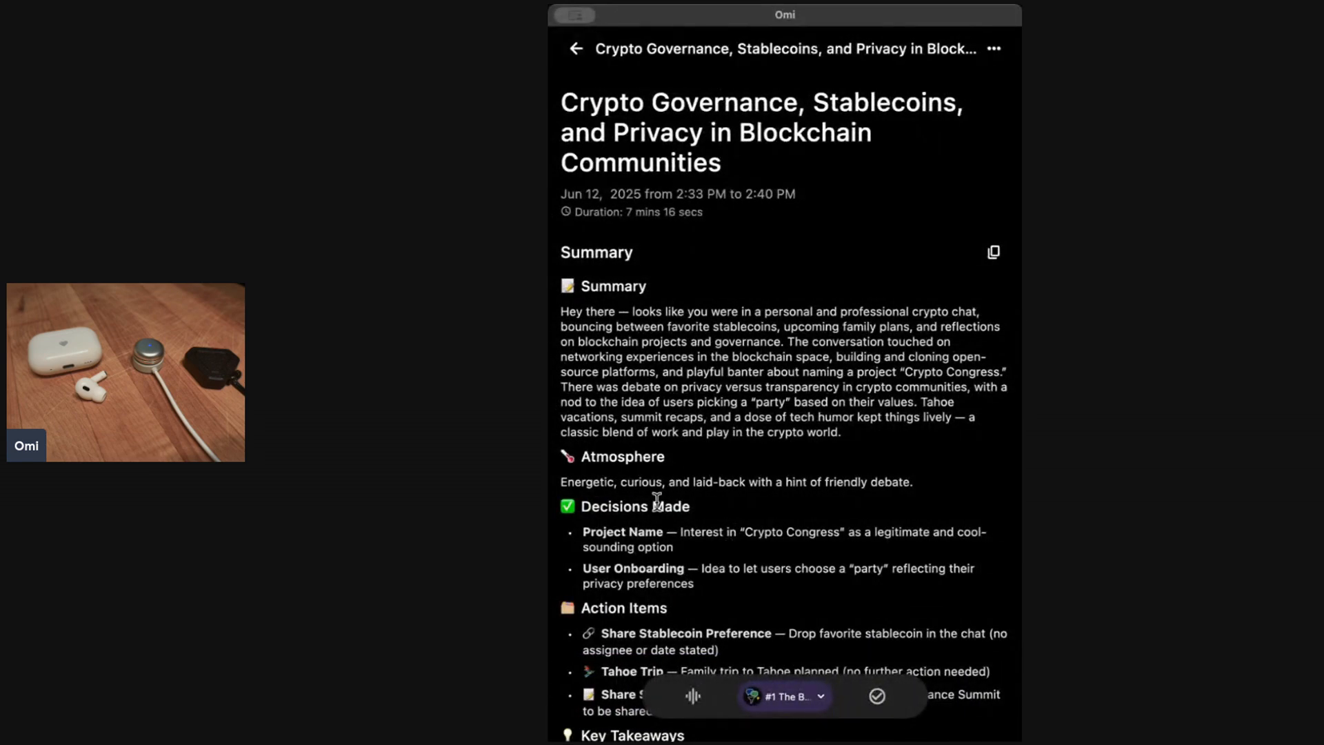
pyautogui.click(786, 696)
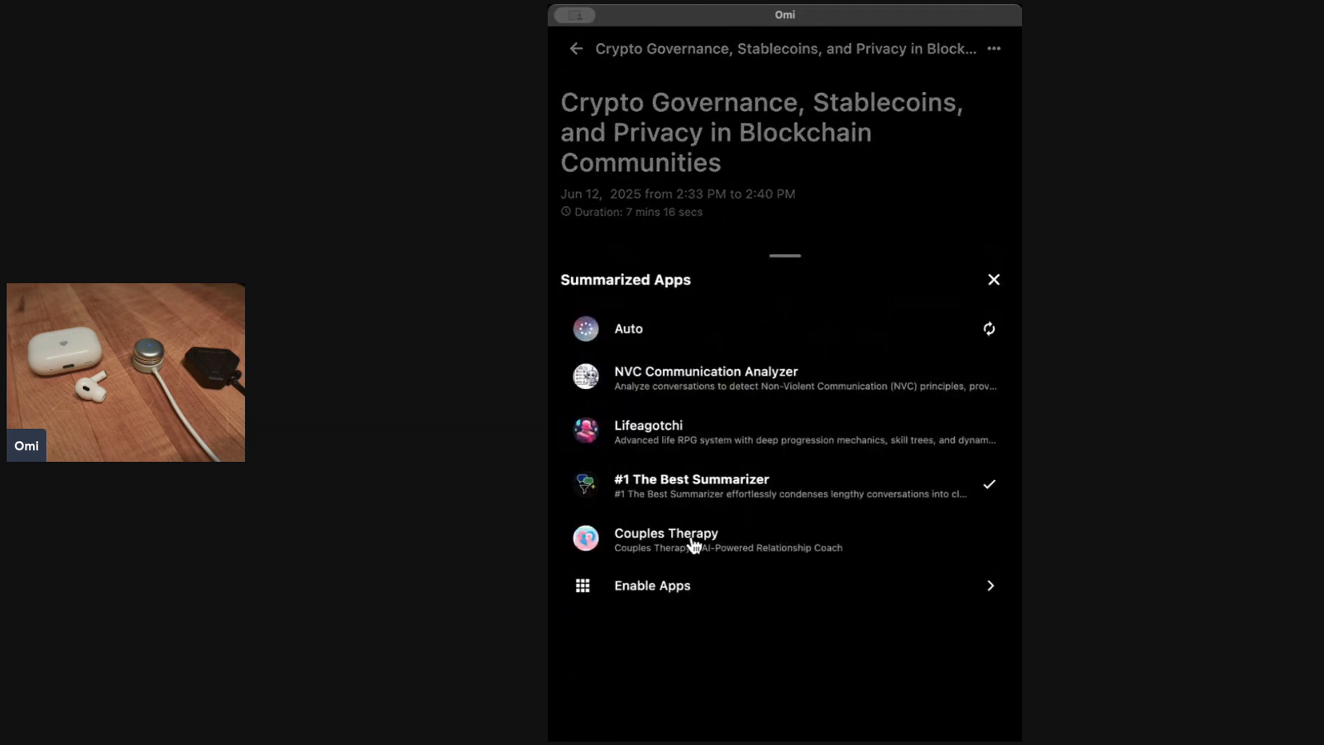
pyautogui.moveTo(752, 222)
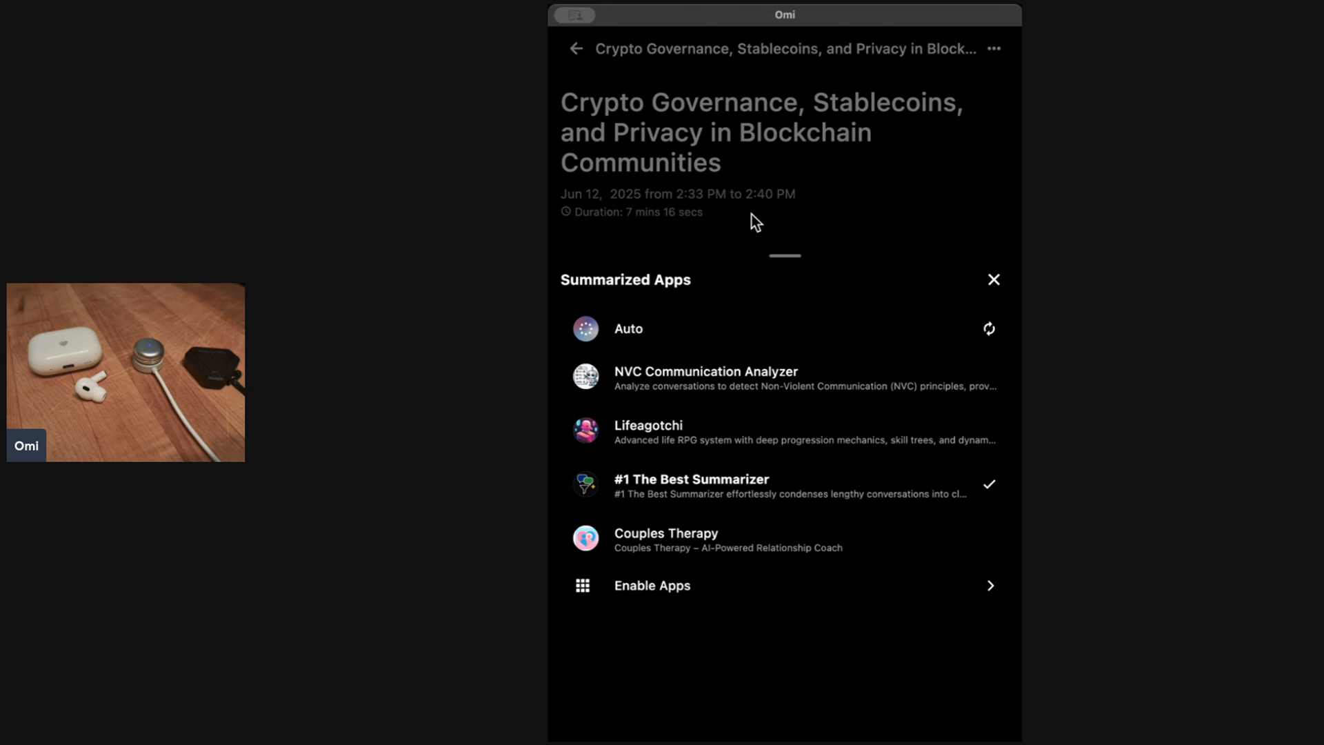
pyautogui.click(576, 49)
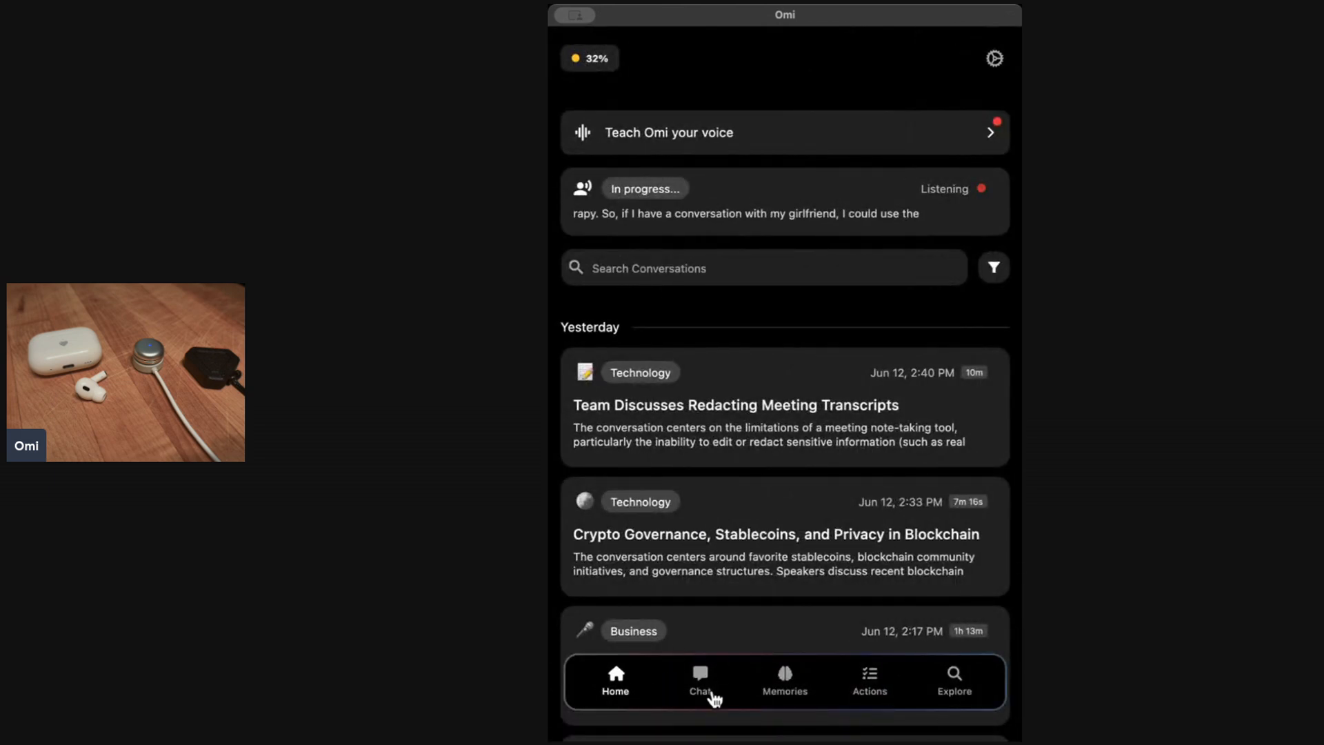
# Step: Read ChatGPT's crypto summit priorities reply and switch the chat to the Omi assistant
pyautogui.click(700, 681)
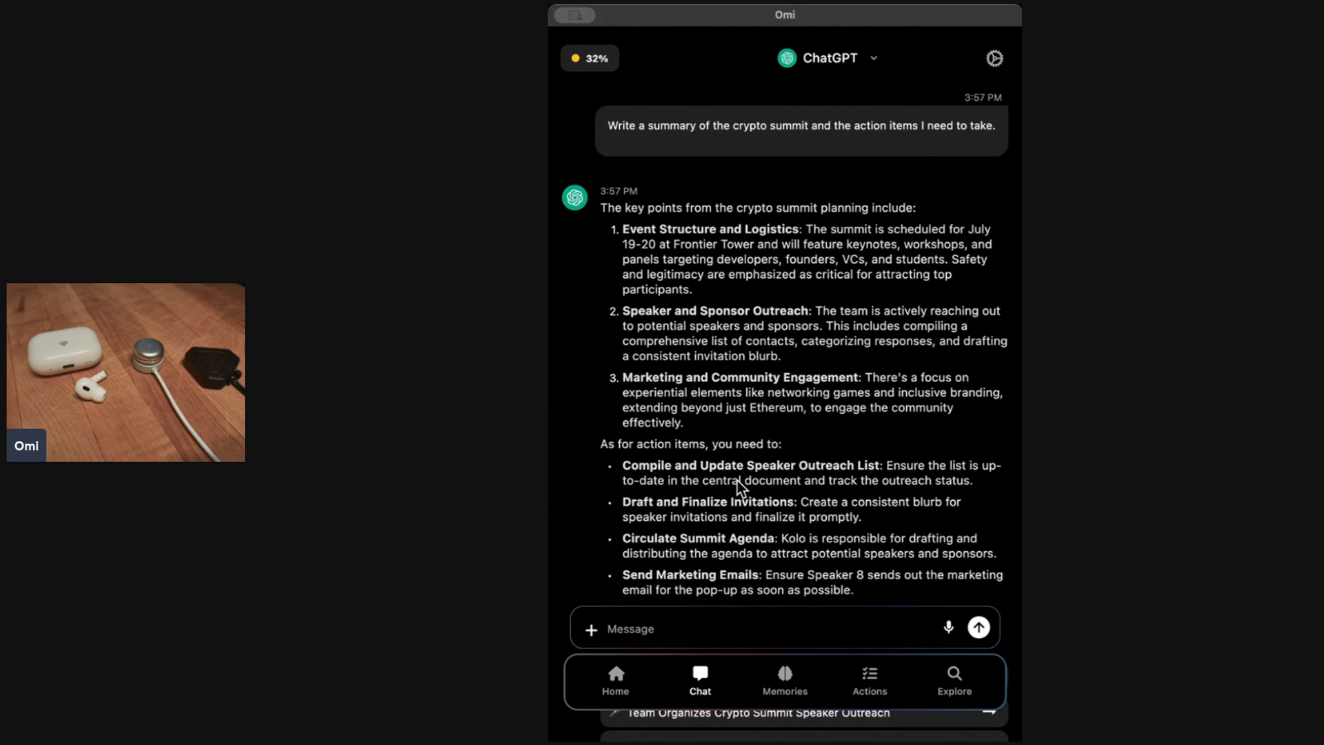
pyautogui.moveTo(758, 449)
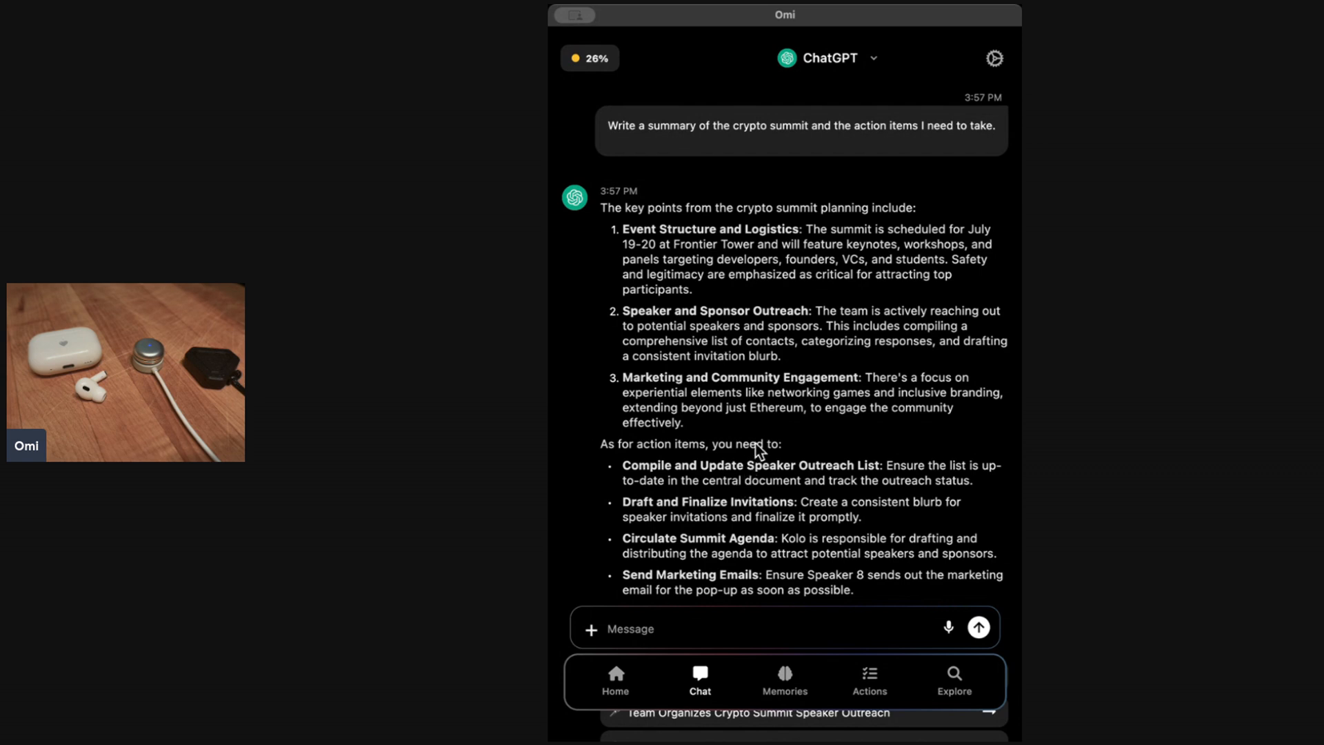
pyautogui.moveTo(780, 432)
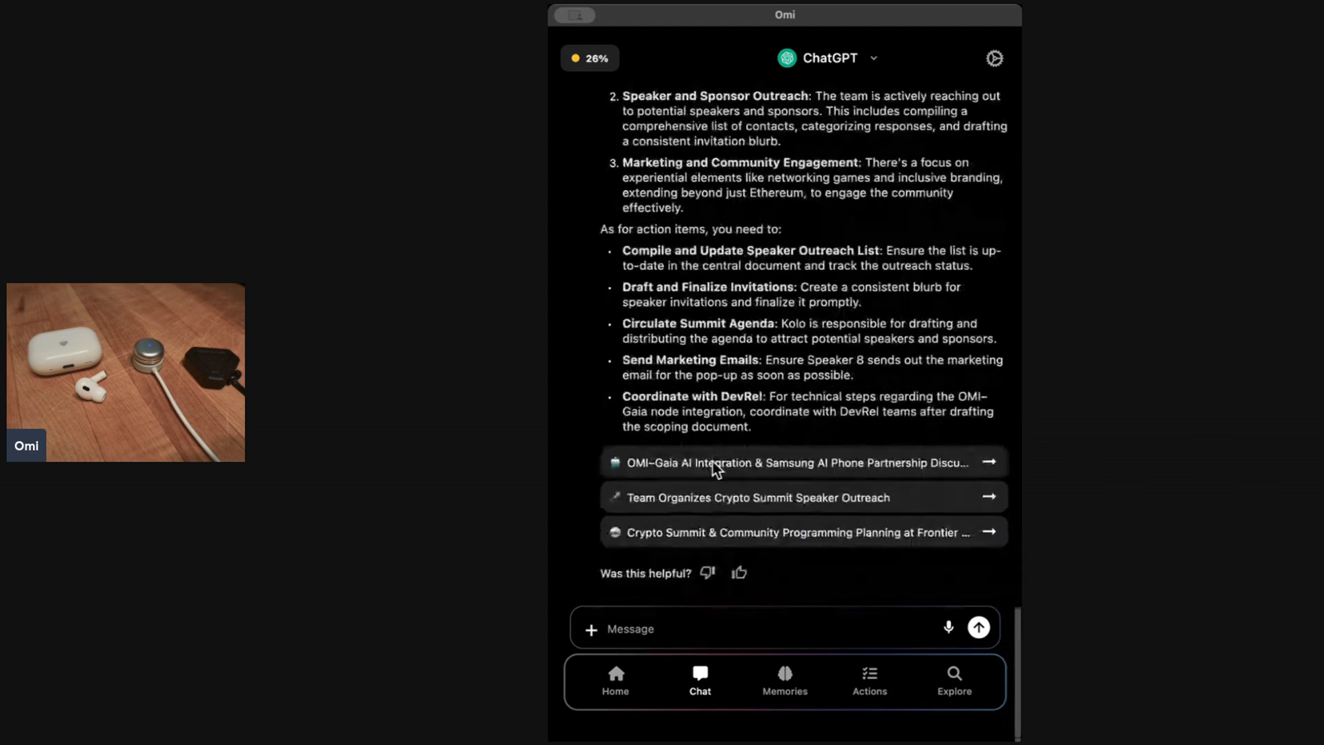
pyautogui.scroll(-3)
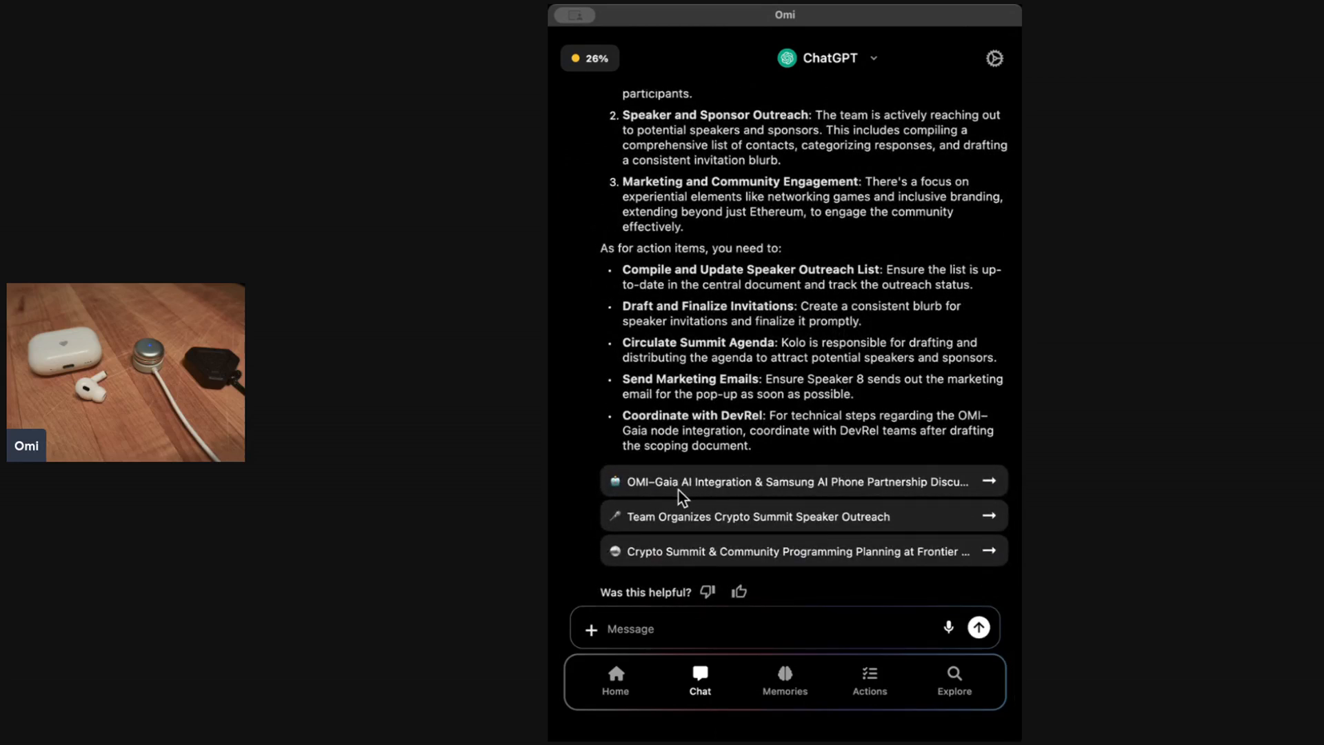
pyautogui.moveTo(758, 435)
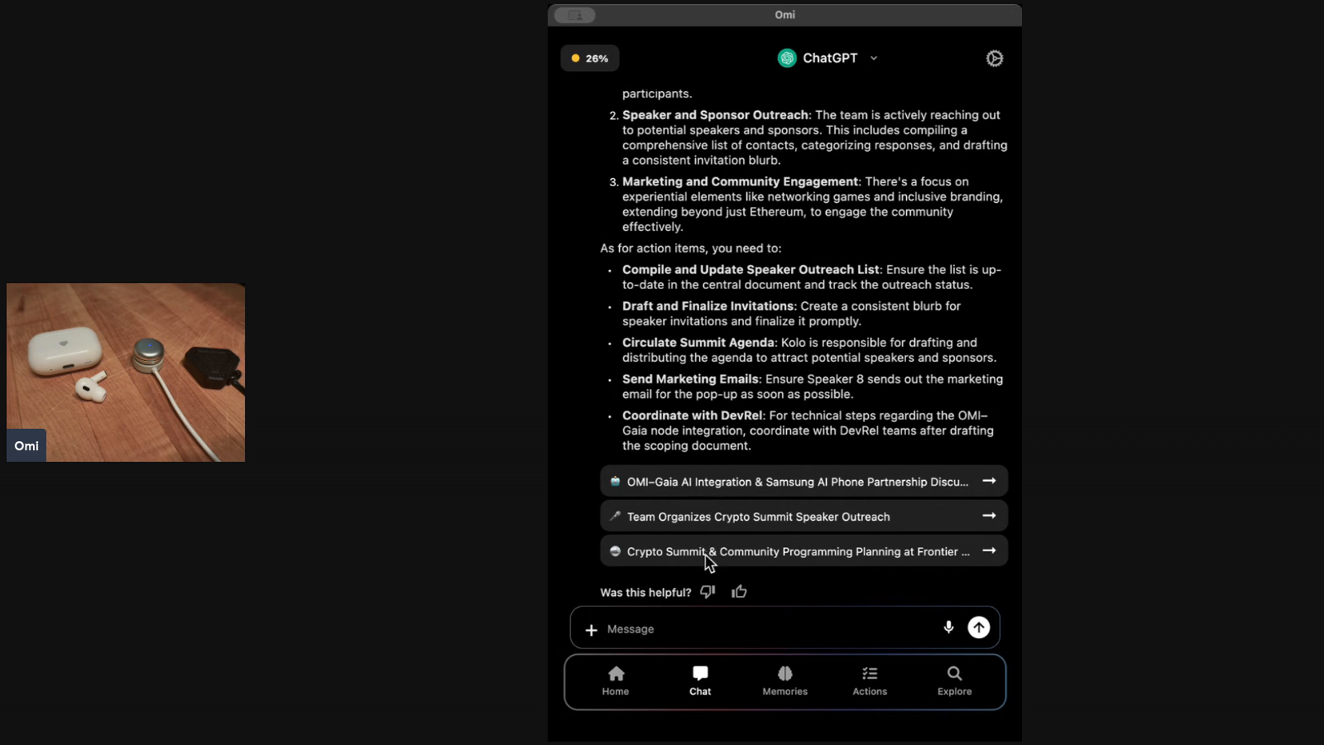
pyautogui.moveTo(750, 475)
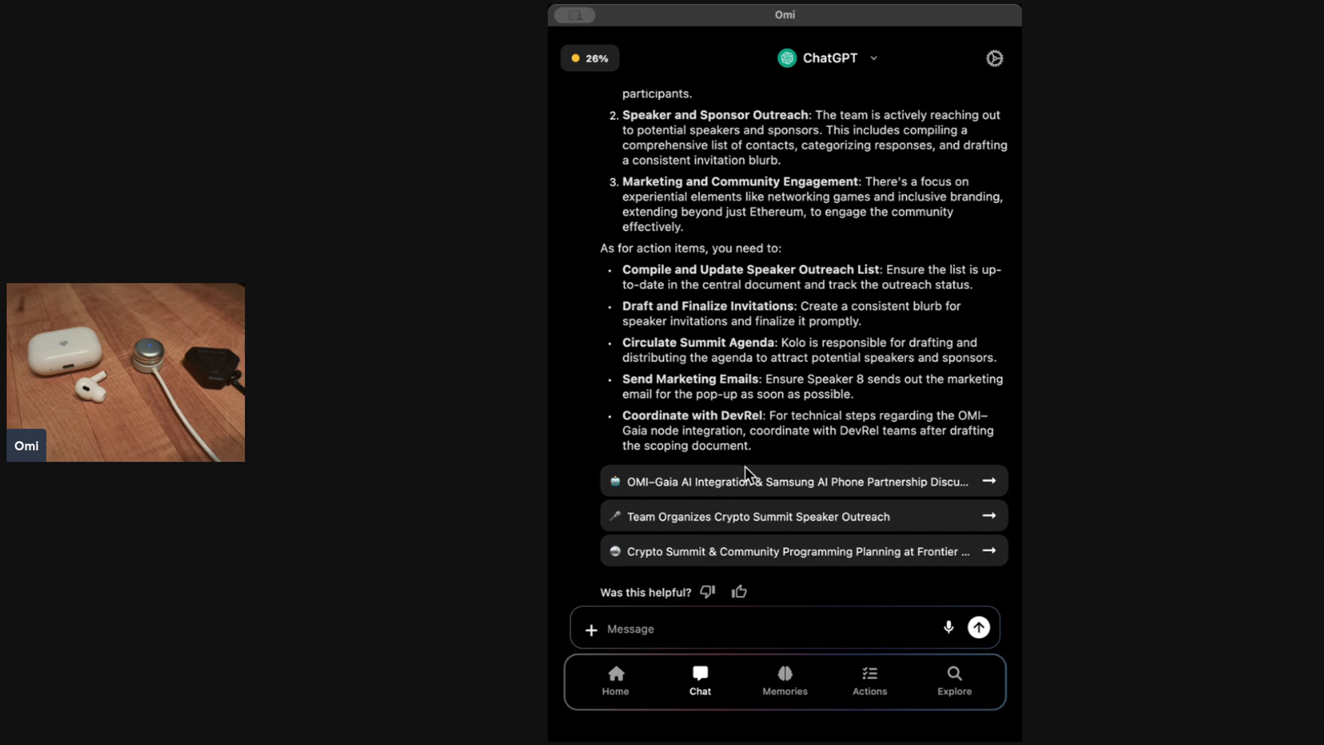
pyautogui.moveTo(825, 219)
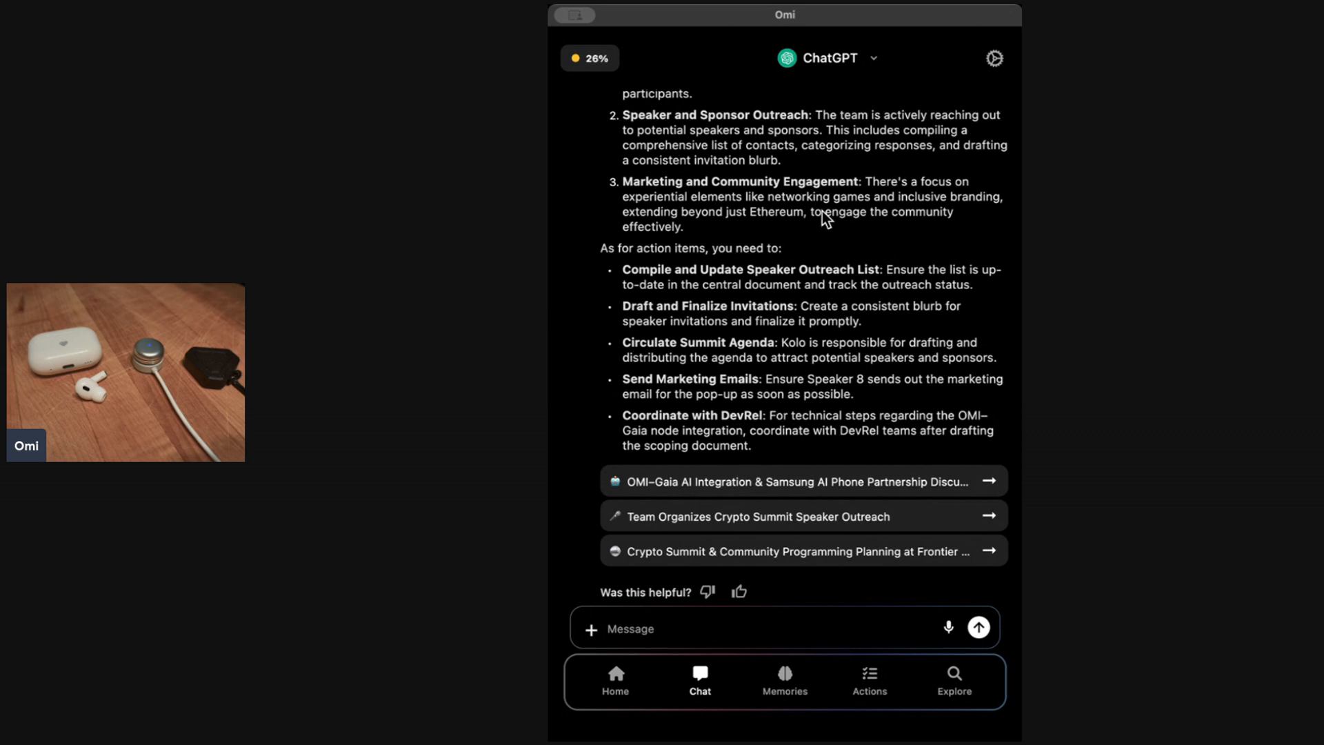
pyautogui.moveTo(873, 60)
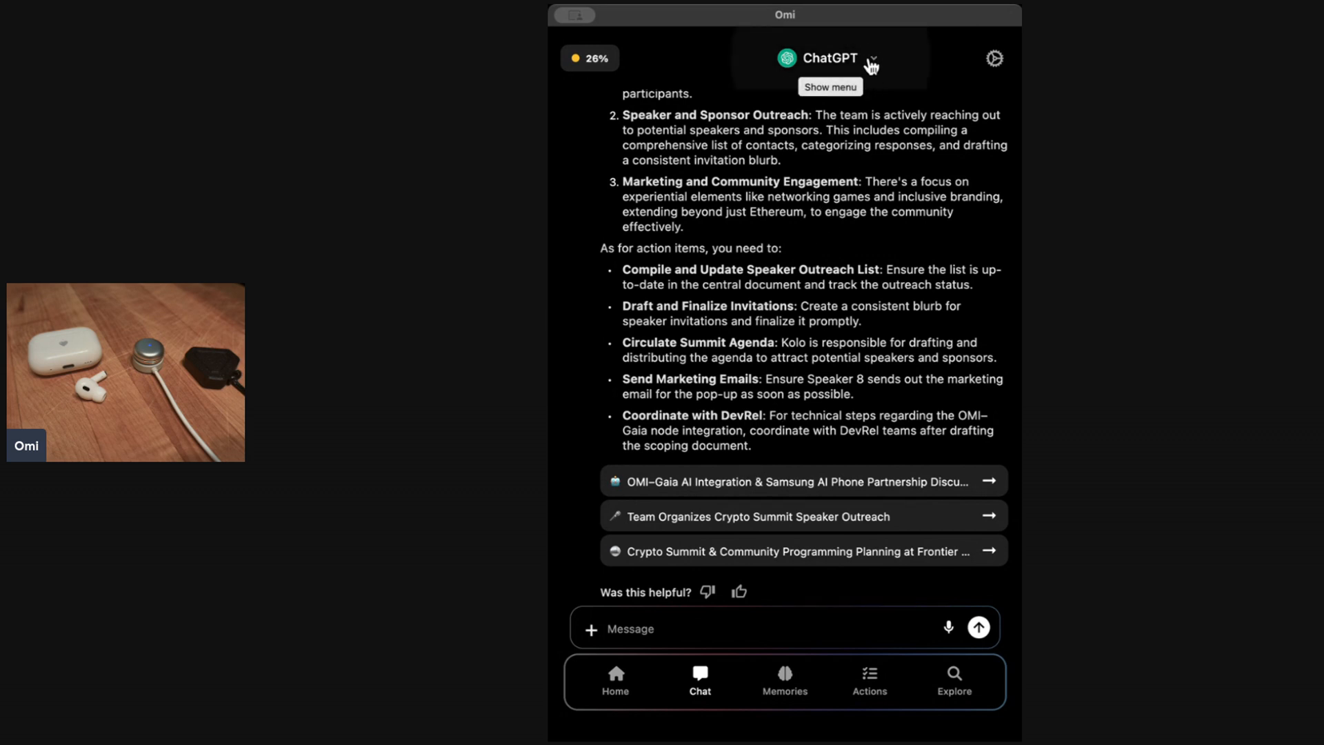
pyautogui.click(873, 58)
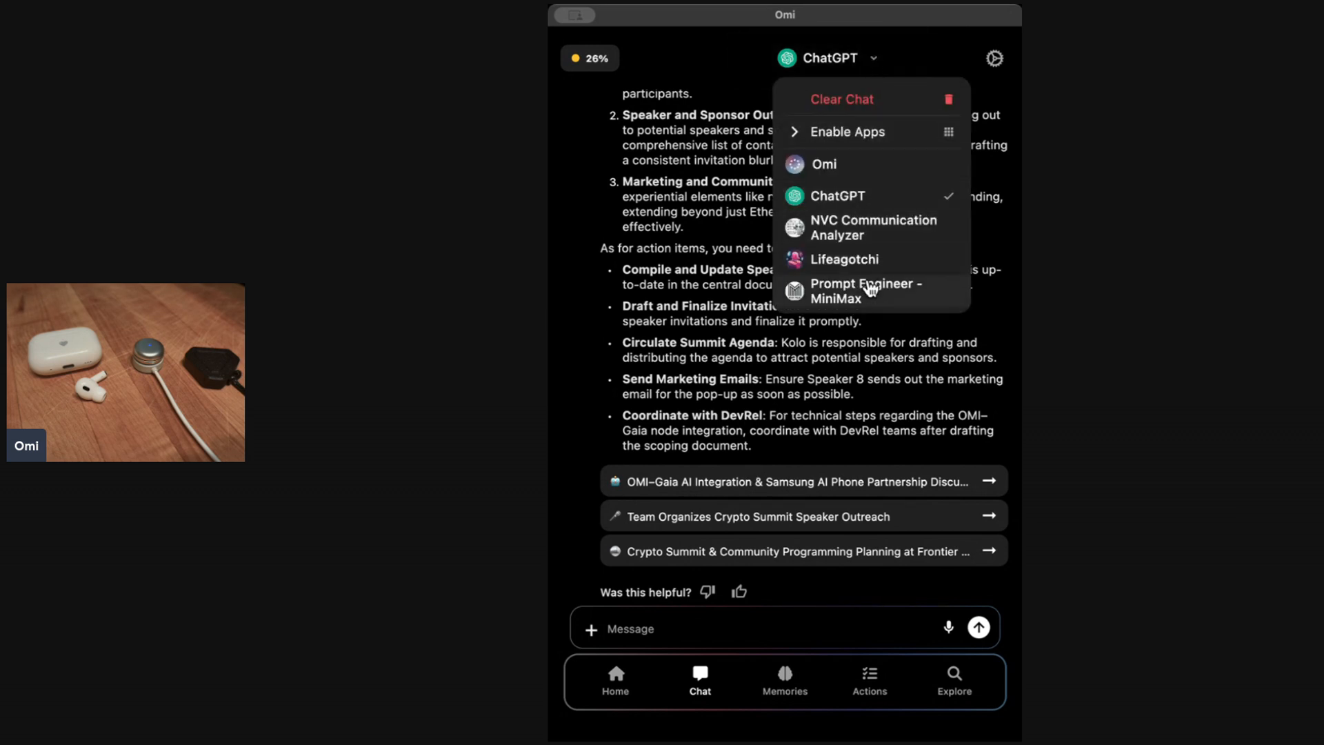
pyautogui.moveTo(834, 321)
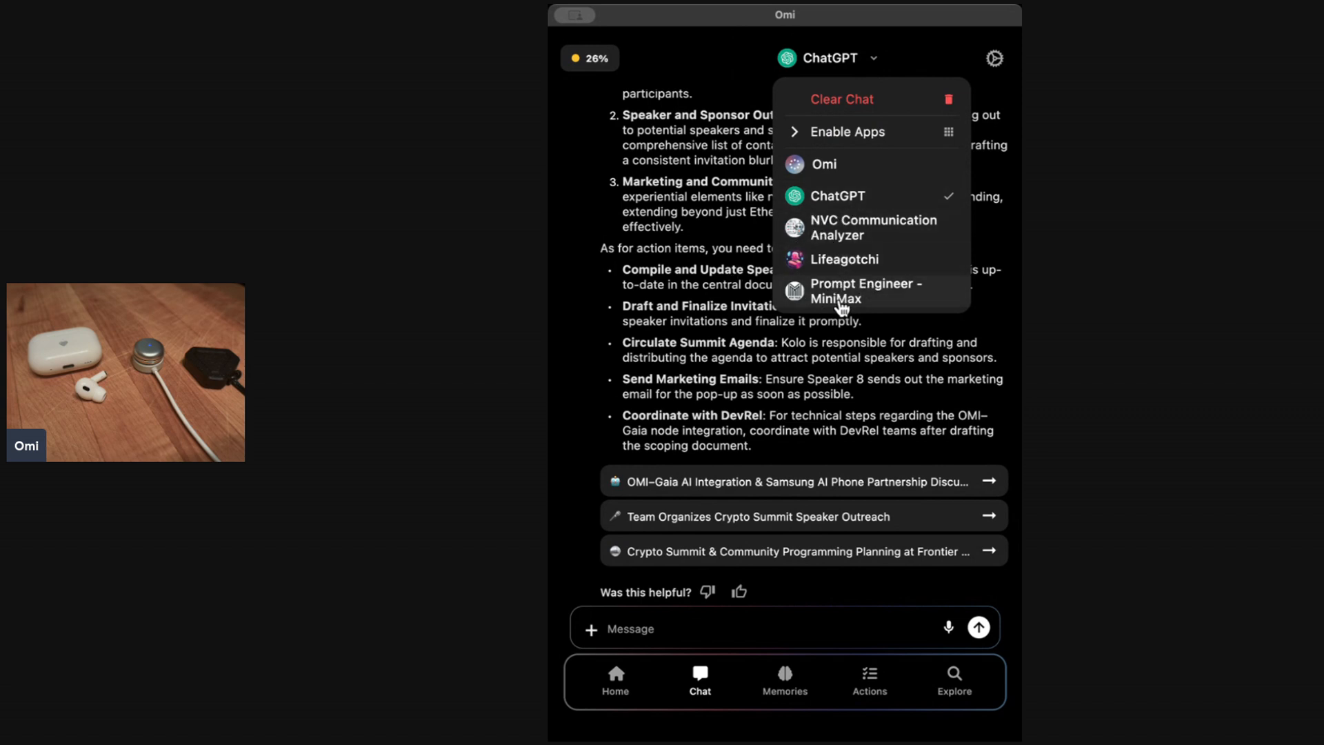
pyautogui.moveTo(839, 165)
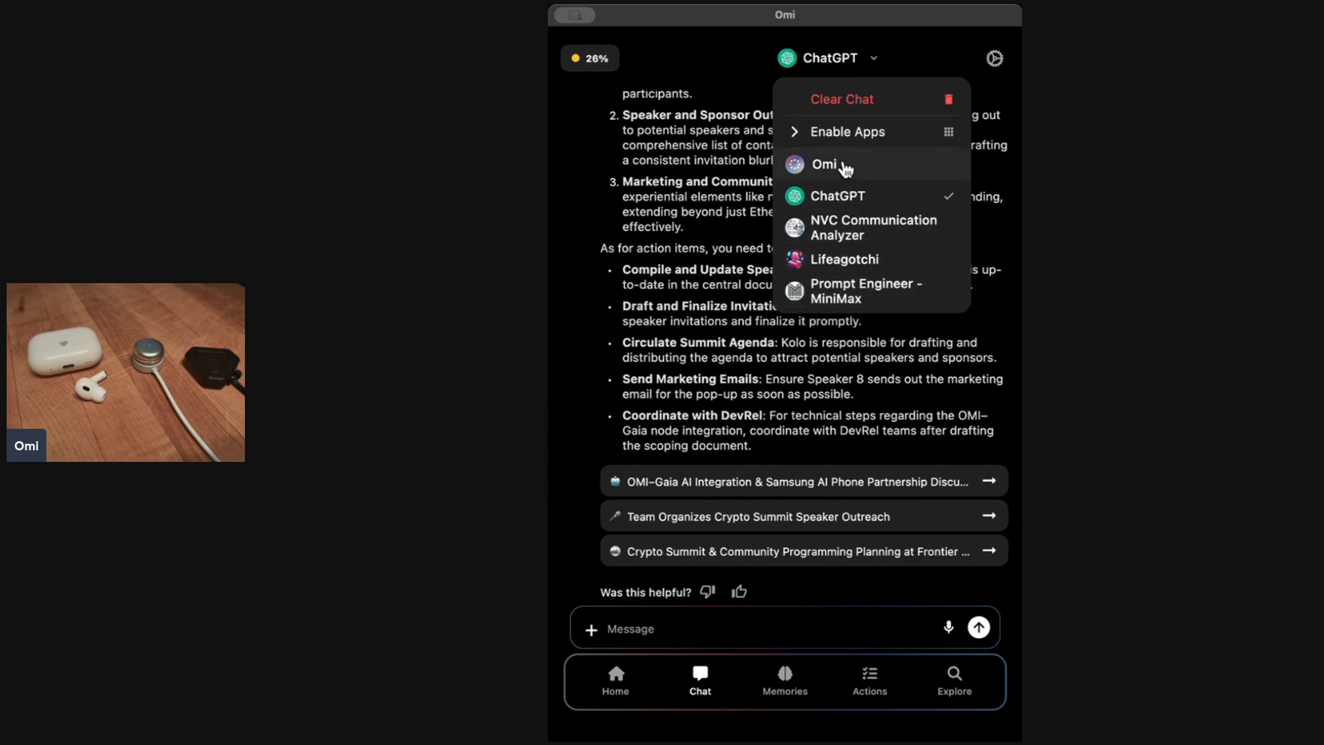
pyautogui.click(824, 164)
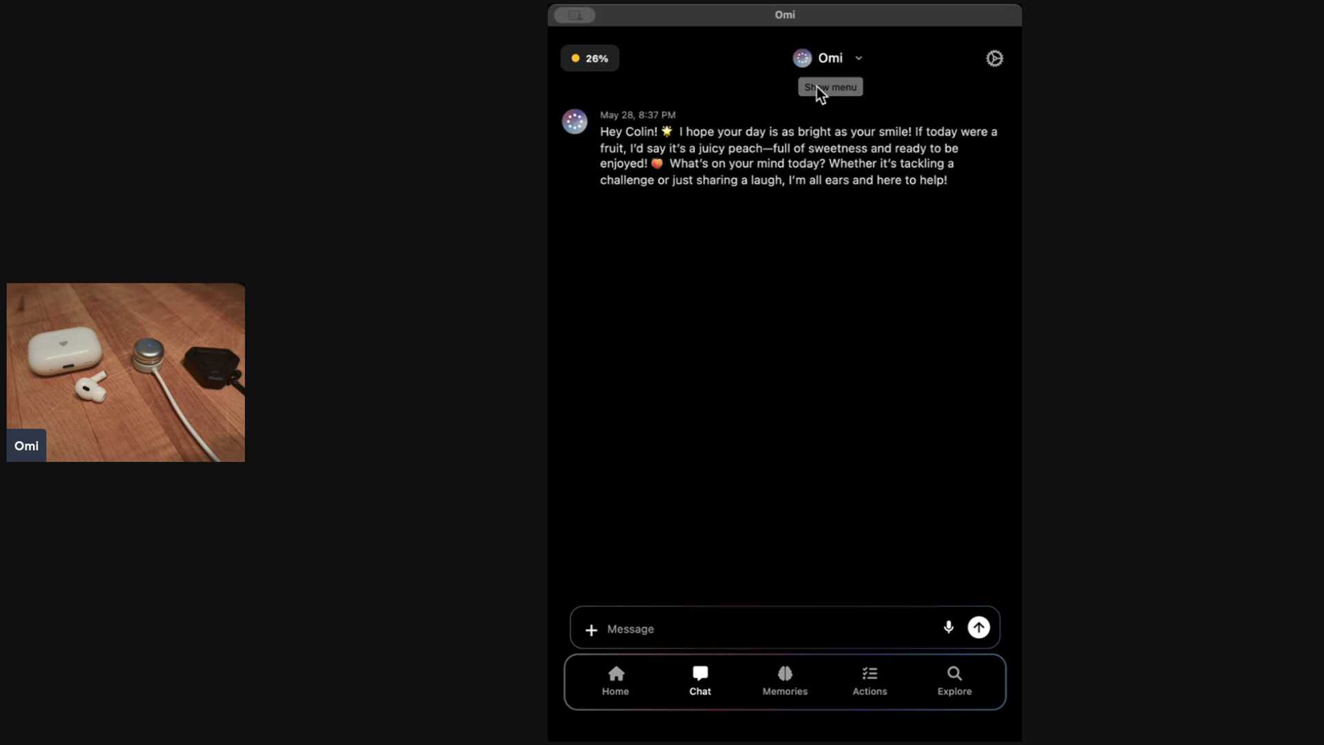
pyautogui.moveTo(791, 164)
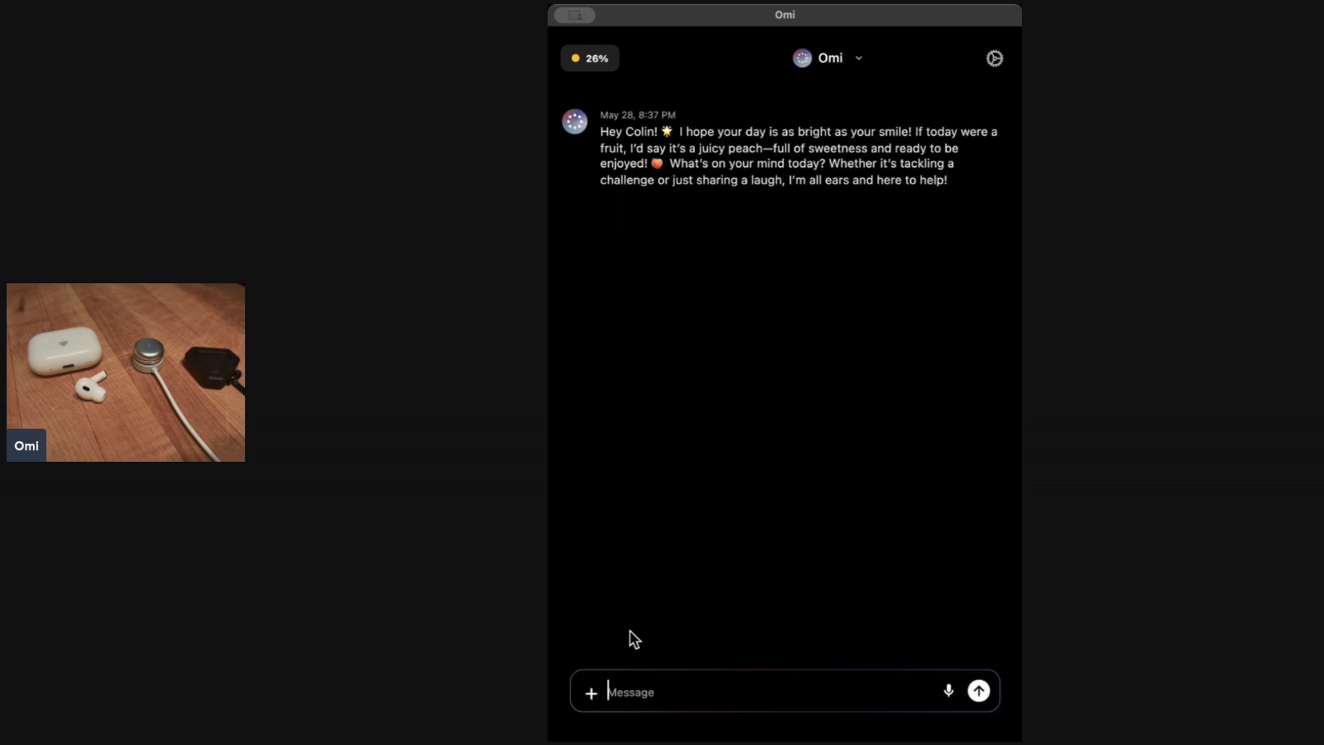
# Step: Send Omi 'hey omi how's your day going' and read its crypto summit reply
pyautogui.write('hey omi')
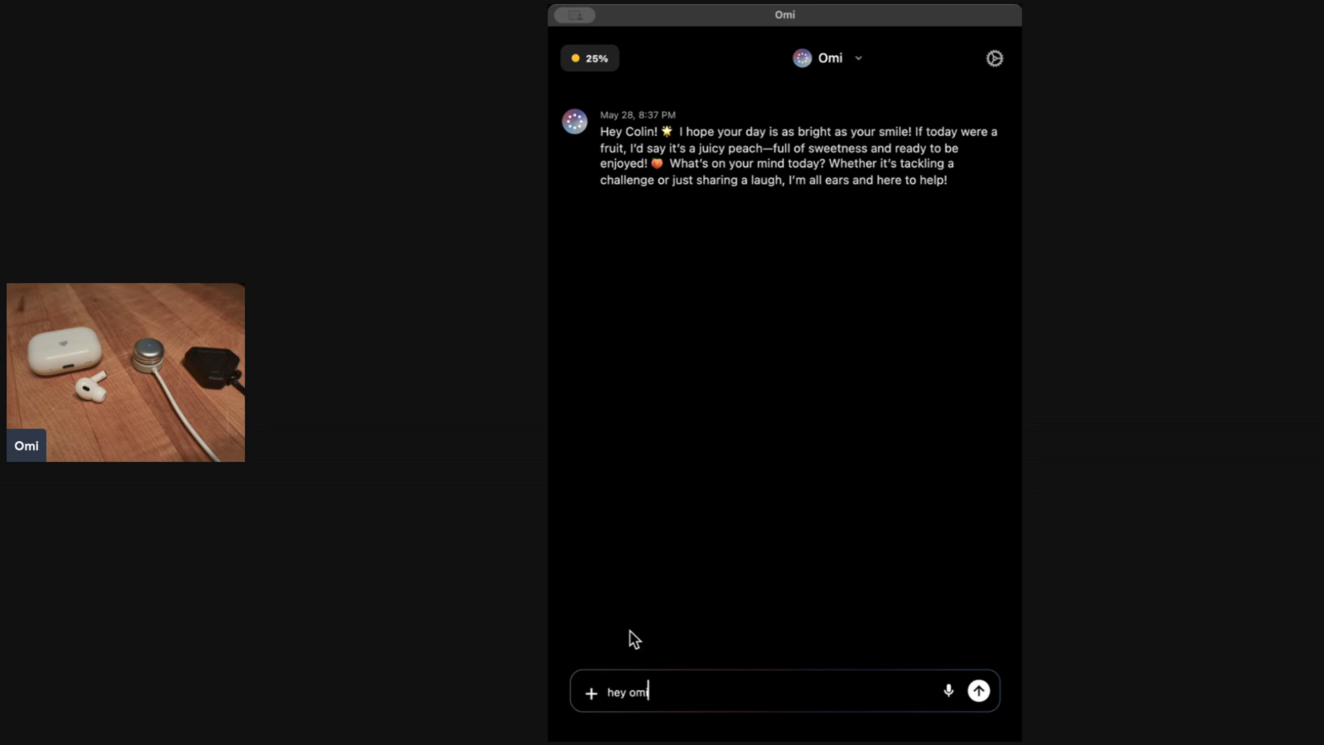
pyautogui.write("how's yh")
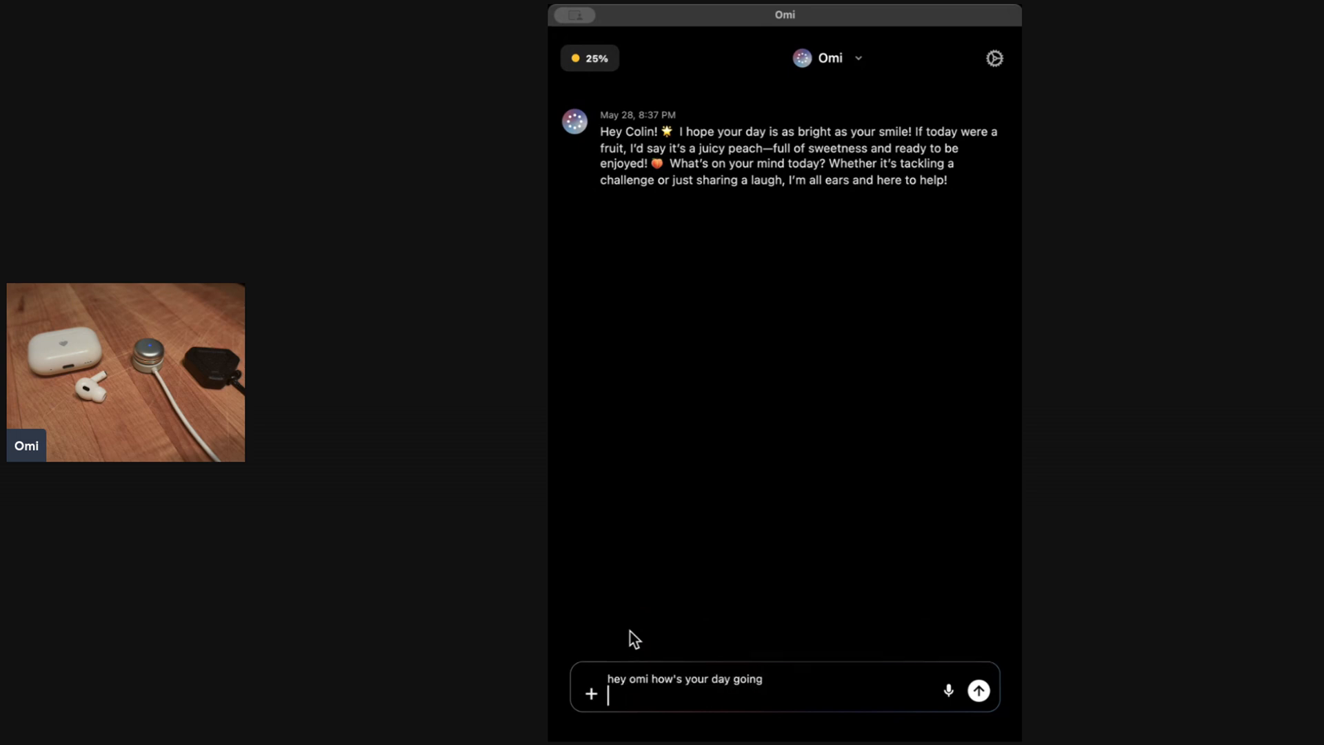
pyautogui.click(979, 690)
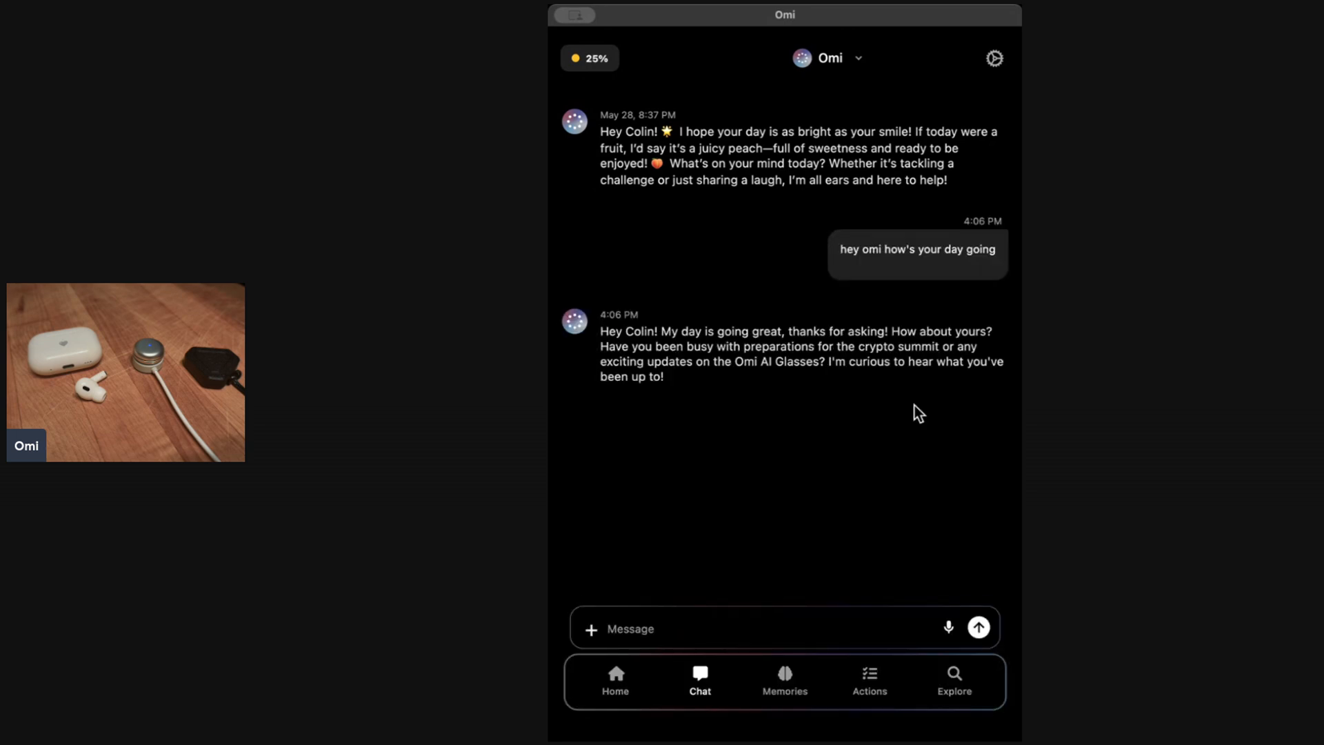
pyautogui.moveTo(790, 467)
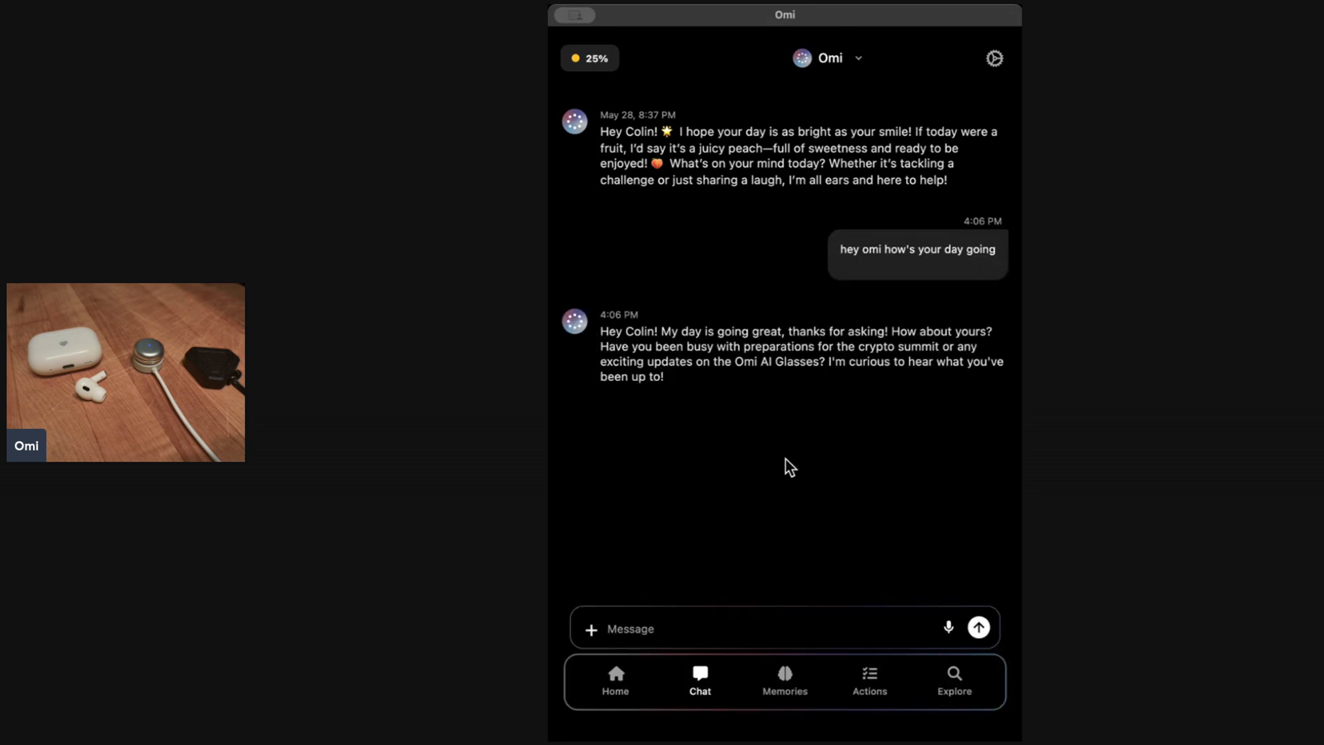
pyautogui.moveTo(919, 677)
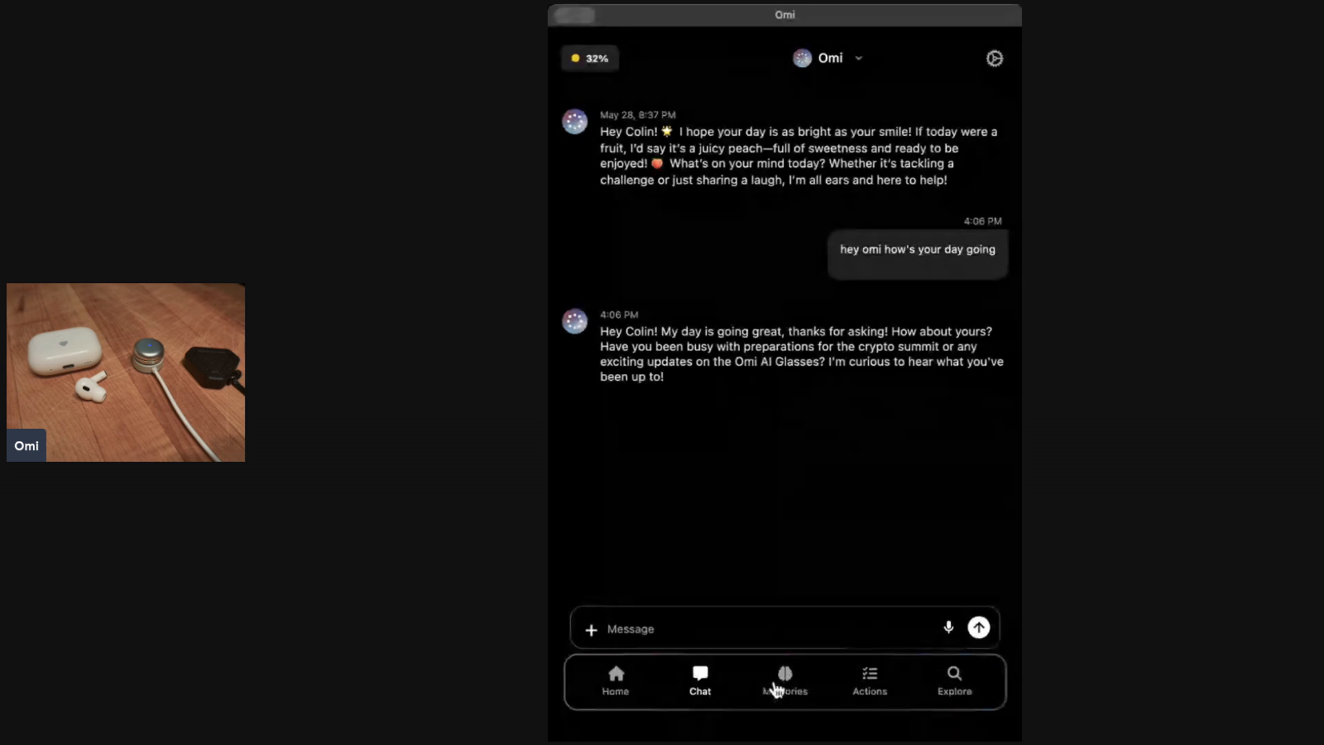
pyautogui.click(783, 680)
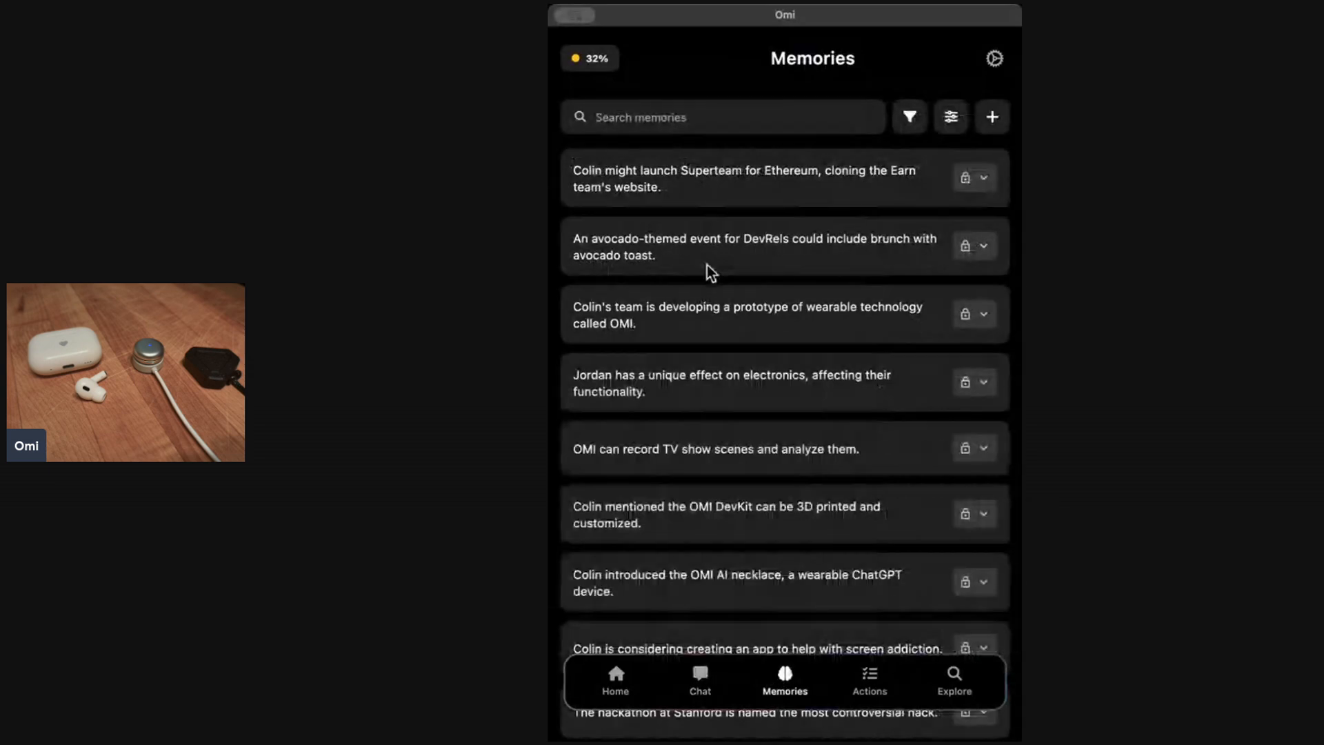
pyautogui.moveTo(718, 340)
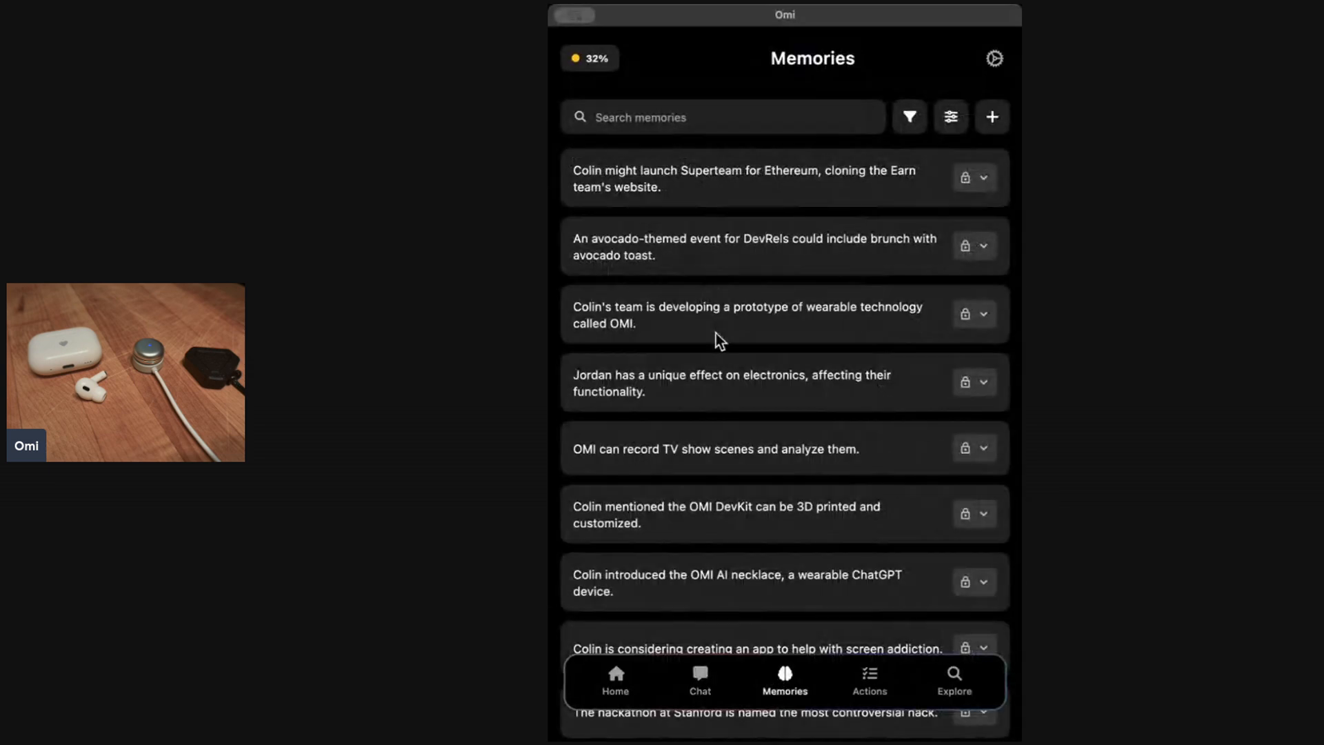
pyautogui.moveTo(989, 177)
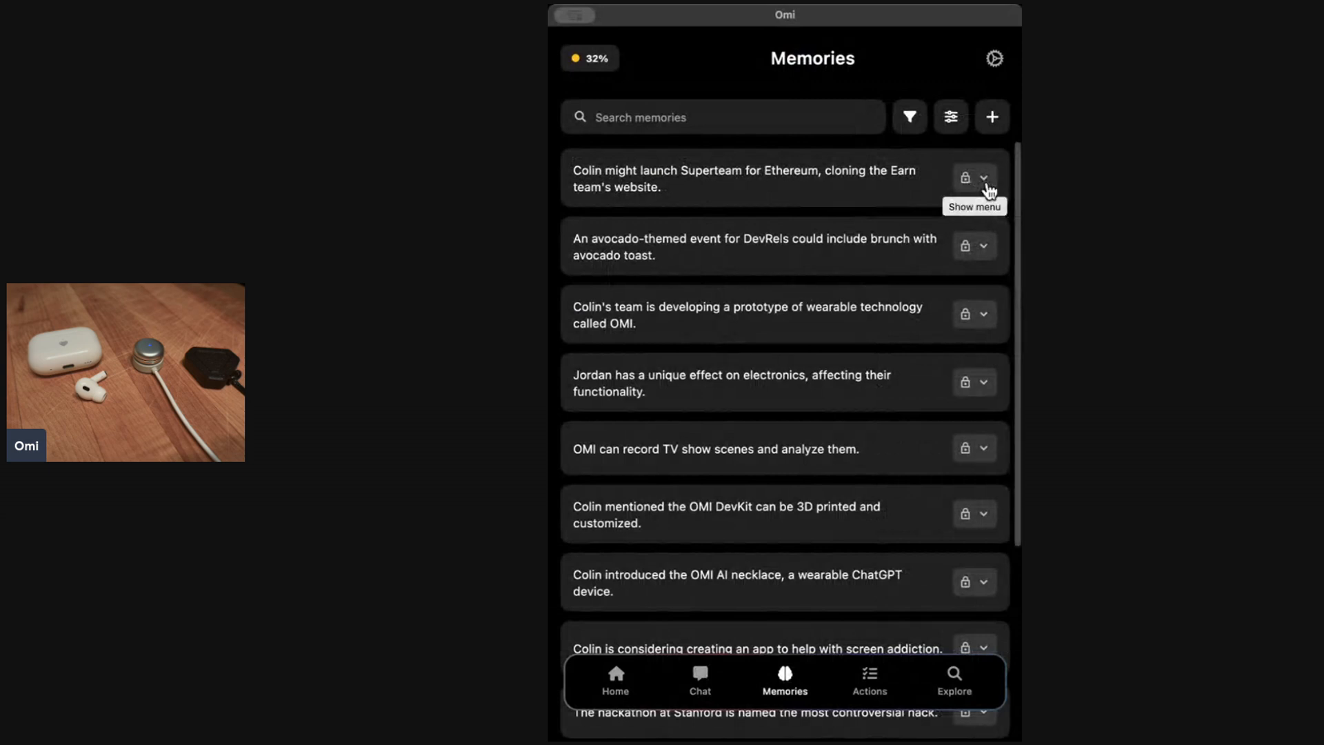
# Step: Delete the Jordan electronics memory from the saved memories list
pyautogui.click(985, 178)
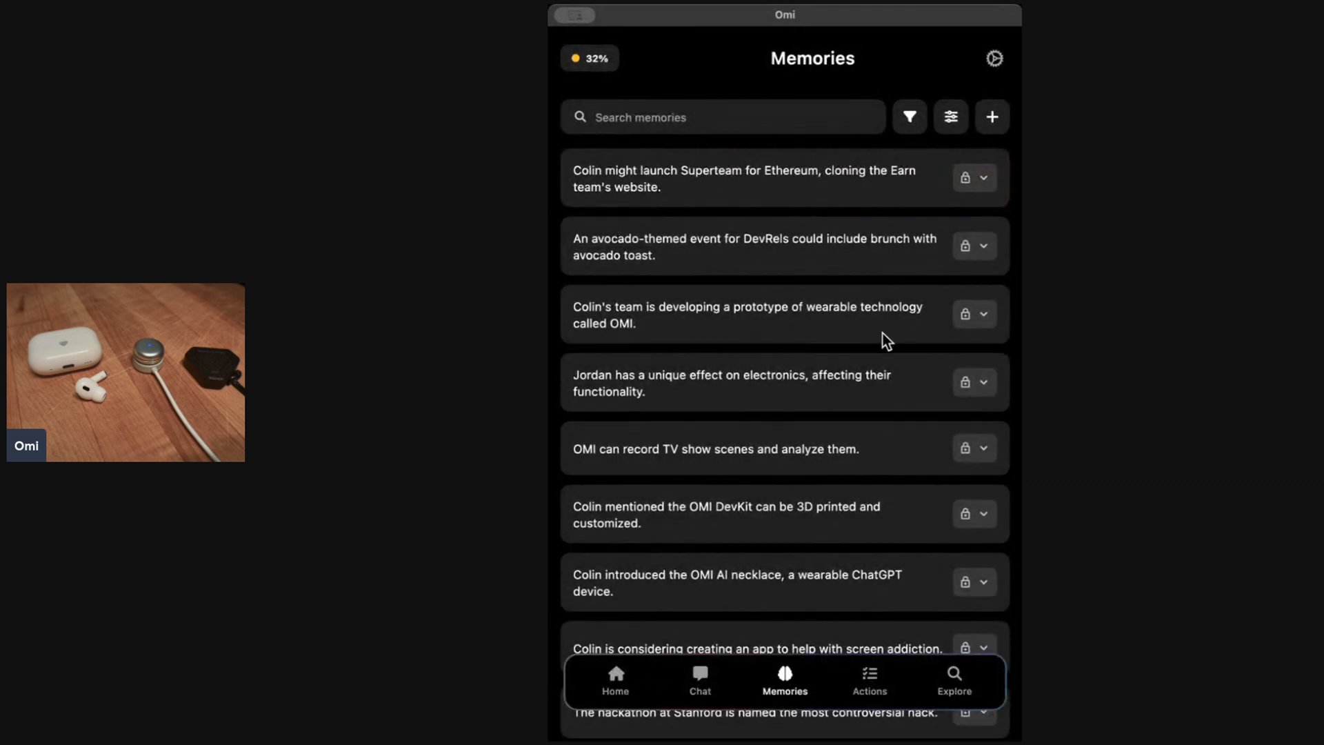
pyautogui.moveTo(895, 399)
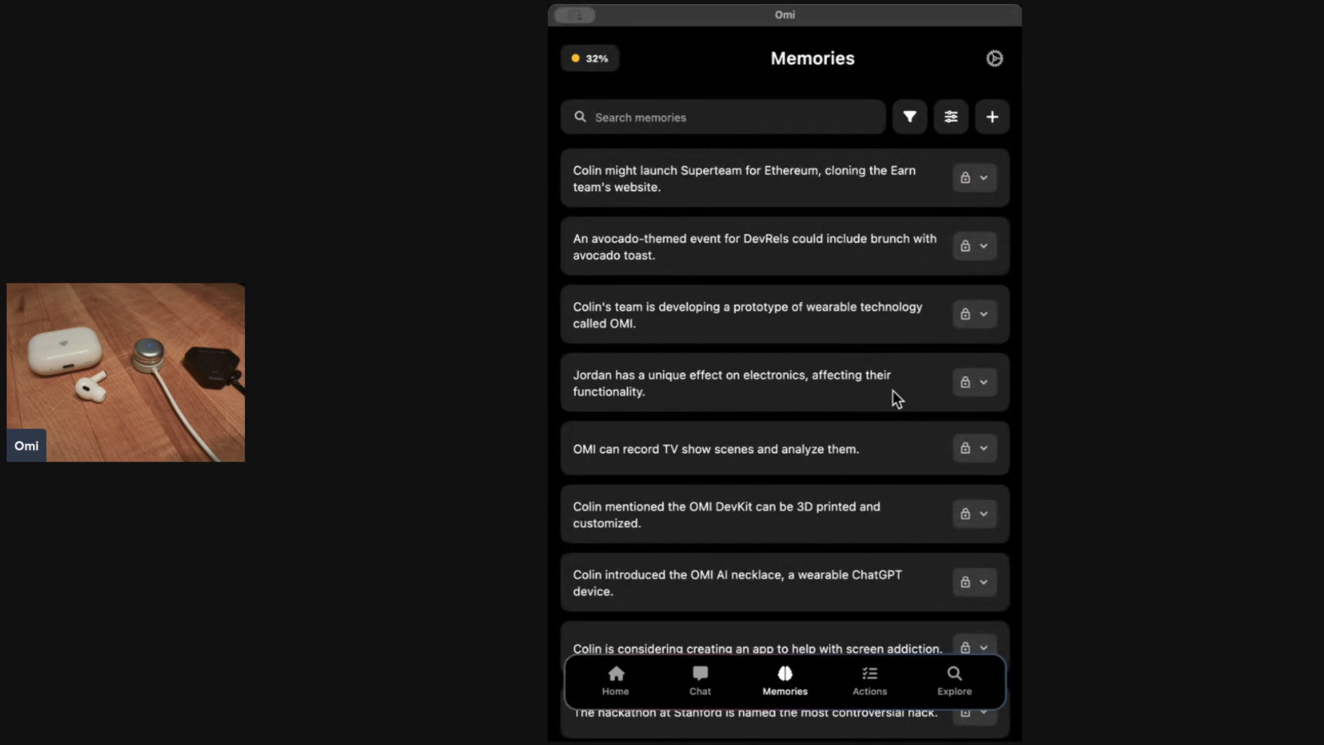
pyautogui.click(984, 381)
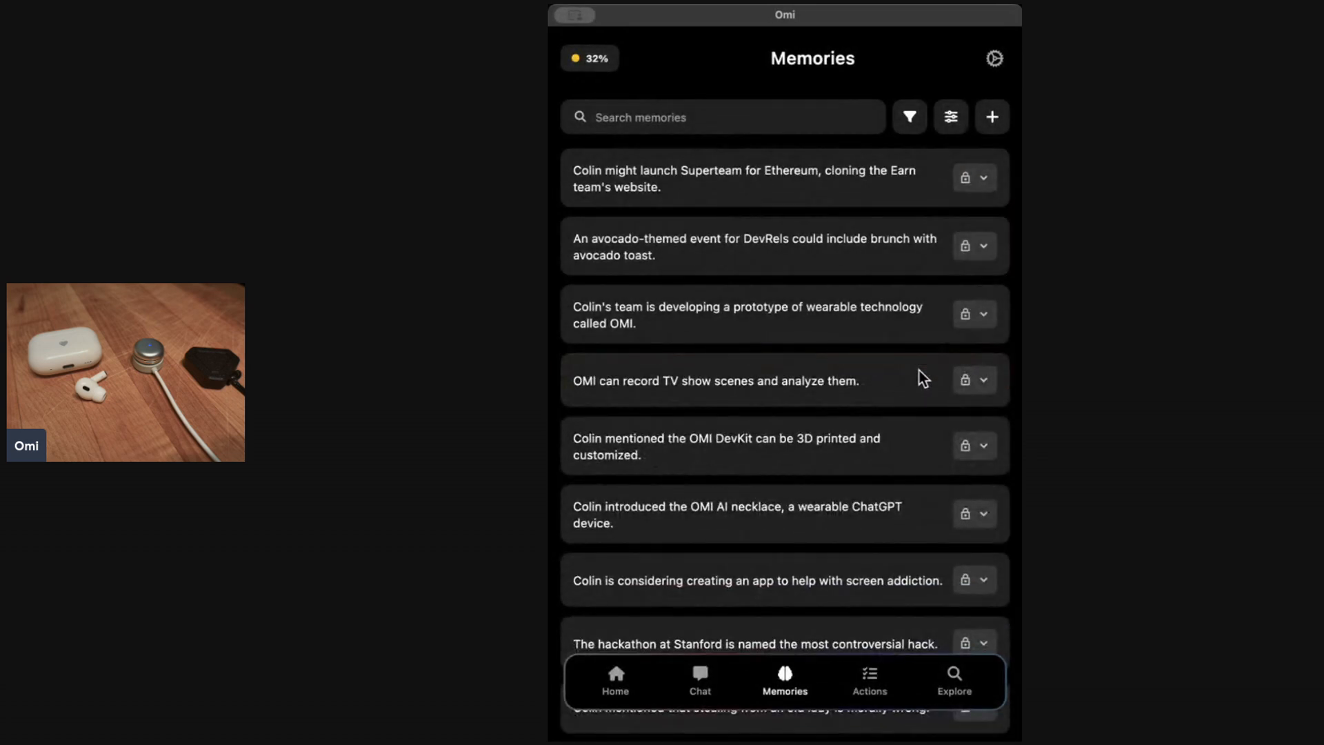
pyautogui.moveTo(692, 411)
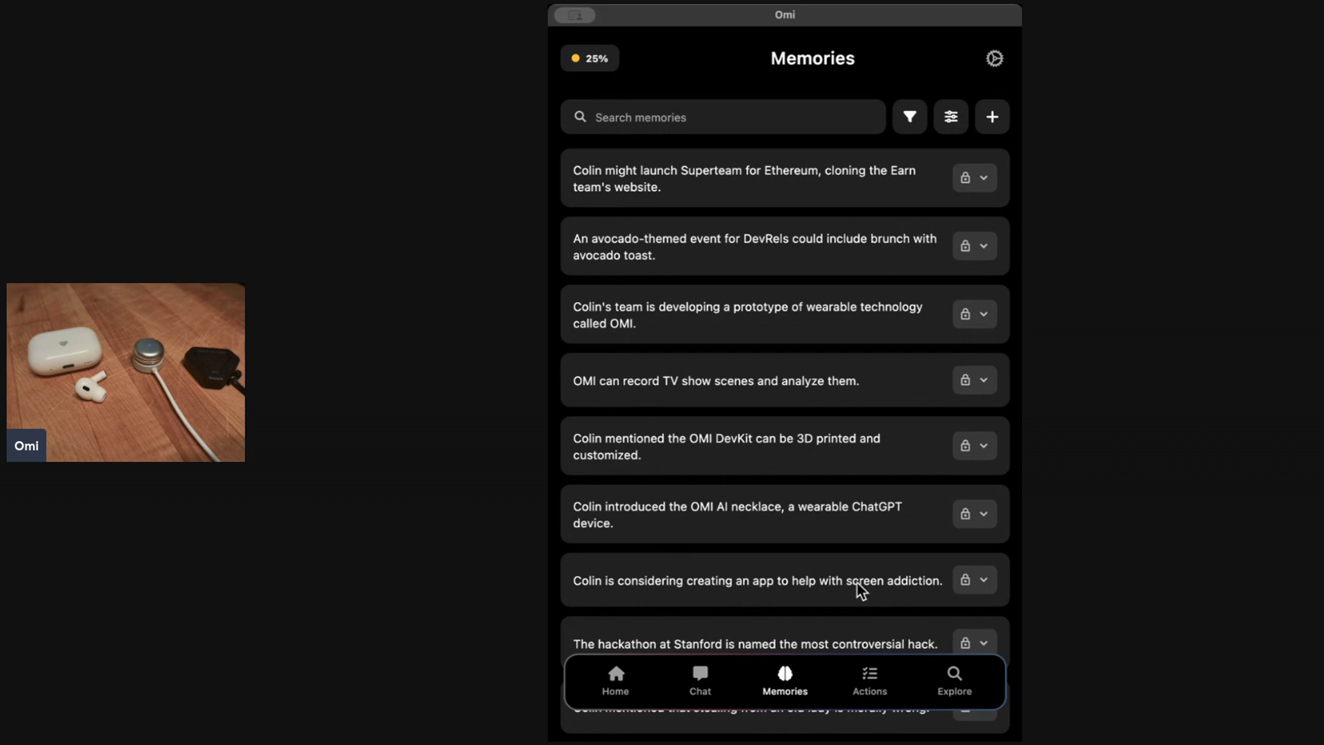
pyautogui.moveTo(787, 408)
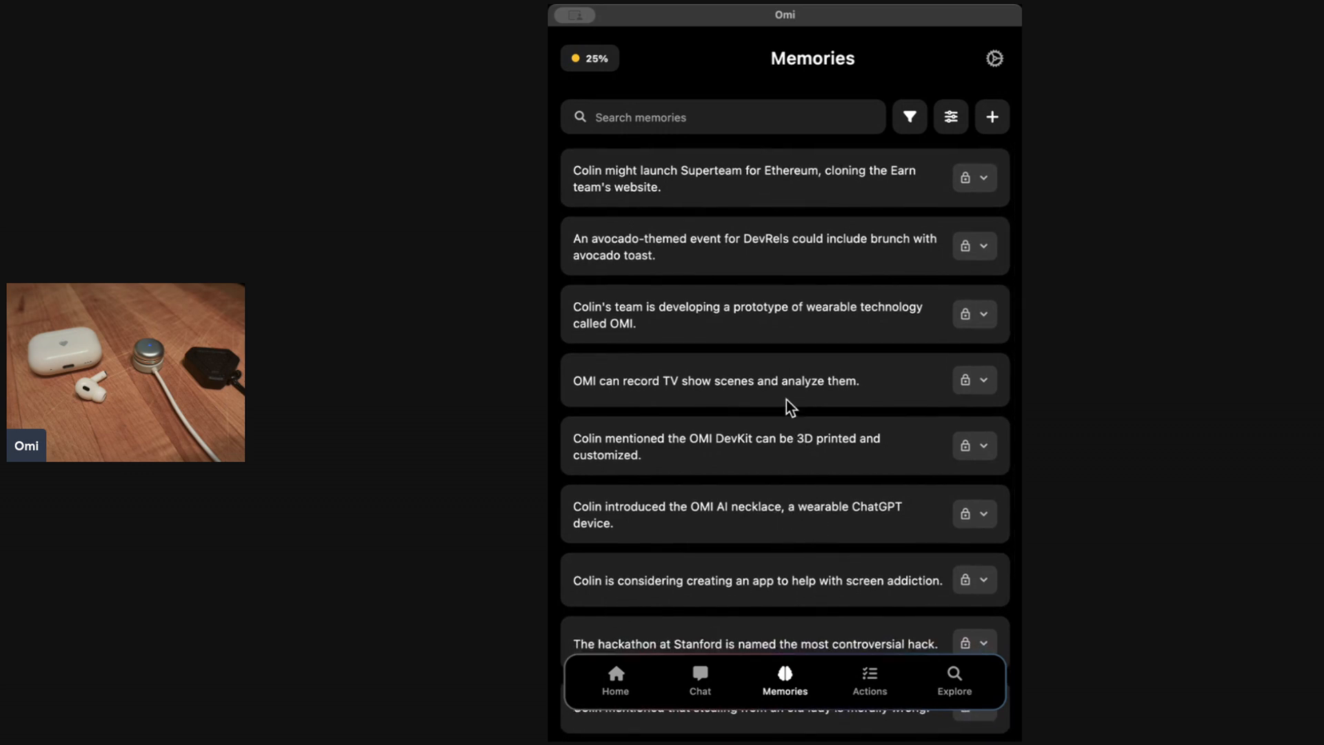
pyautogui.moveTo(750, 254)
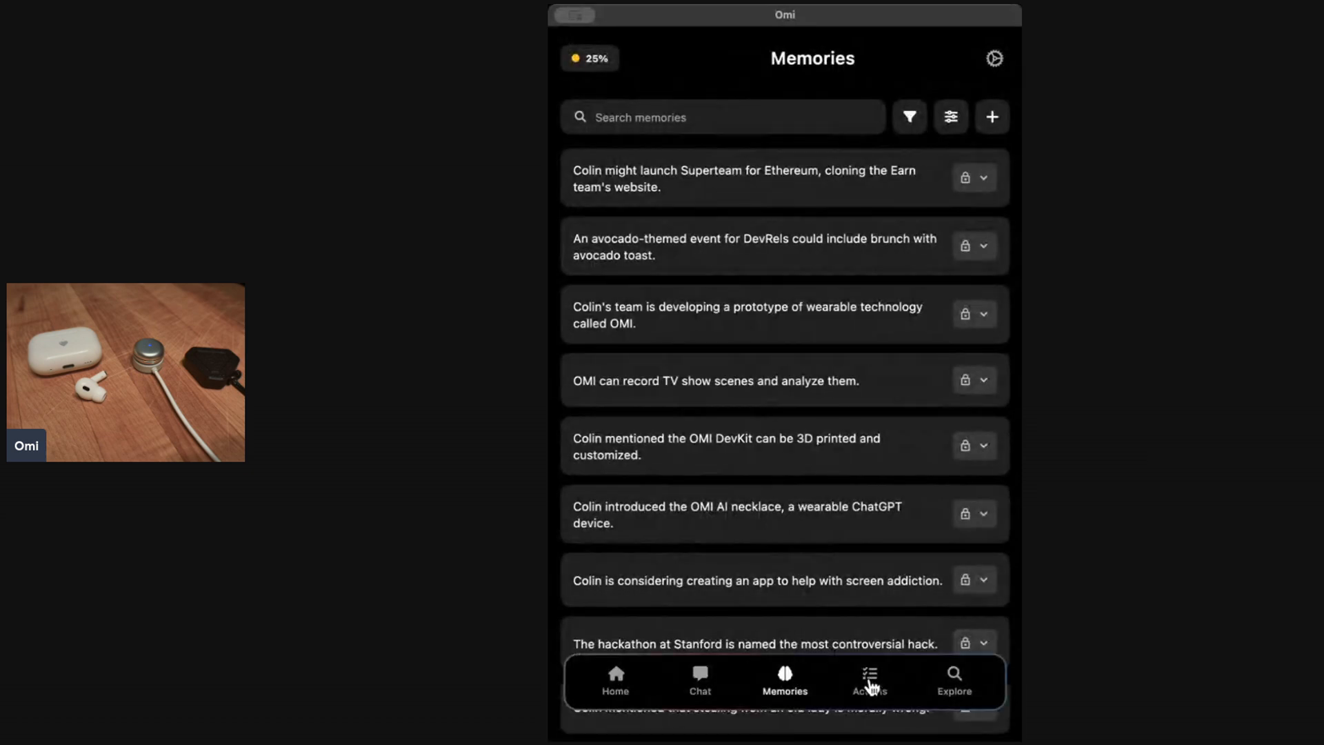
pyautogui.click(869, 681)
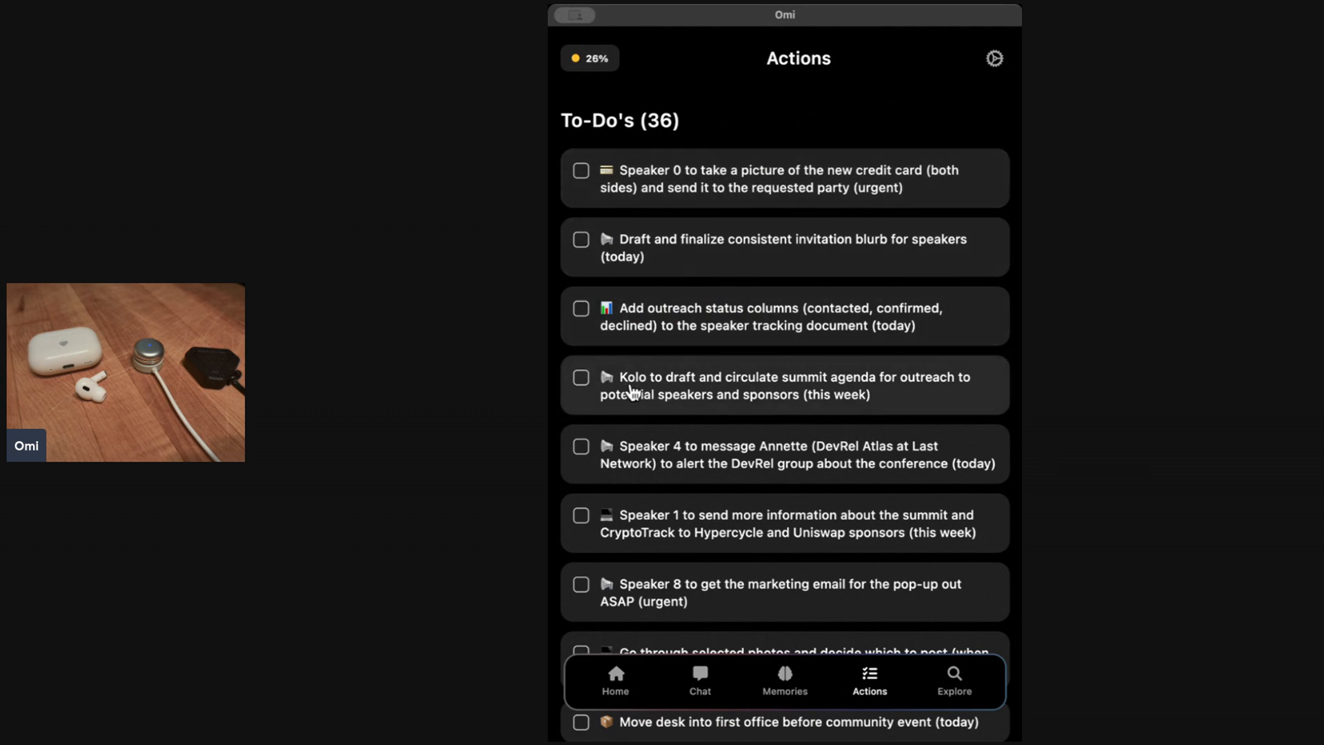
pyautogui.moveTo(741, 383)
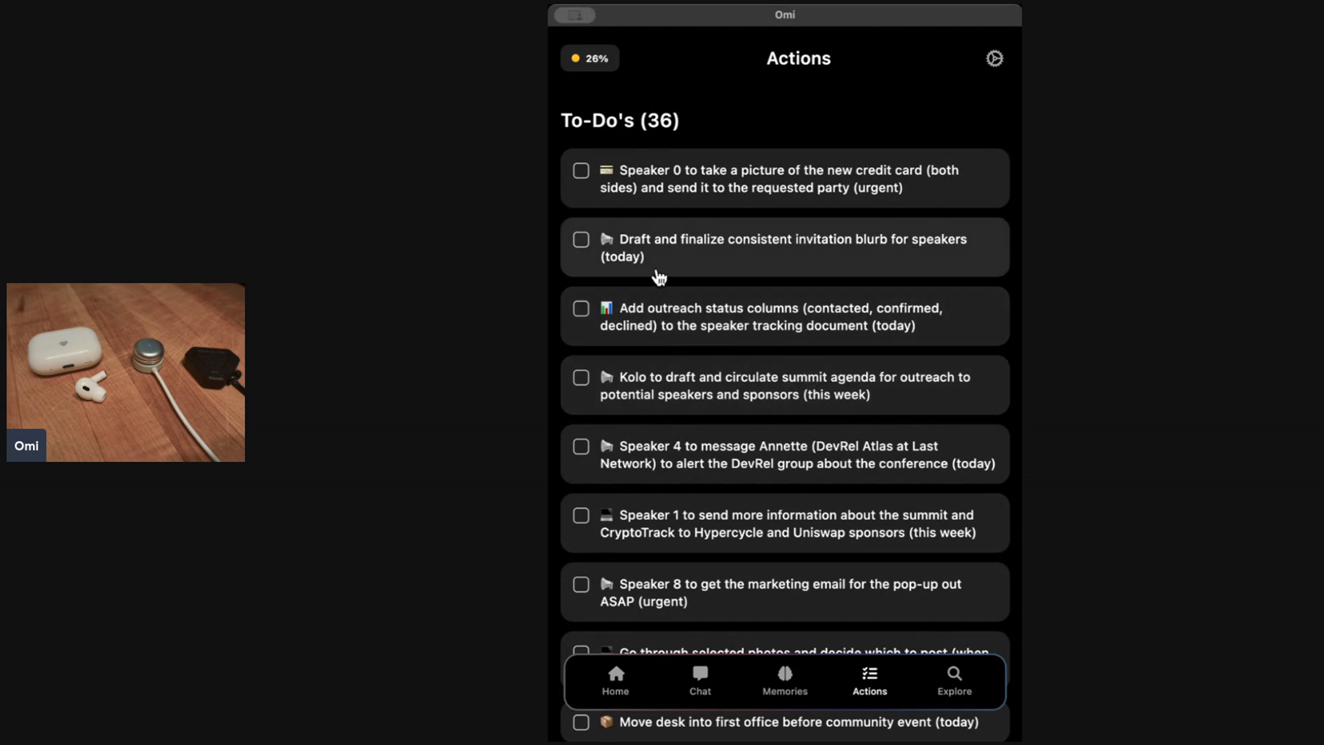
# Step: Tick off the to-do to photograph the new credit card, leaving 35 to-dos
pyautogui.scroll(-3)
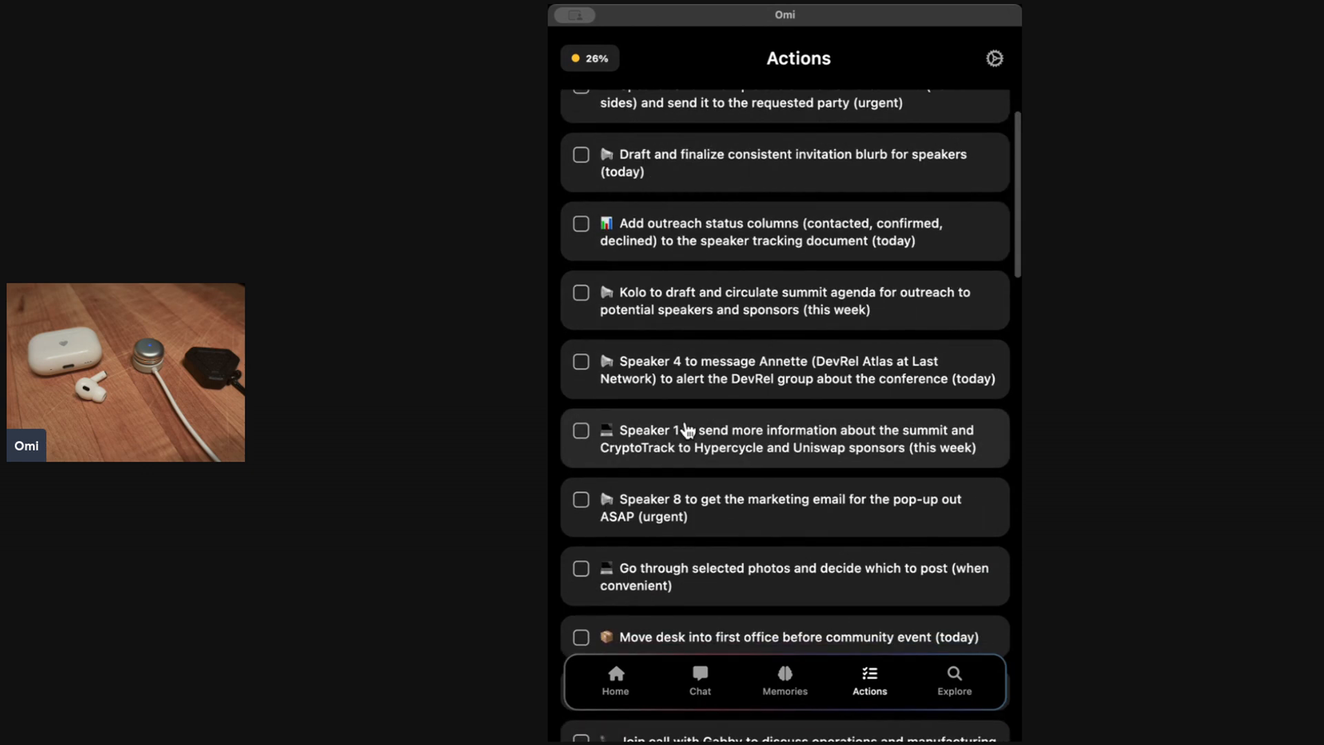
pyautogui.scroll(-3)
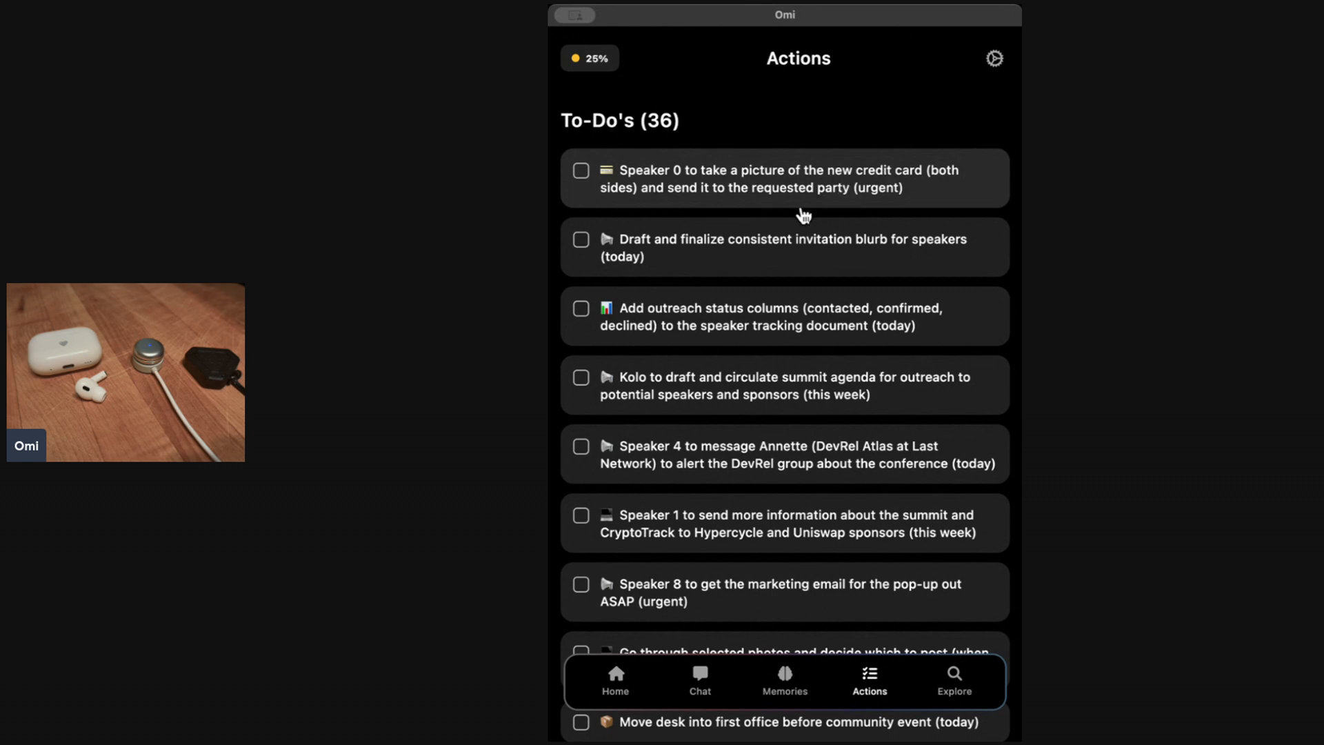
pyautogui.moveTo(685, 193)
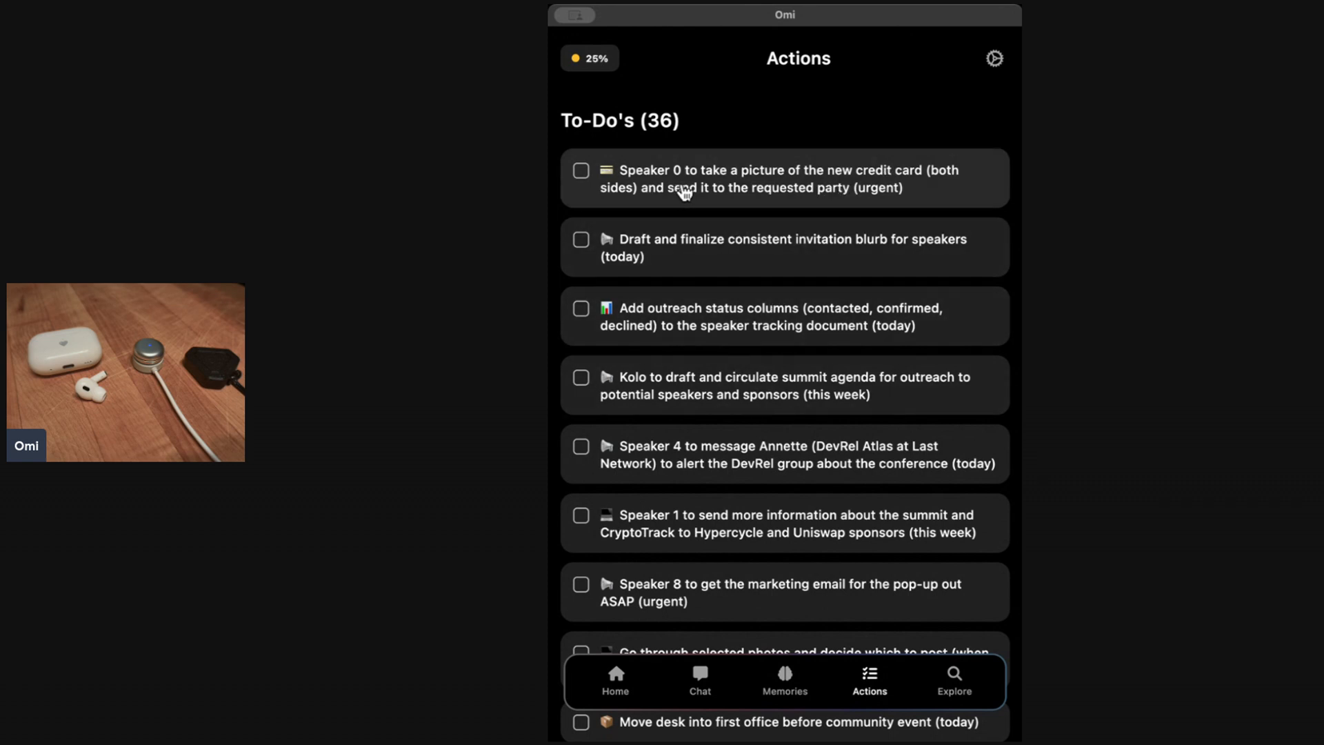
pyautogui.moveTo(723, 210)
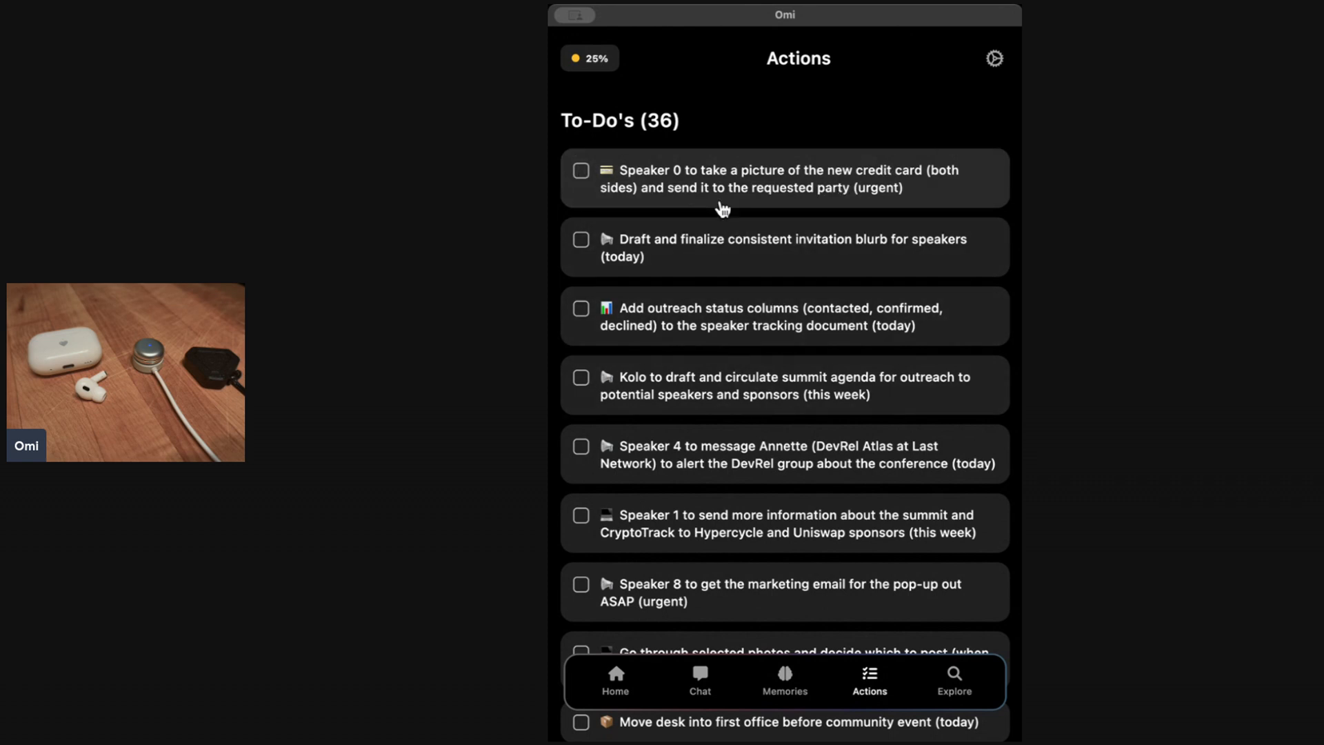
pyautogui.click(581, 169)
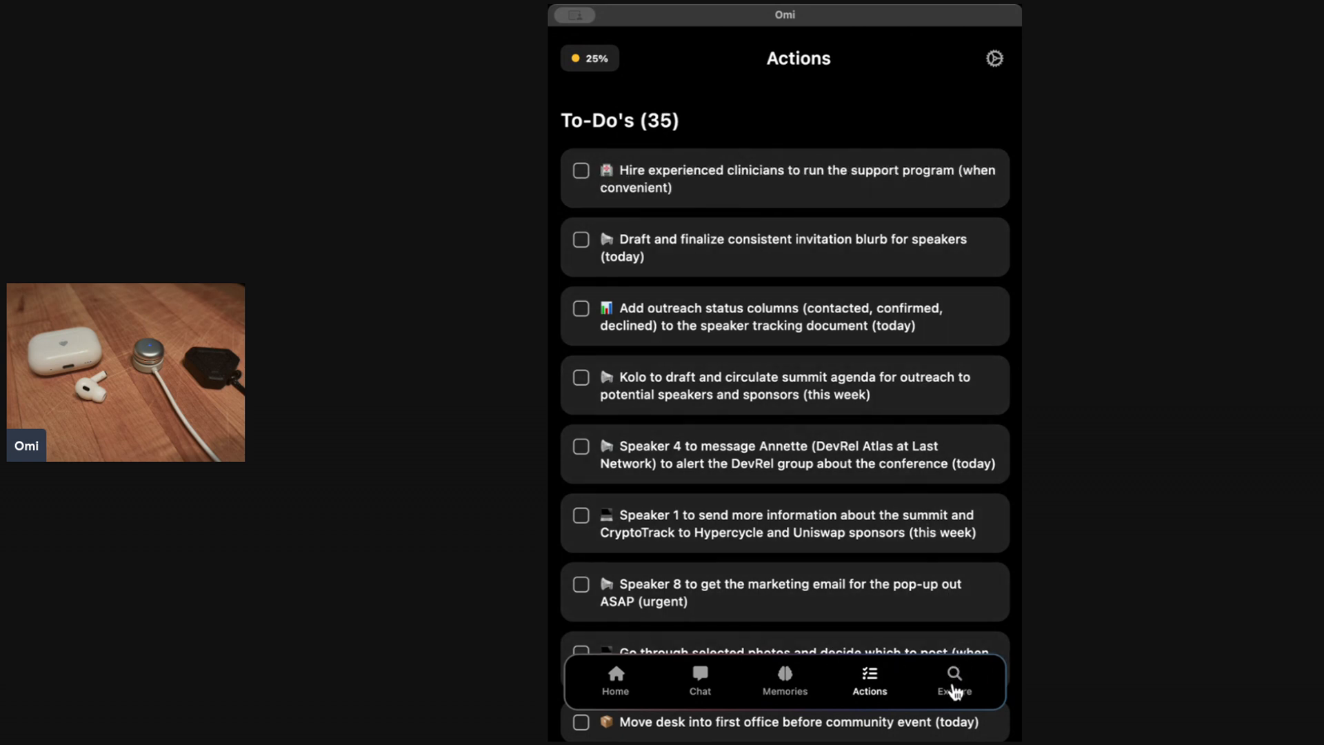
pyautogui.click(955, 682)
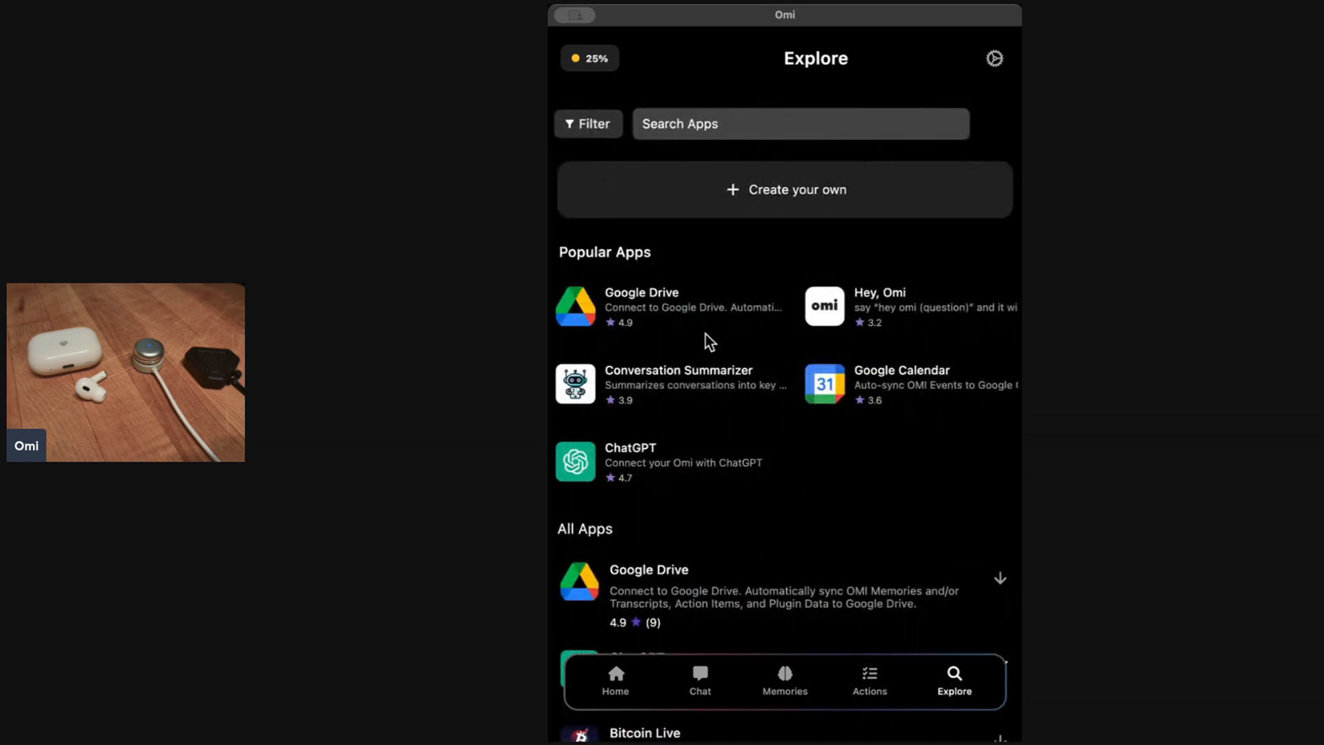
# Step: Scroll through the Explore app catalogue and choose 'Create your own'
pyautogui.scroll(-3)
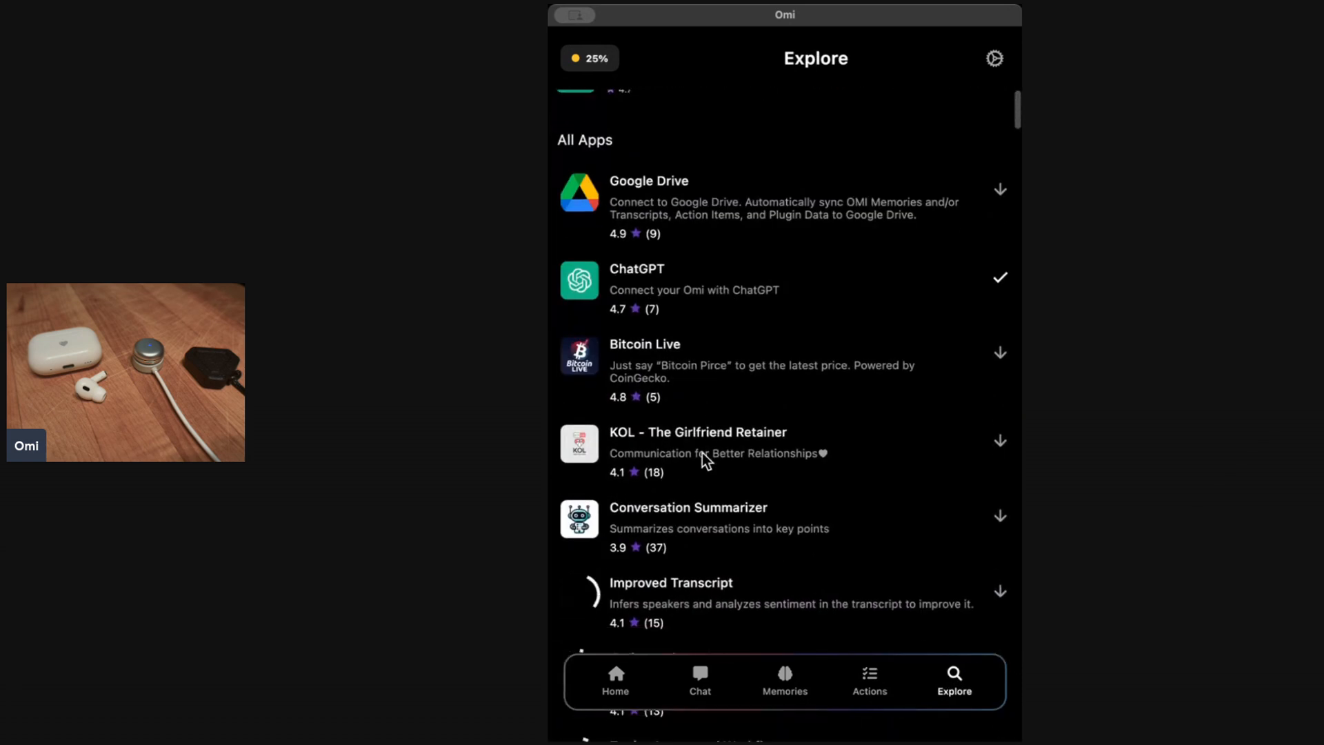
pyautogui.scroll(-3)
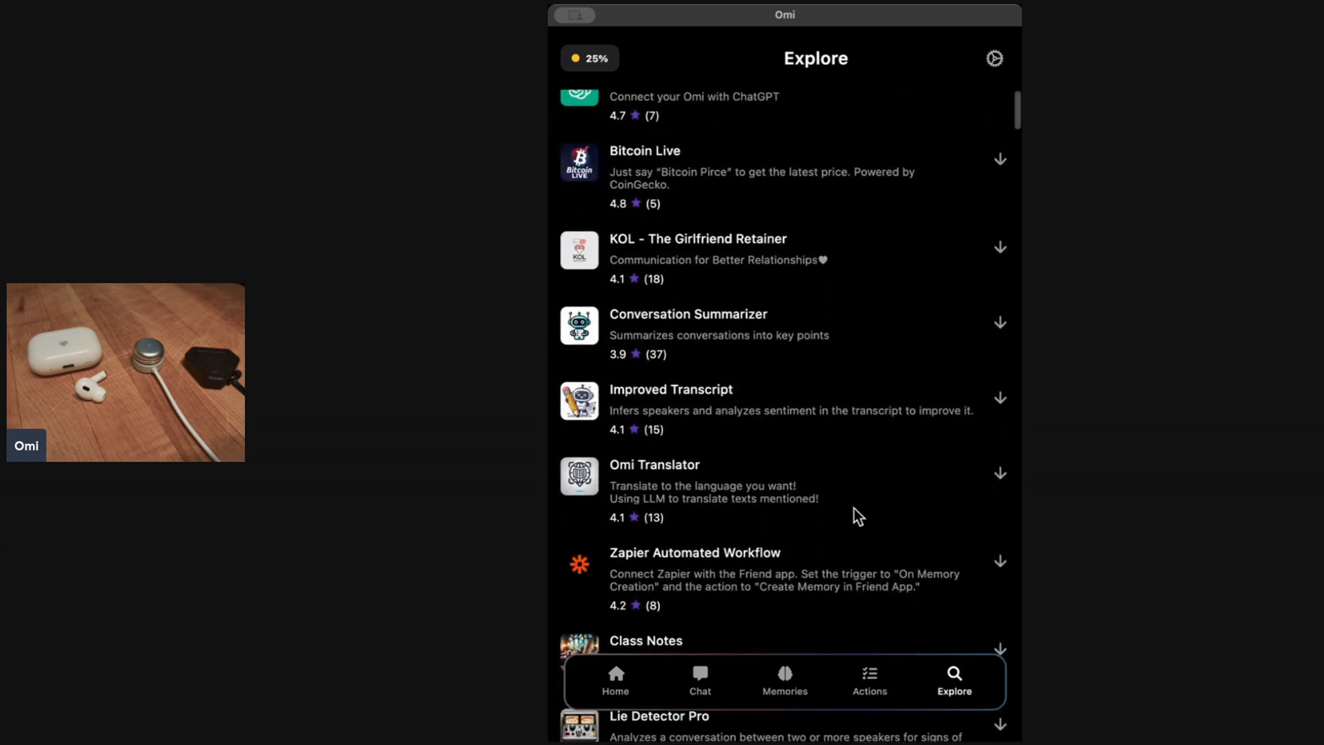
pyautogui.scroll(-3)
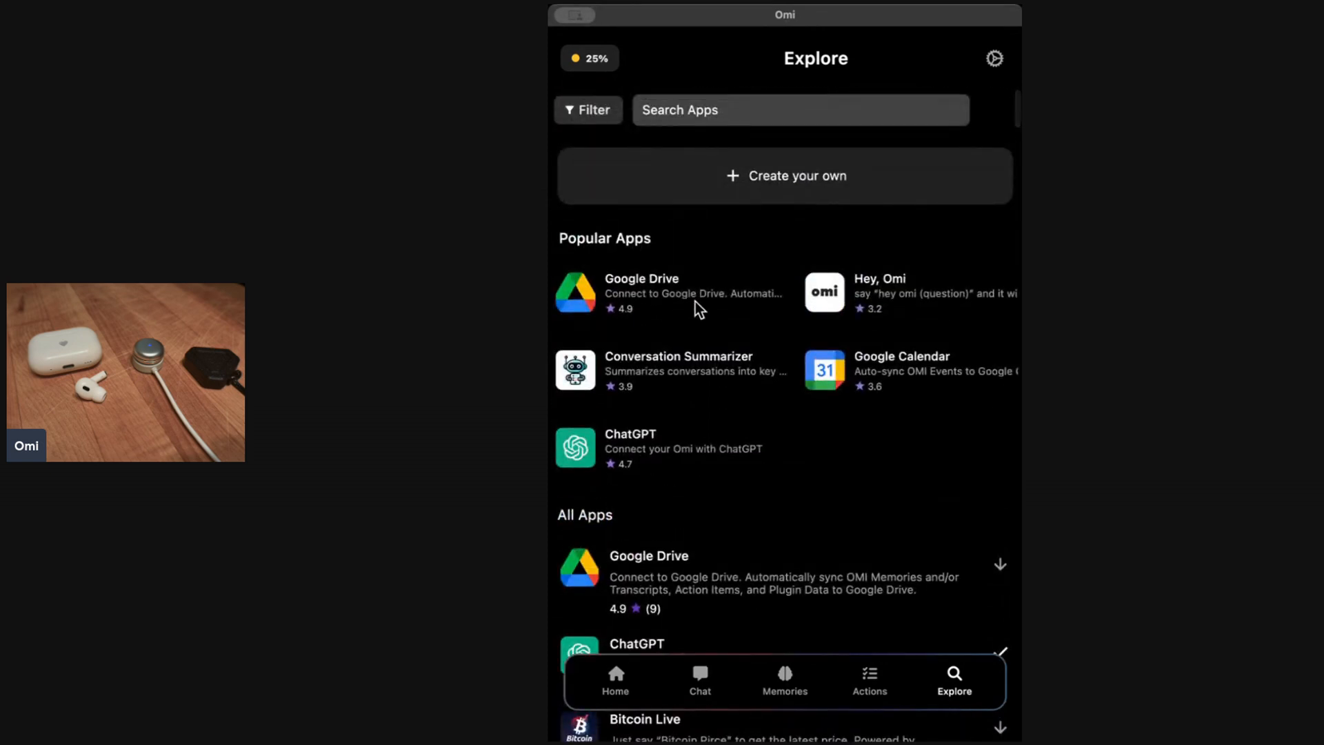
pyautogui.moveTo(908, 362)
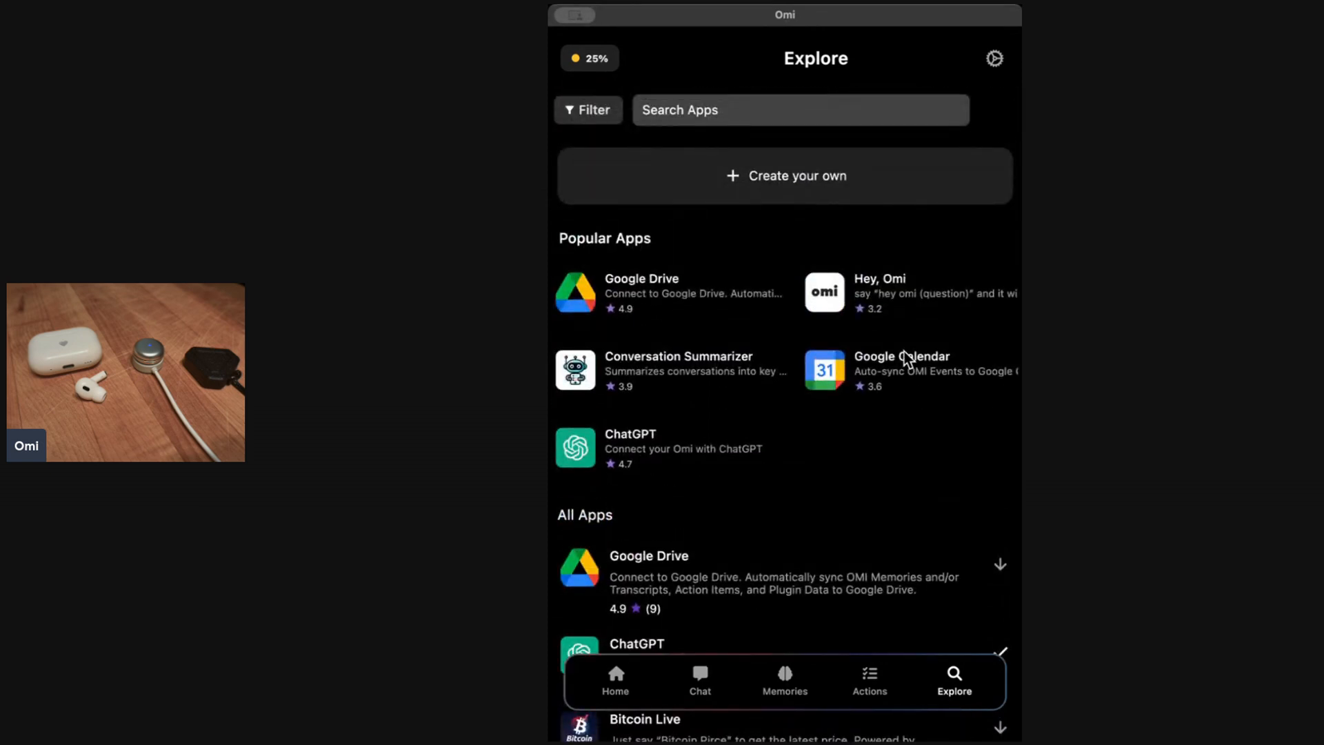
pyautogui.scroll(-3)
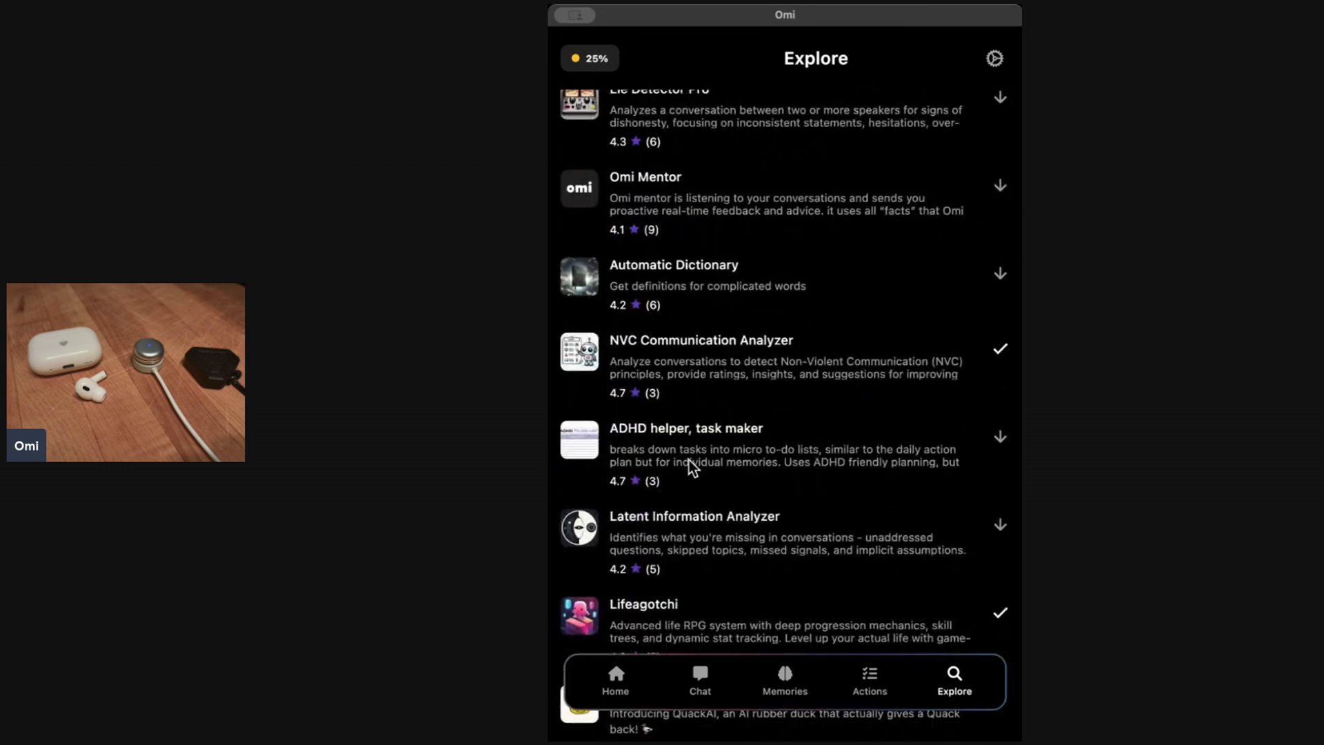
pyautogui.moveTo(731, 461)
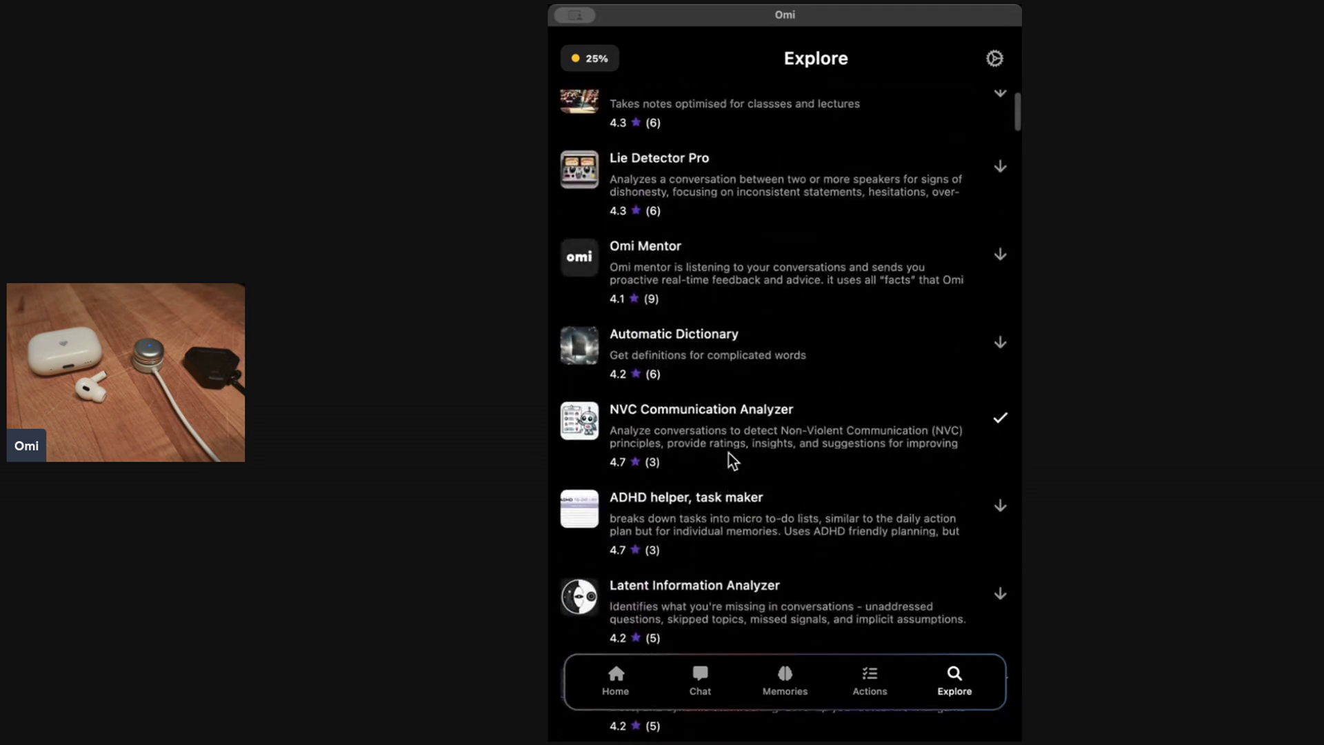
pyautogui.scroll(-3)
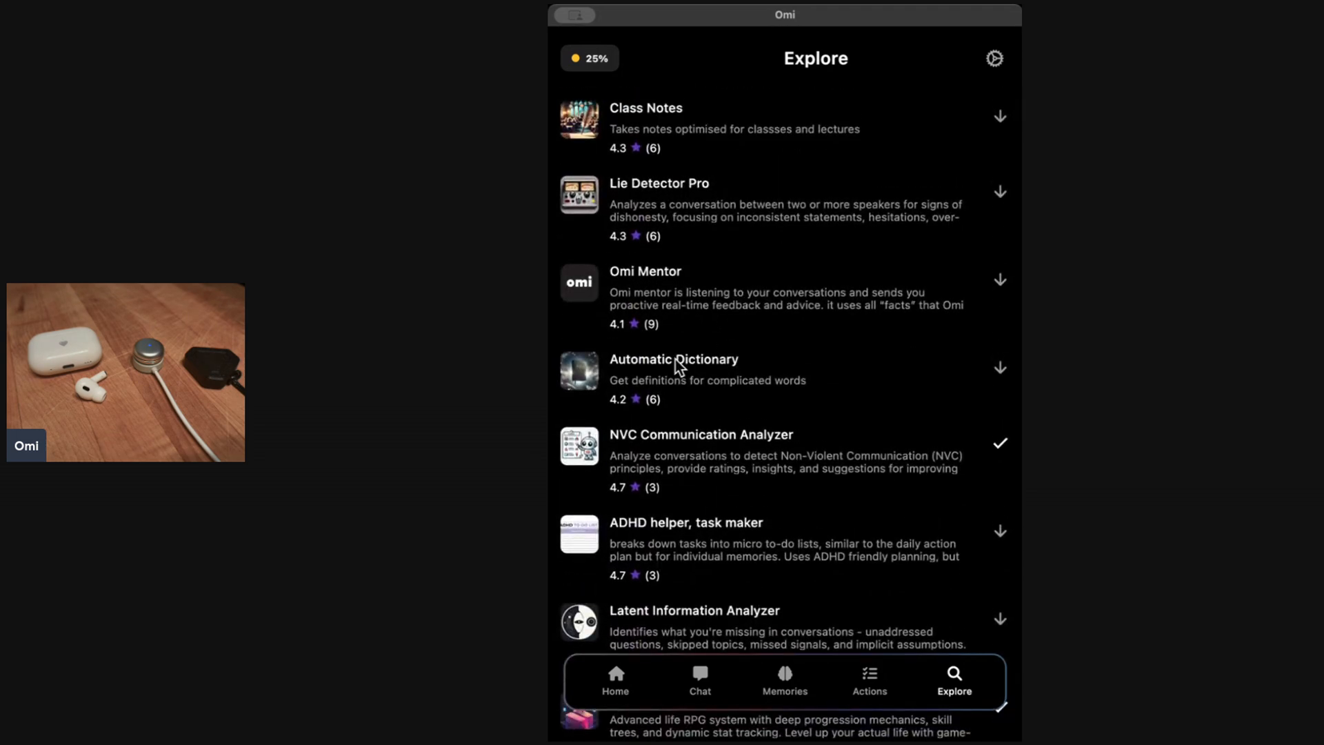
pyautogui.scroll(-3)
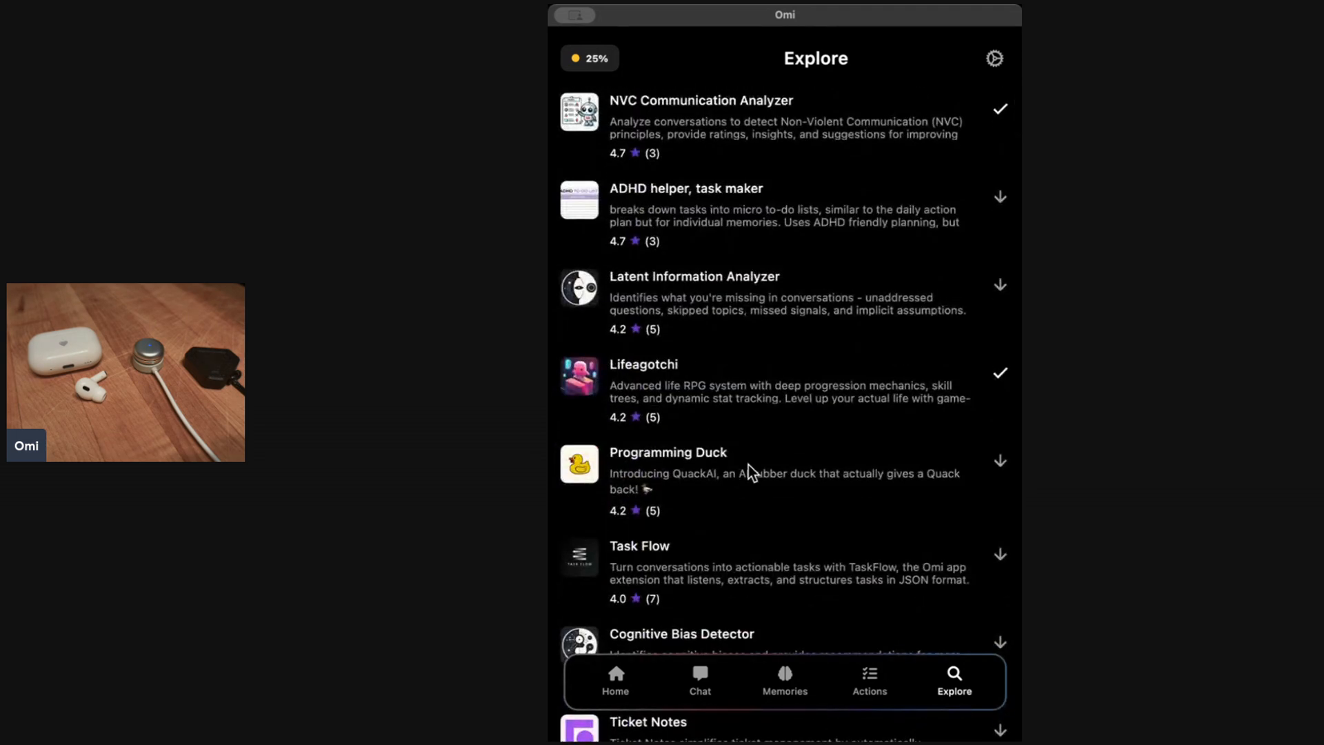
pyautogui.scroll(-3)
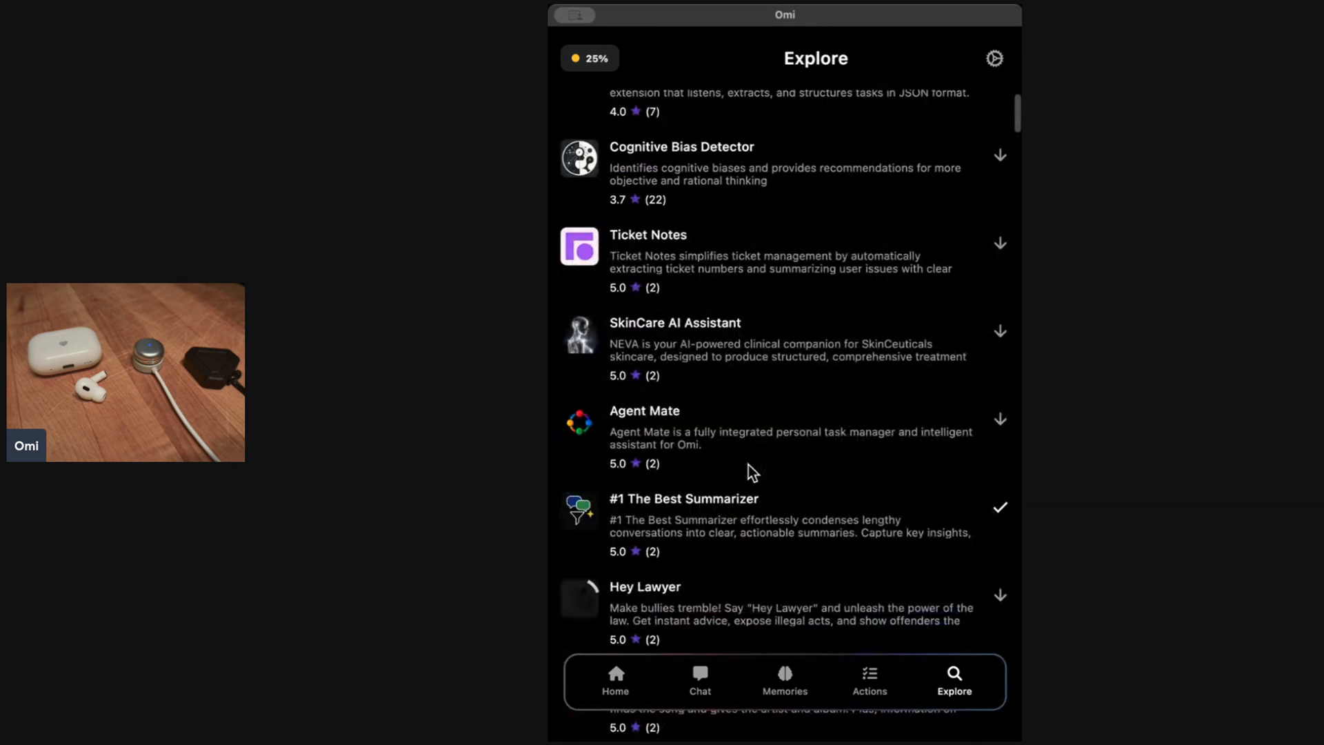
pyautogui.scroll(-3)
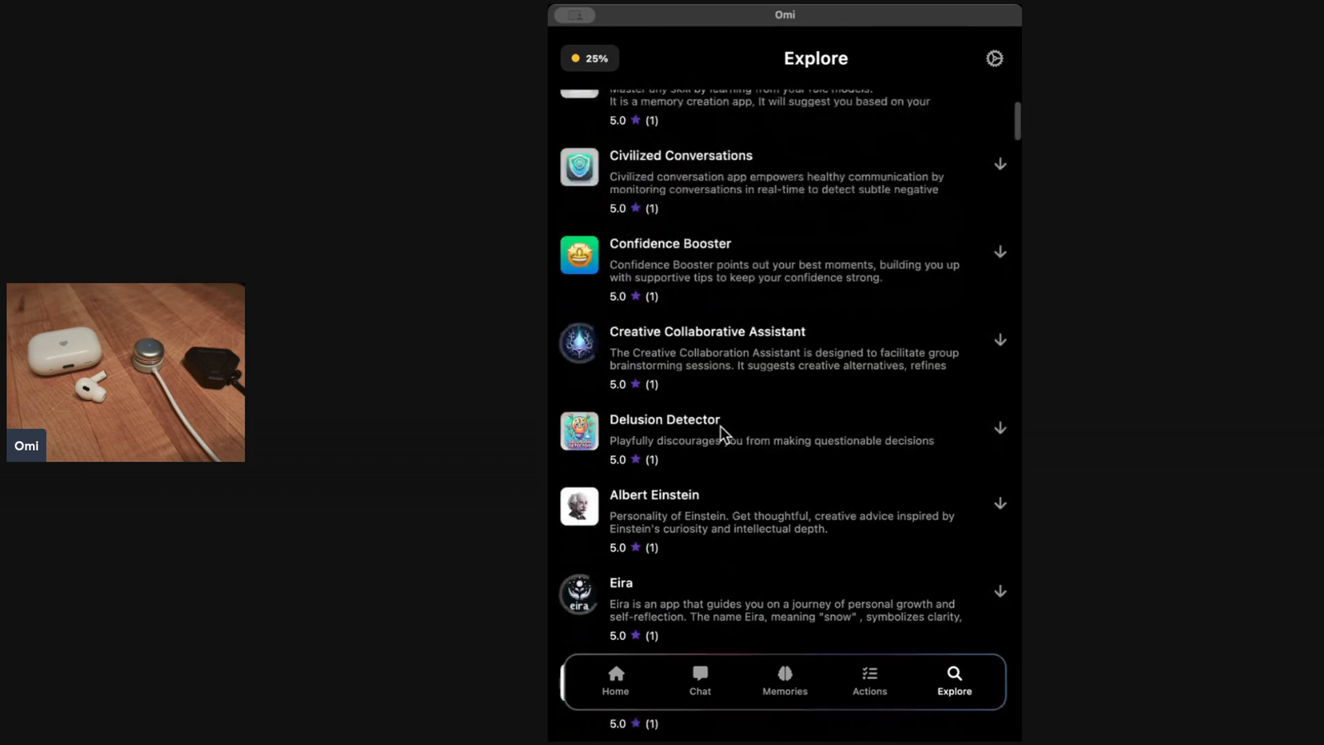
pyautogui.scroll(-3)
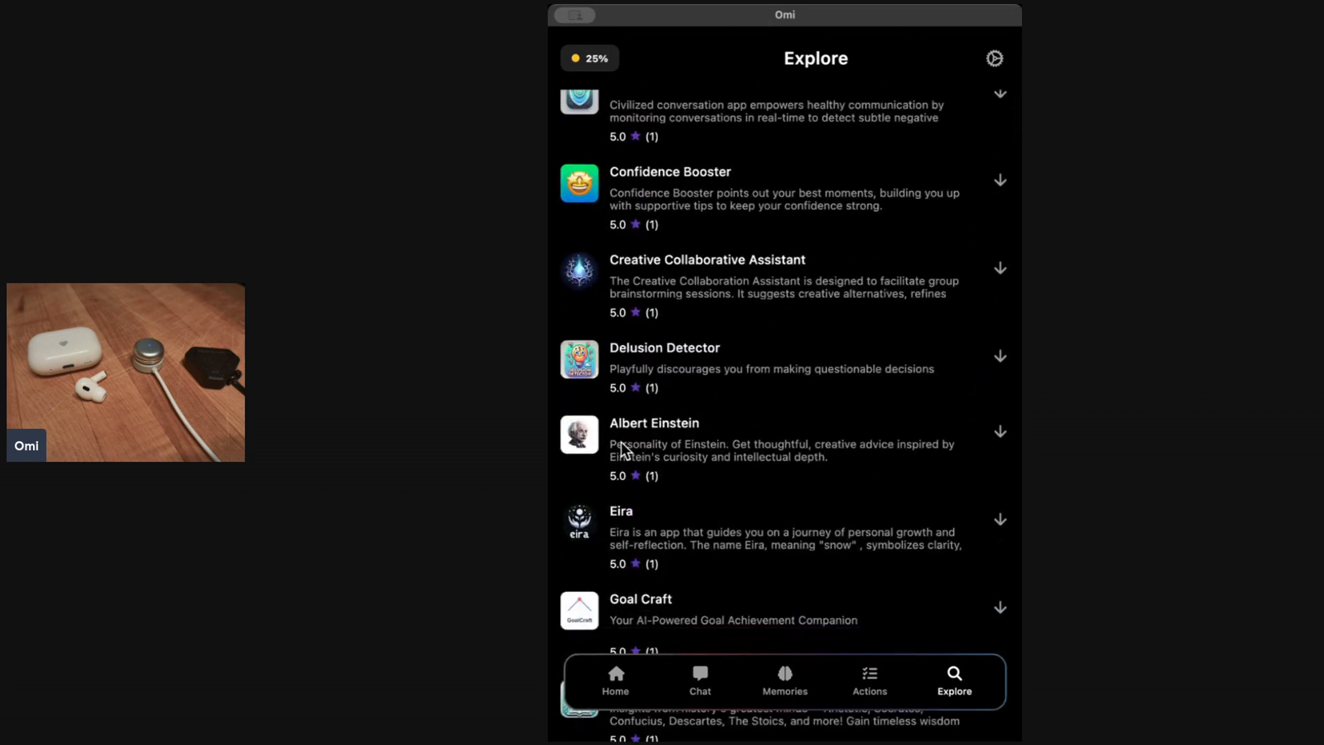
pyautogui.scroll(-3)
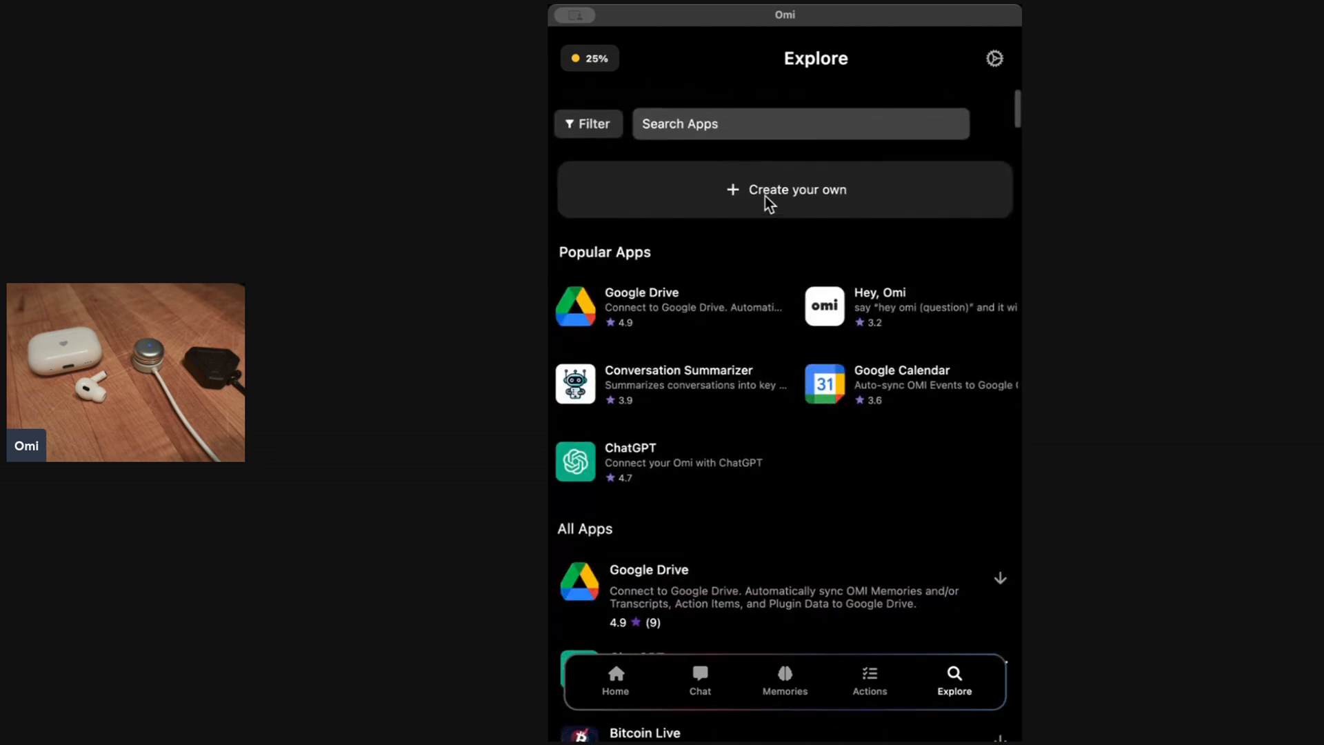
pyautogui.click(784, 189)
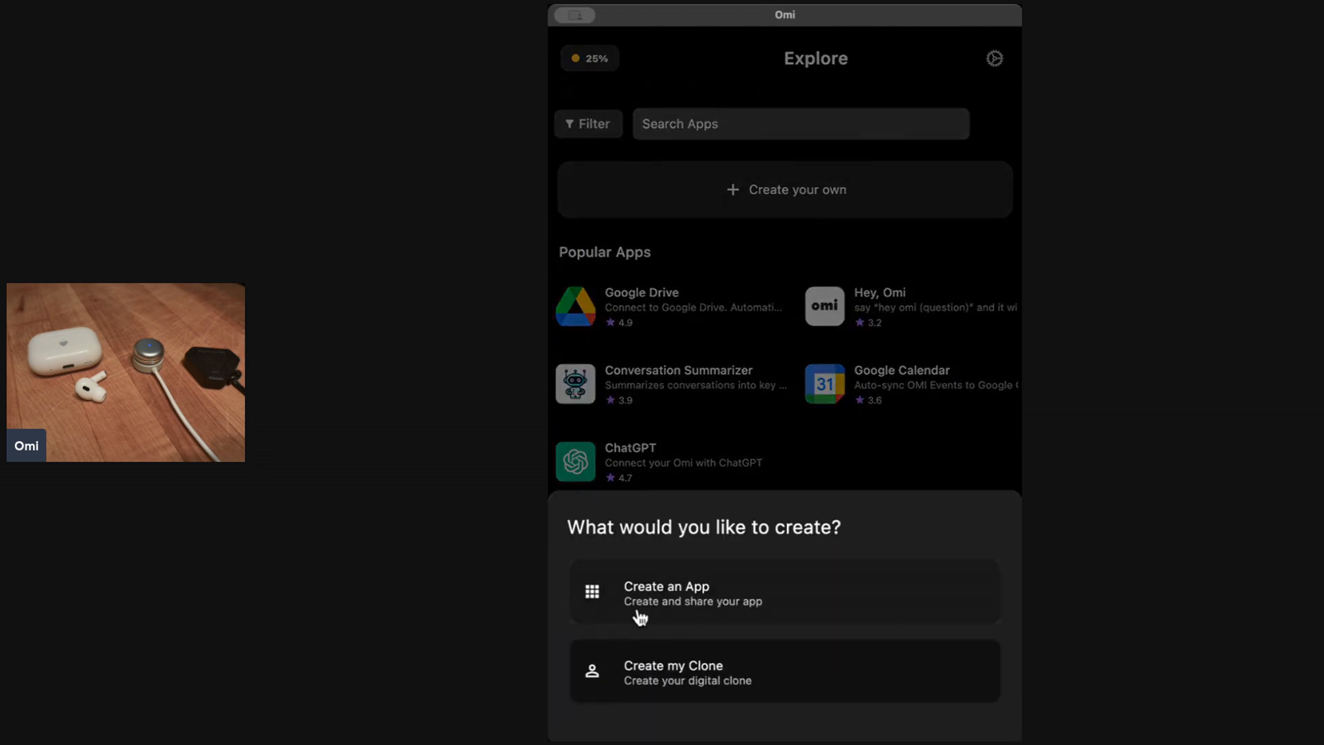
# Step: Scroll through the blank Submit App form and leave it unfilled, back to Explore
pyautogui.click(693, 591)
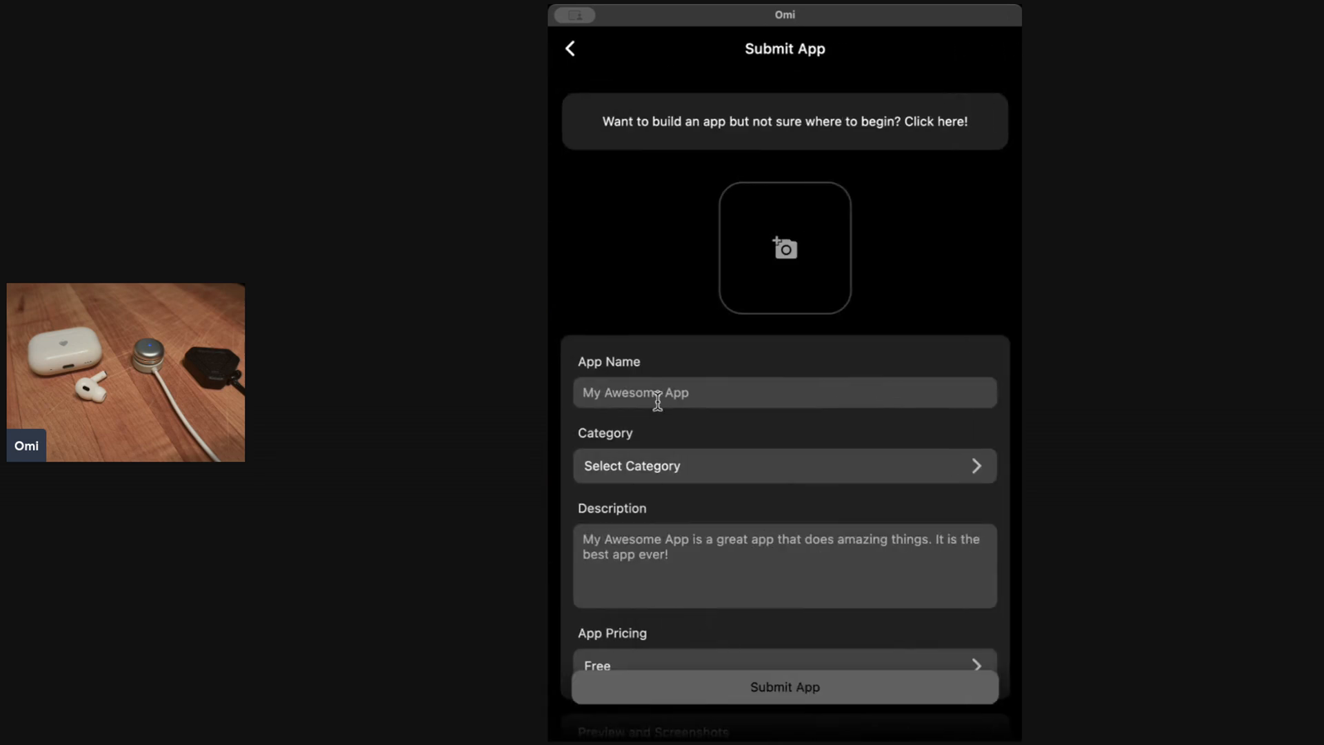
pyautogui.scroll(-3)
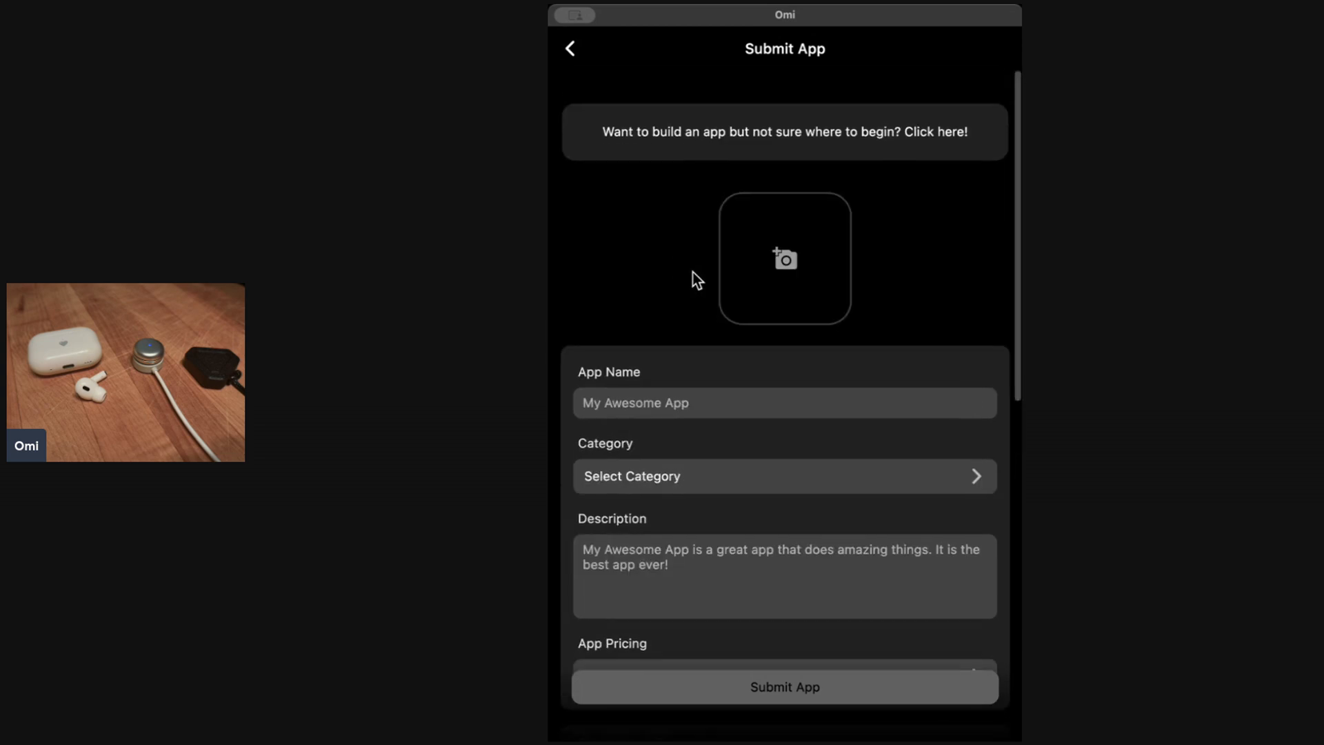
pyautogui.scroll(-3)
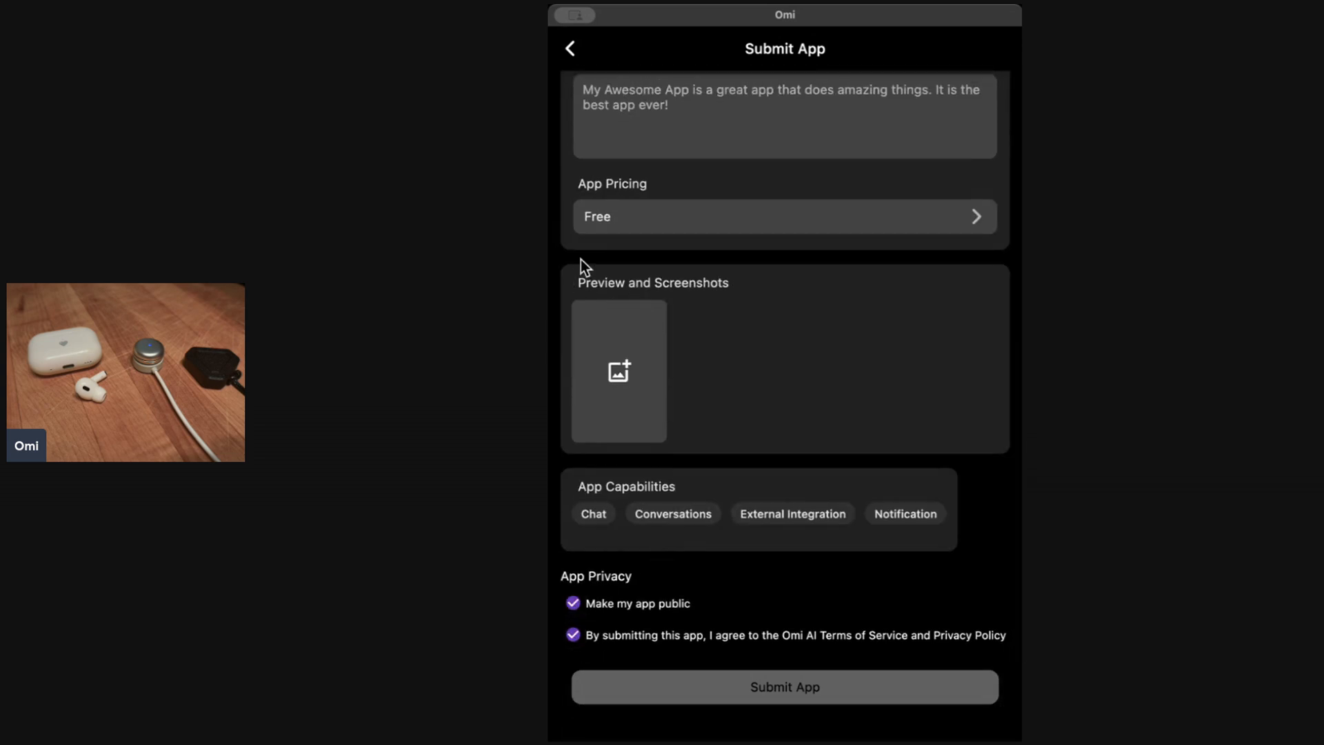
pyautogui.click(954, 680)
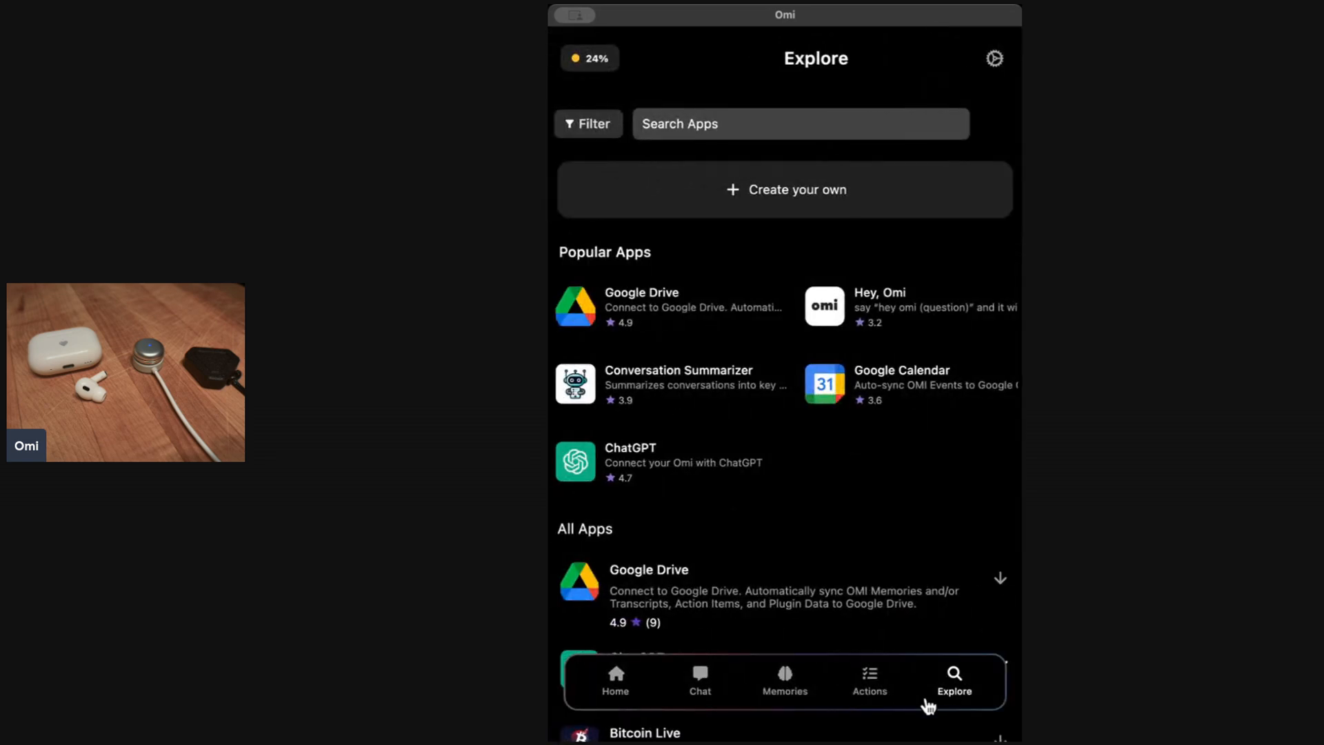
# Step: View the persona's connected knowledge sources and bring up the Disconnect Twitter prompt
pyautogui.click(784, 189)
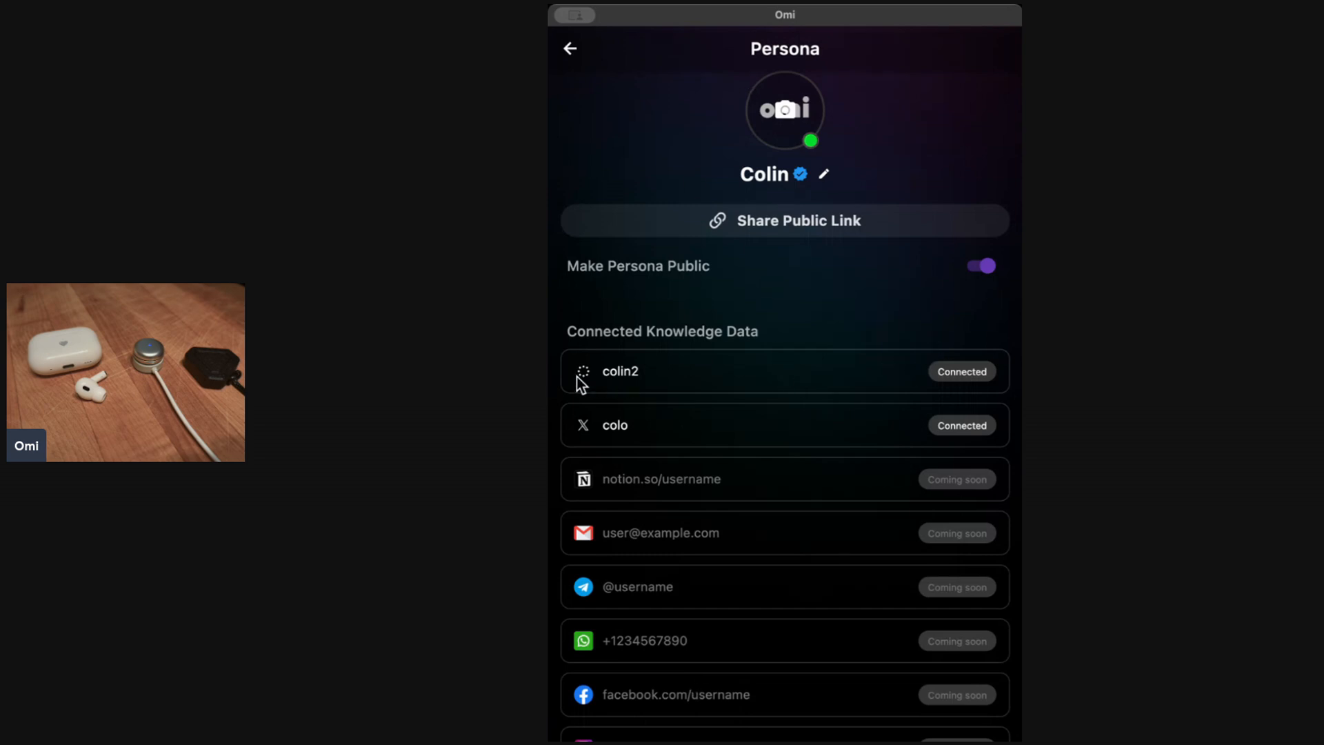
pyautogui.click(961, 425)
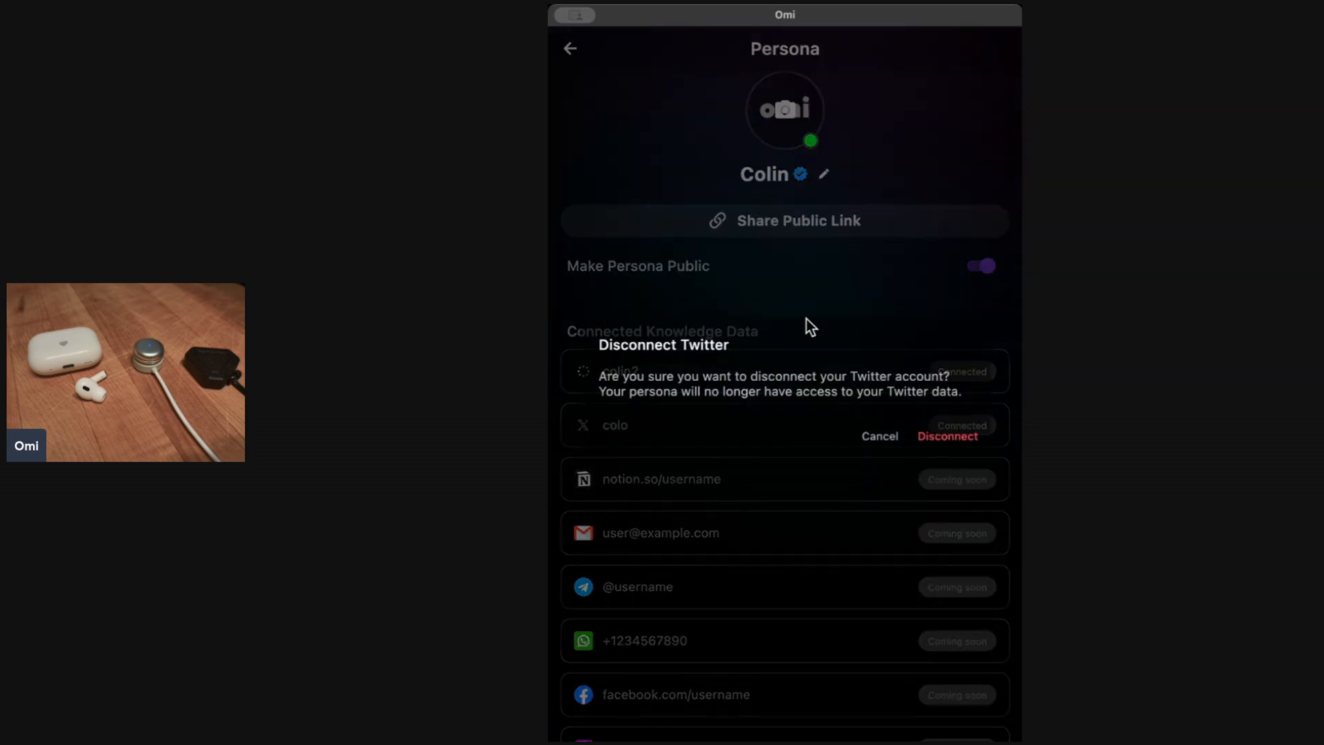
pyautogui.click(878, 436)
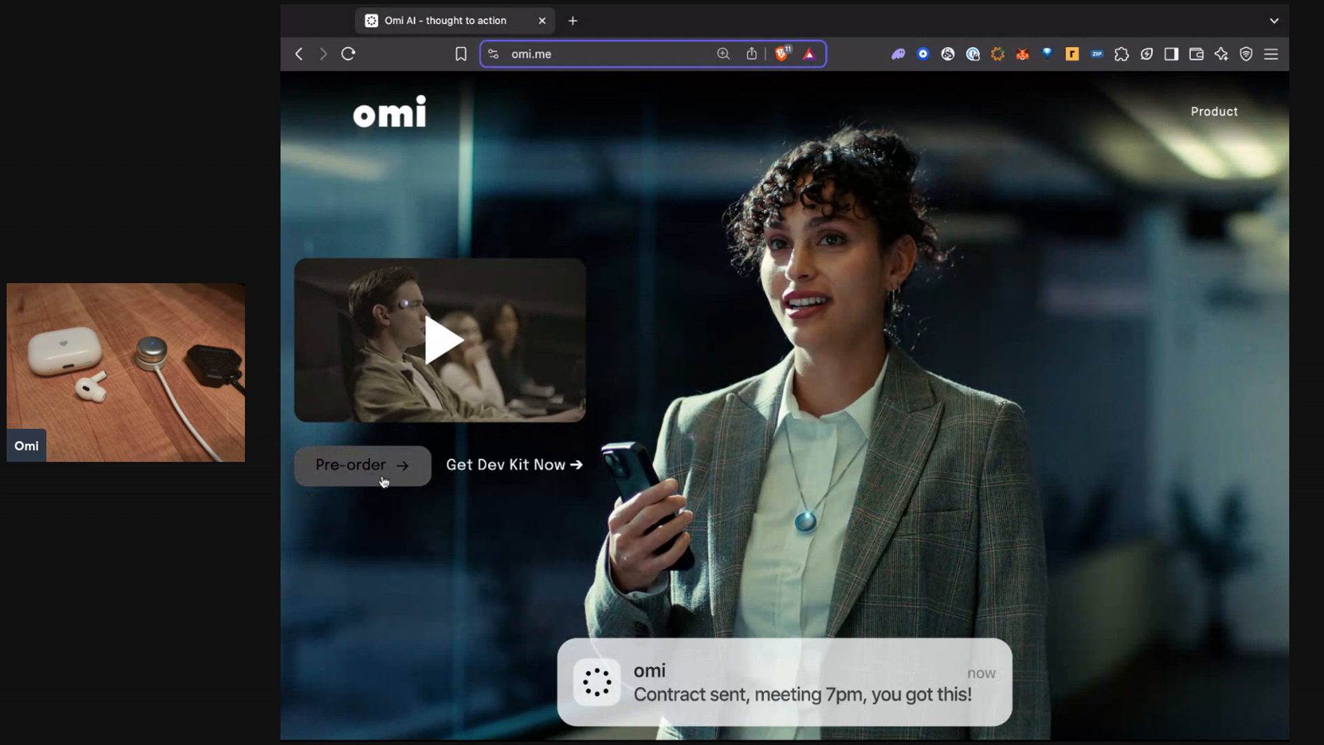
pyautogui.moveTo(437, 486)
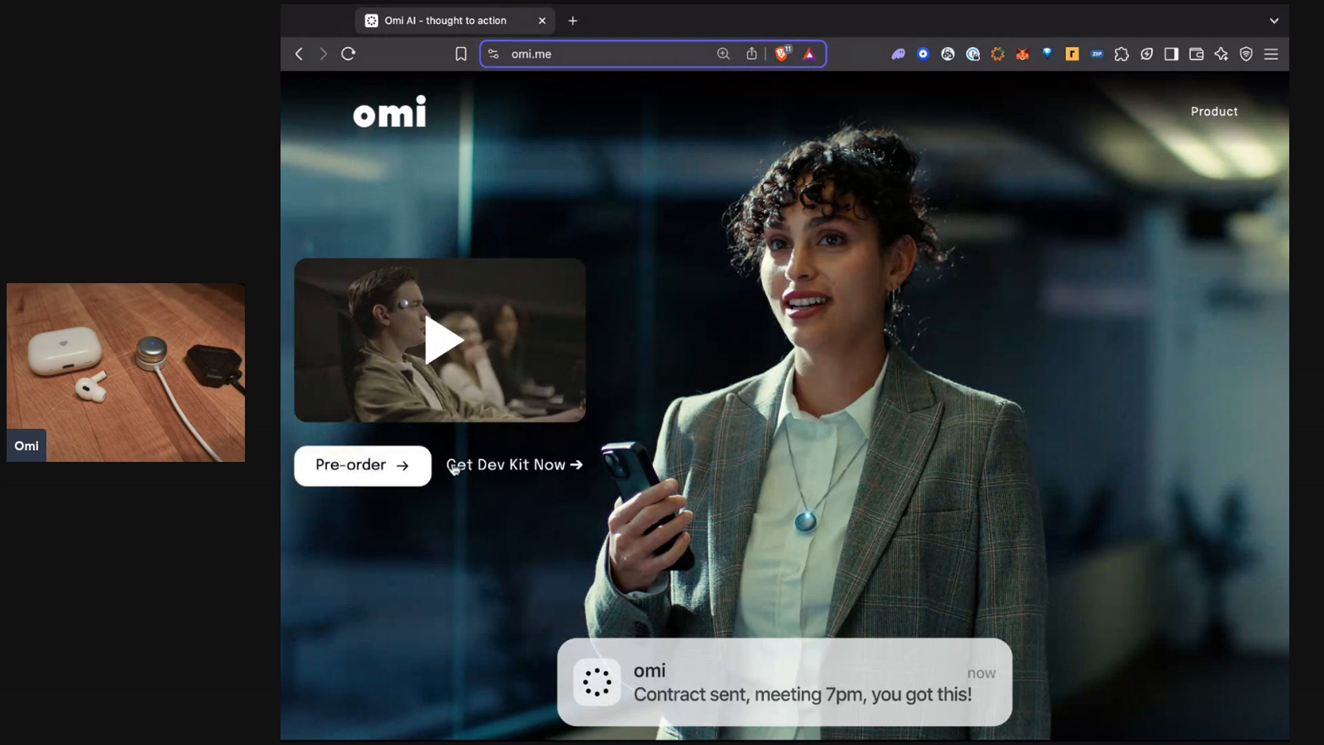
pyautogui.moveTo(510, 474)
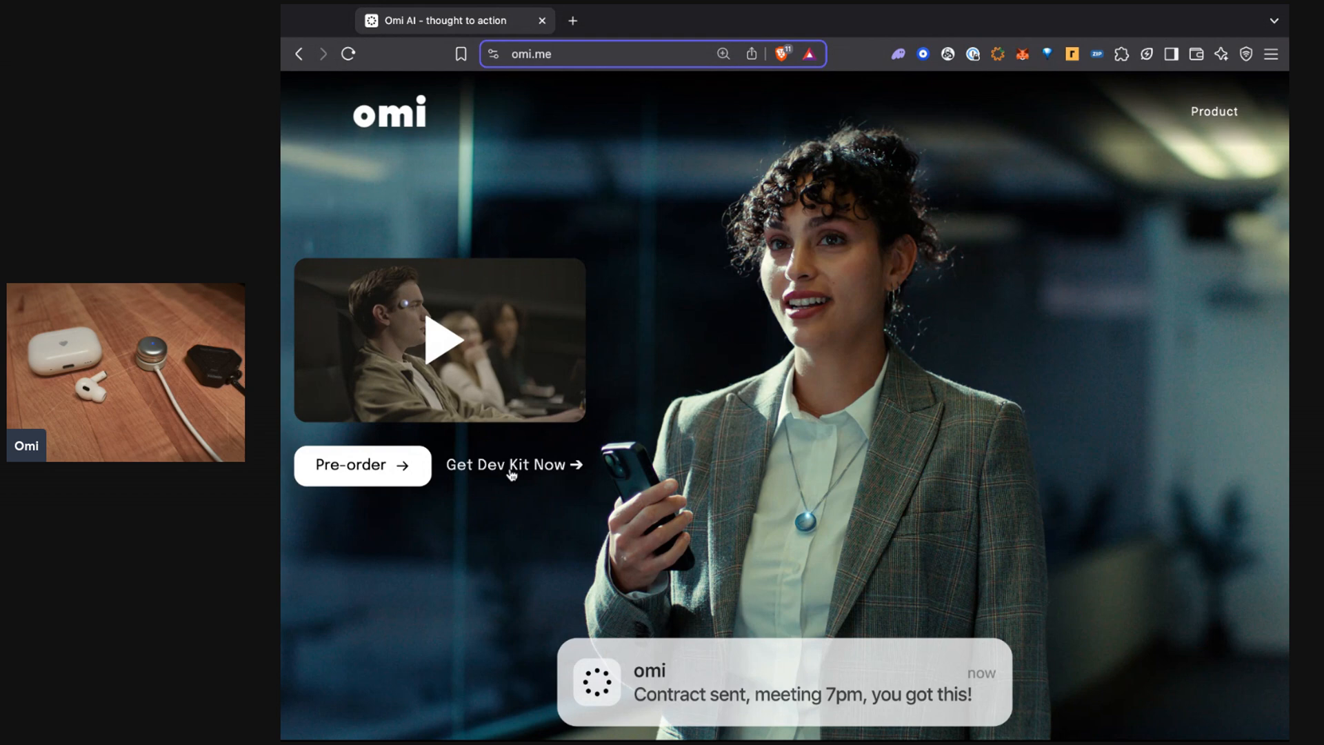
# Step: Scroll the omi.me homepage to the 'Build apps, earn $100k+ in bounties' dev kit section
pyautogui.scroll(-3)
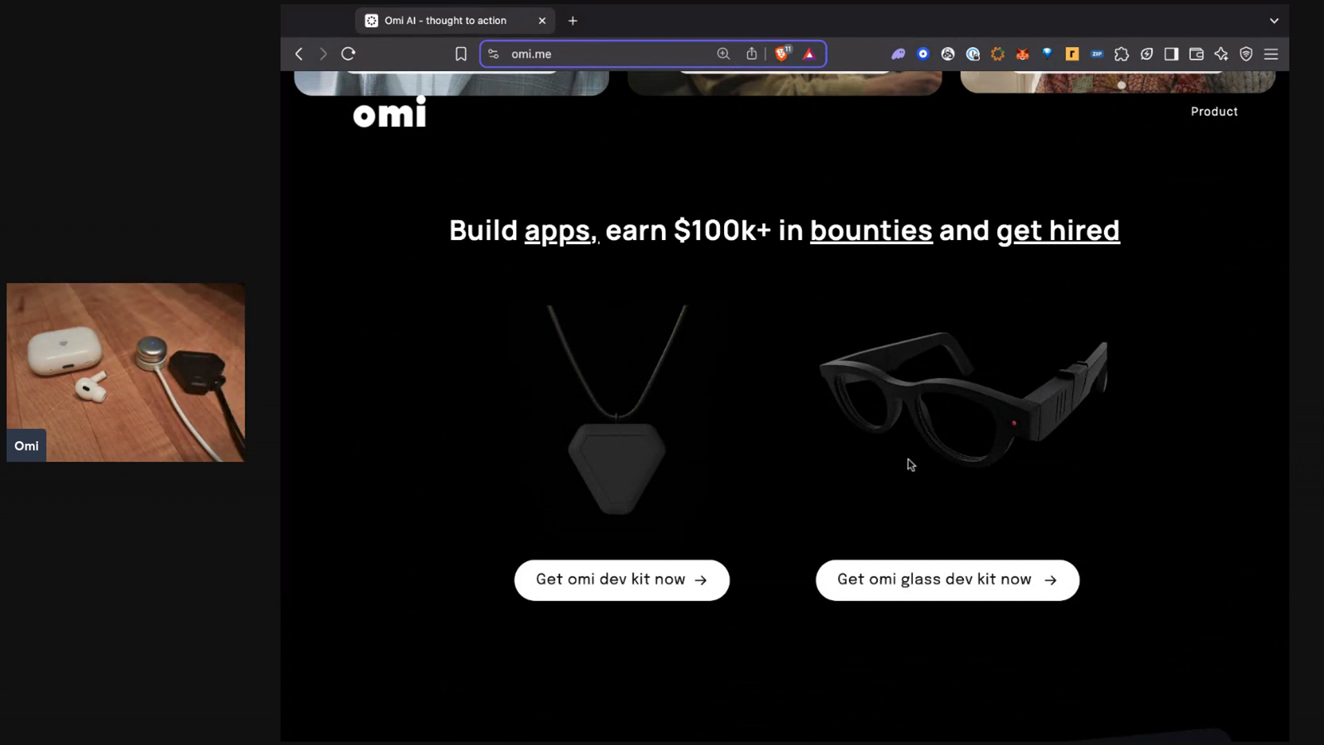
pyautogui.scroll(-3)
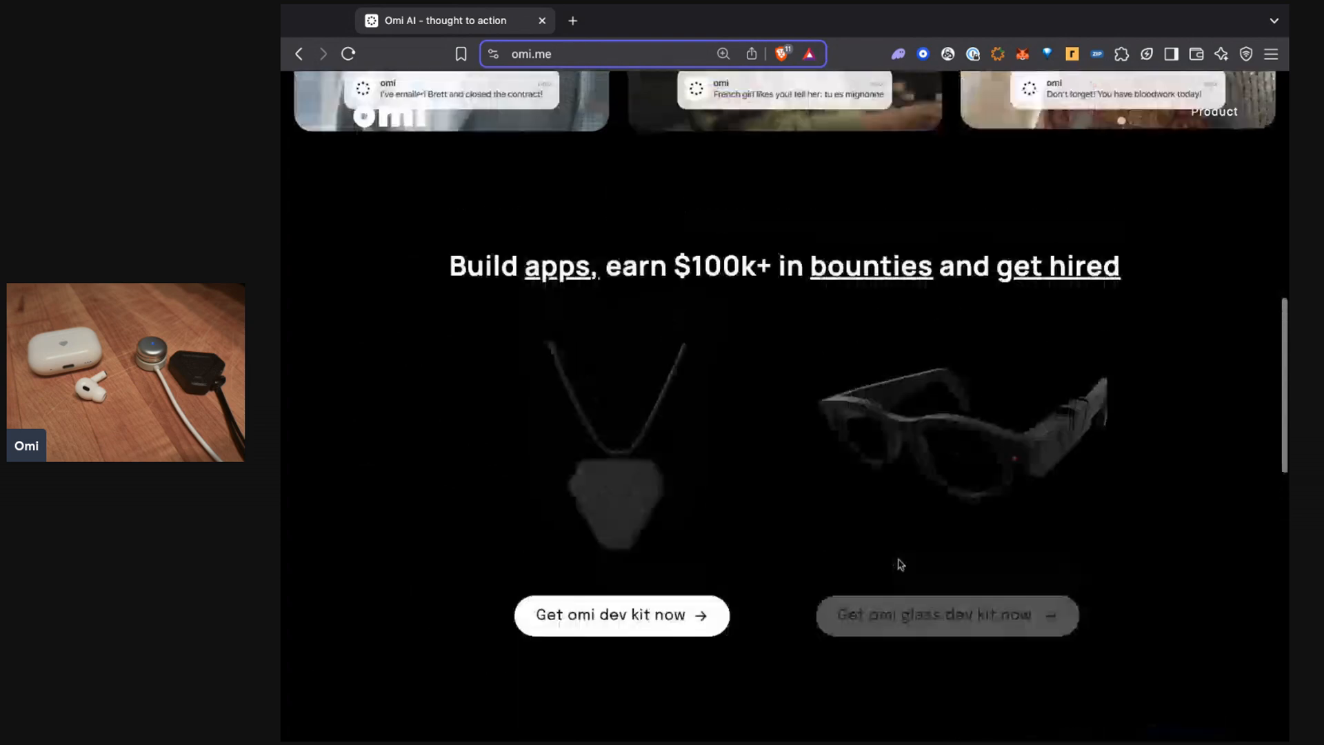
pyautogui.scroll(-3)
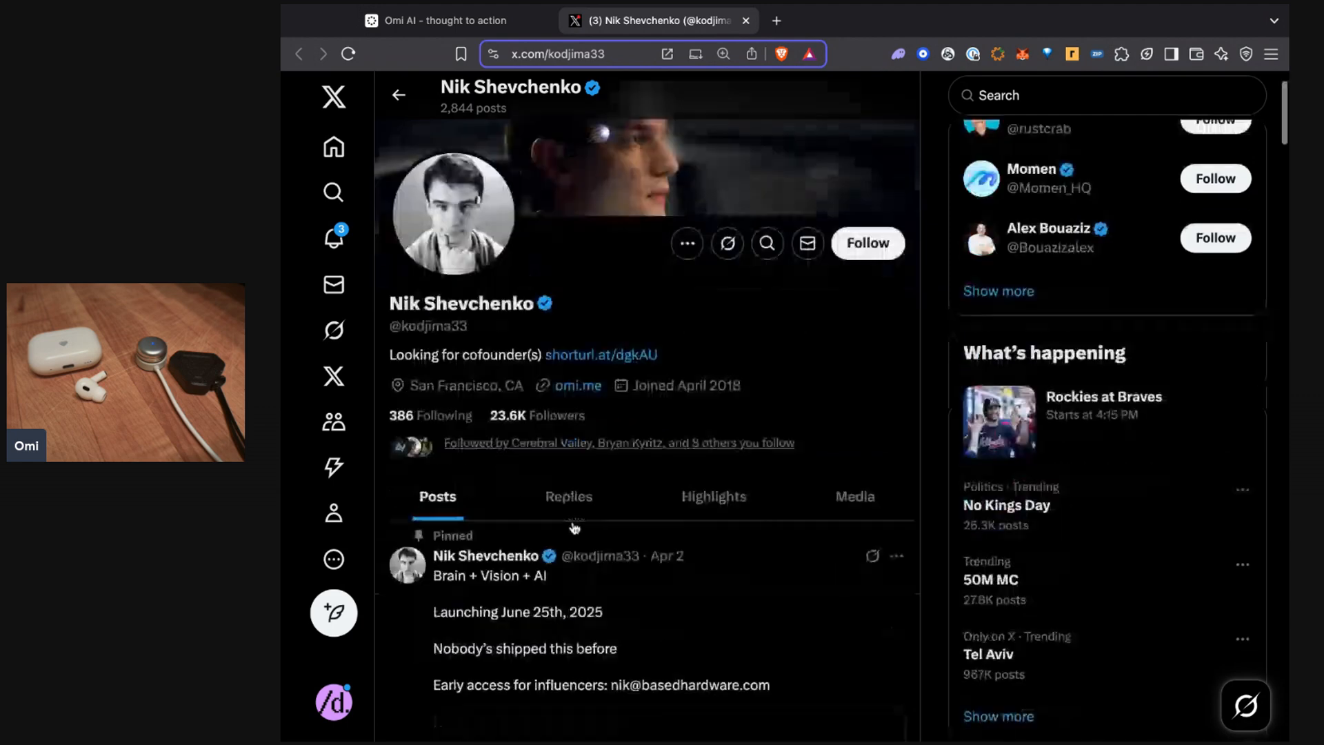
# Step: Scroll the founder's posts about omi on macOS and Windows, then return to omi.me
pyautogui.scroll(-3)
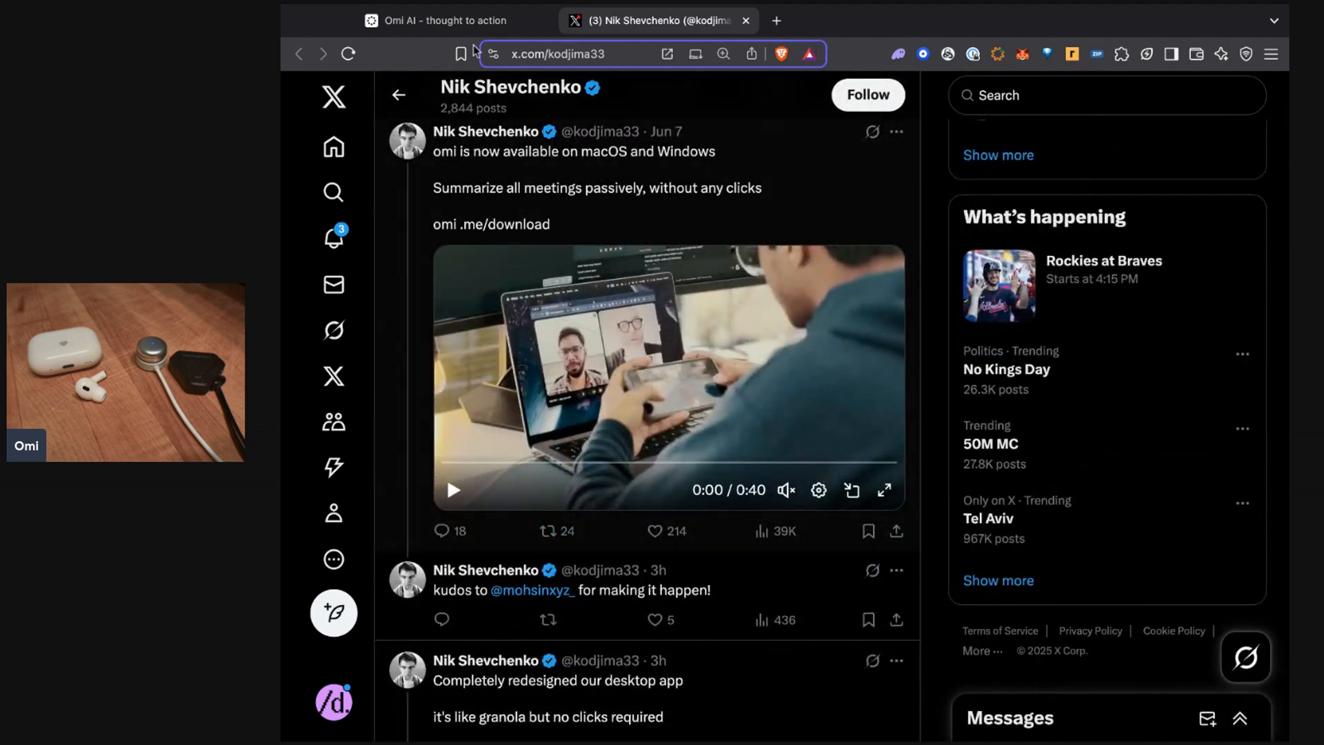
pyautogui.click(440, 20)
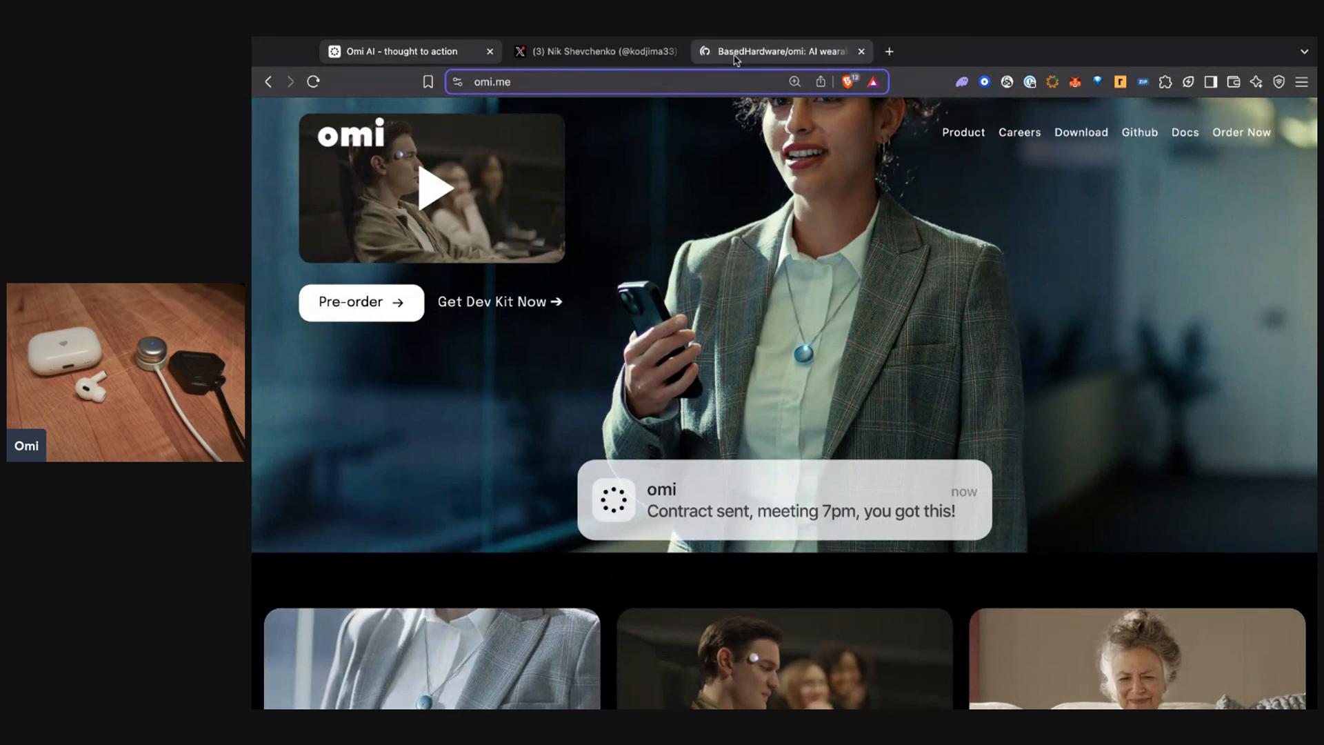
# Step: View the omi GitHub repository and its TODO bounties project, then return to omi.me
pyautogui.click(778, 51)
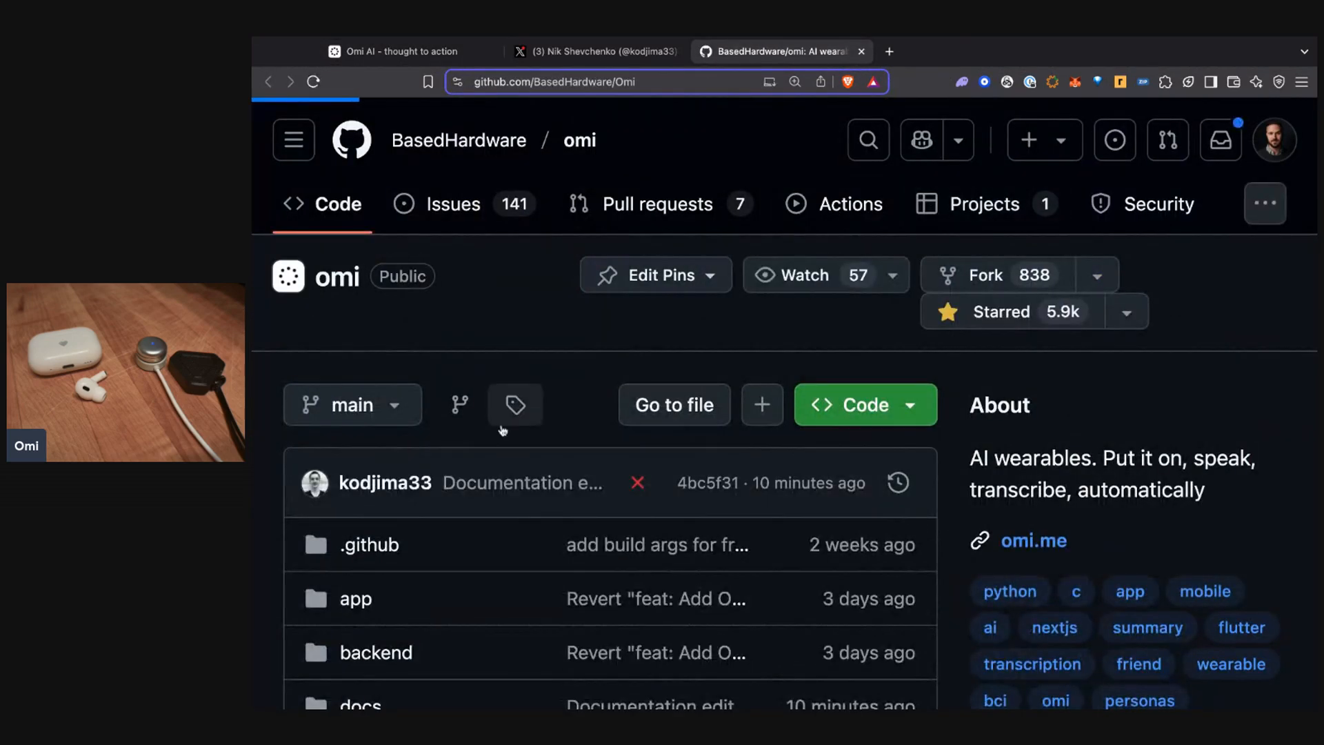
pyautogui.click(983, 204)
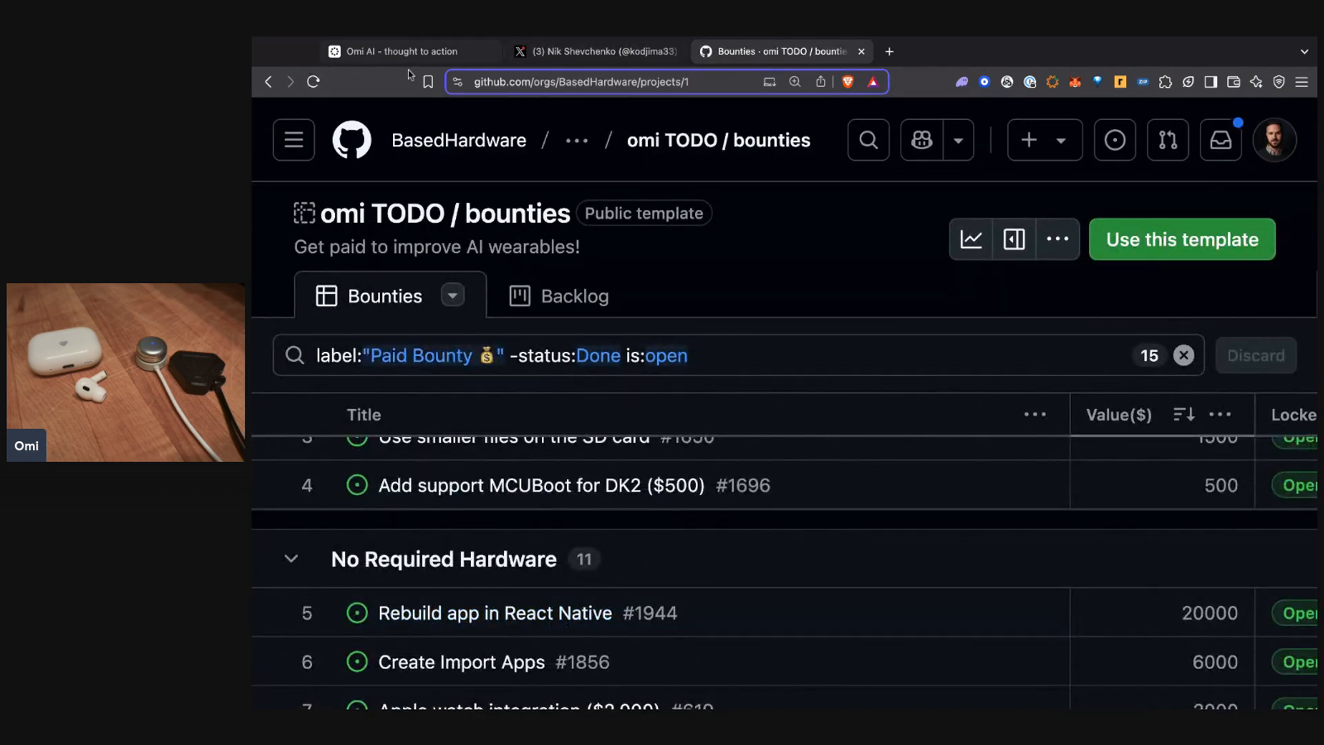
pyautogui.click(397, 50)
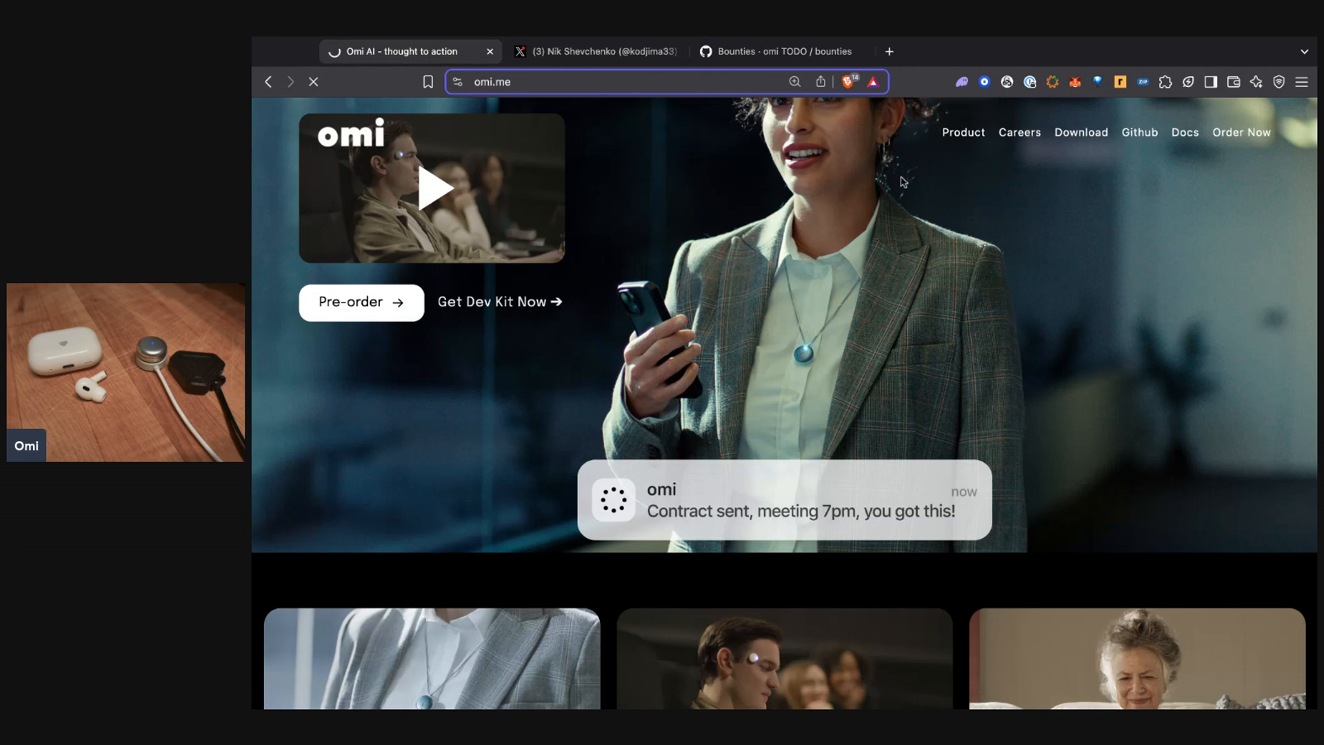
# Step: Browse omi.me's engineering, growth and co-founder openings, then open the macOS, iOS, Android and Windows Downloads page
pyautogui.click(1018, 132)
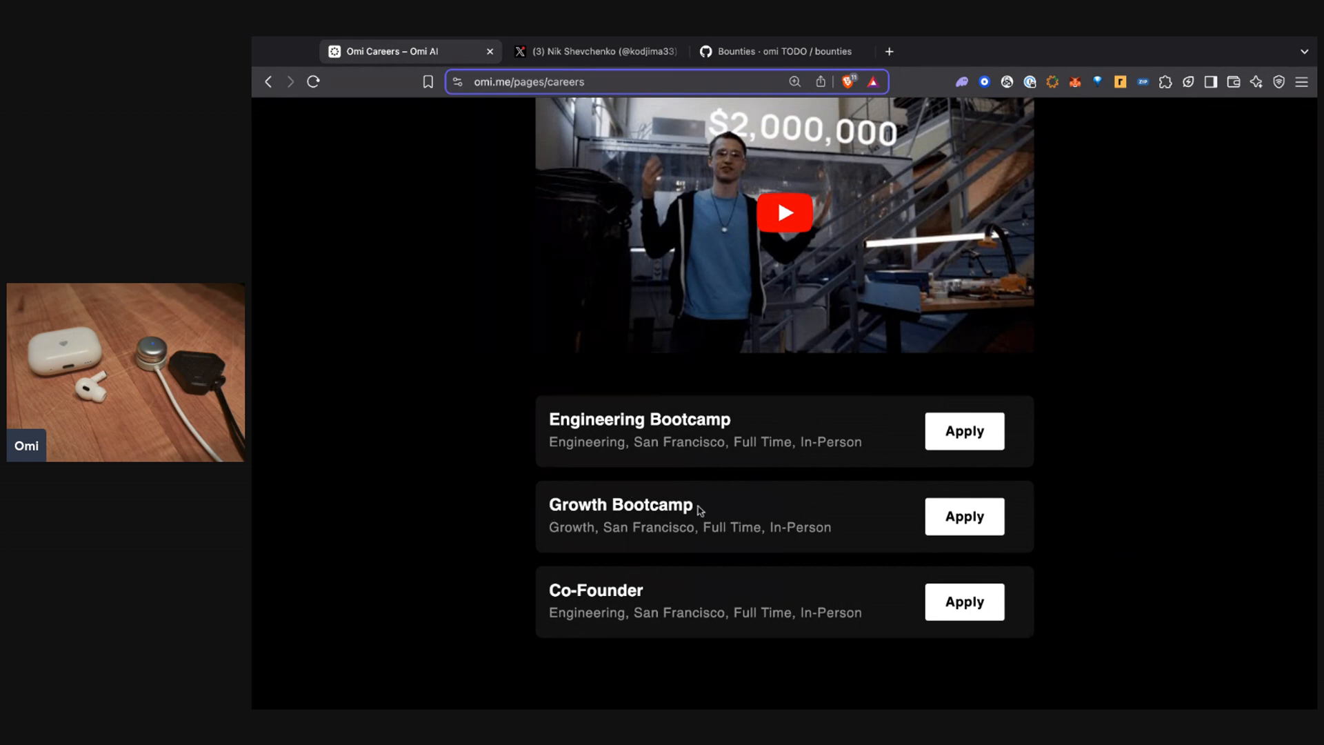
pyautogui.moveTo(586, 596)
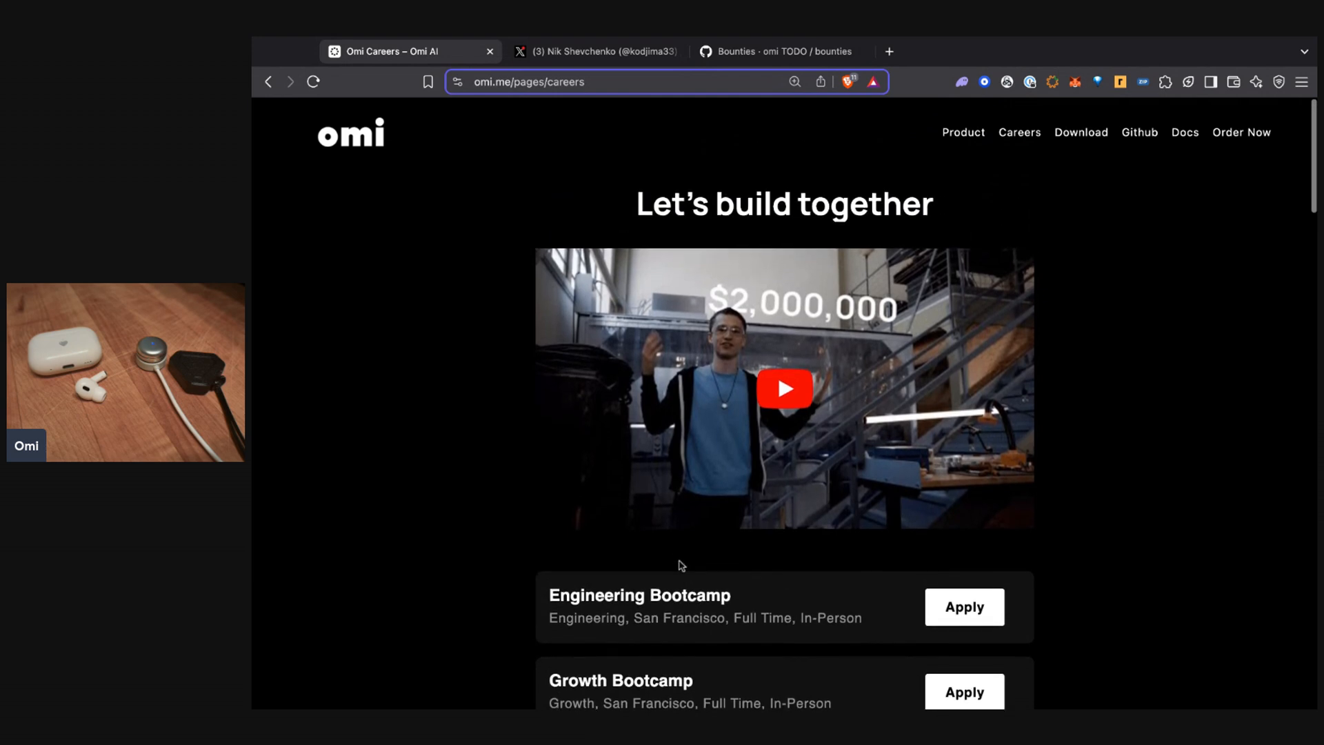
pyautogui.scroll(-3)
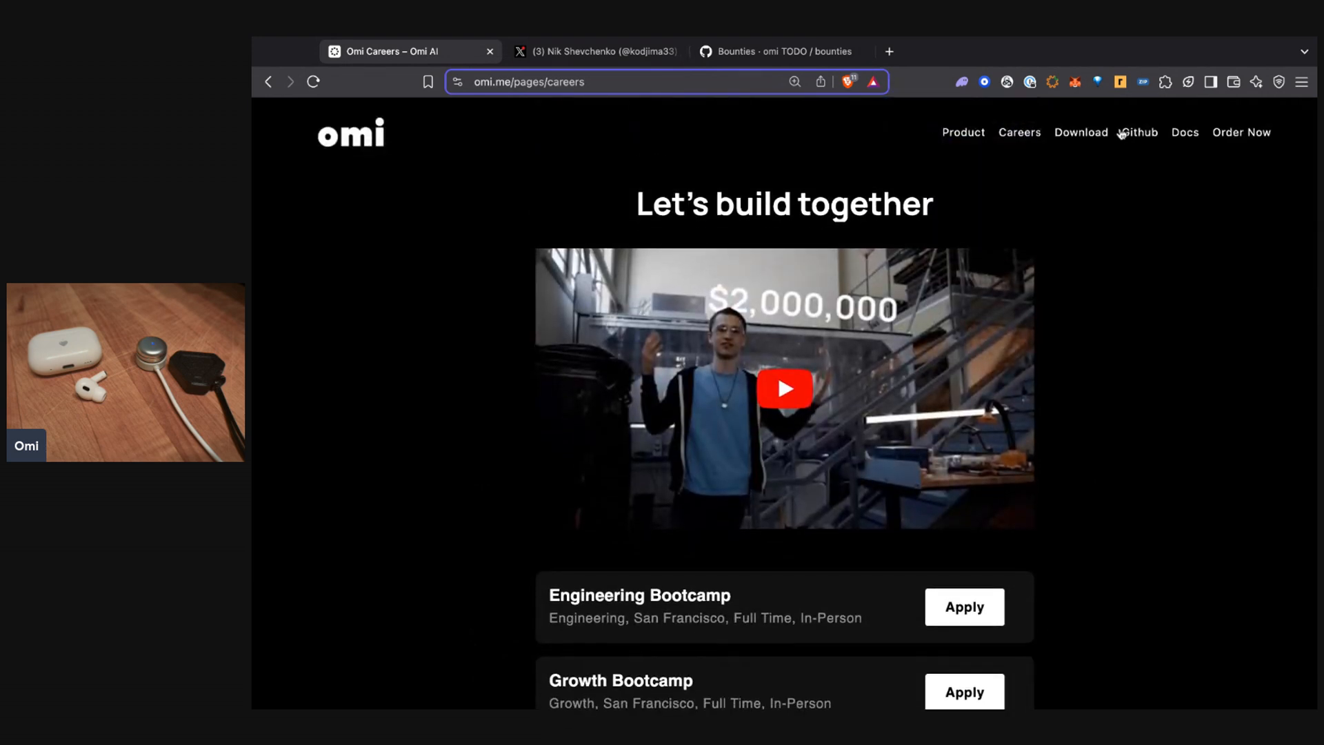
pyautogui.click(1080, 133)
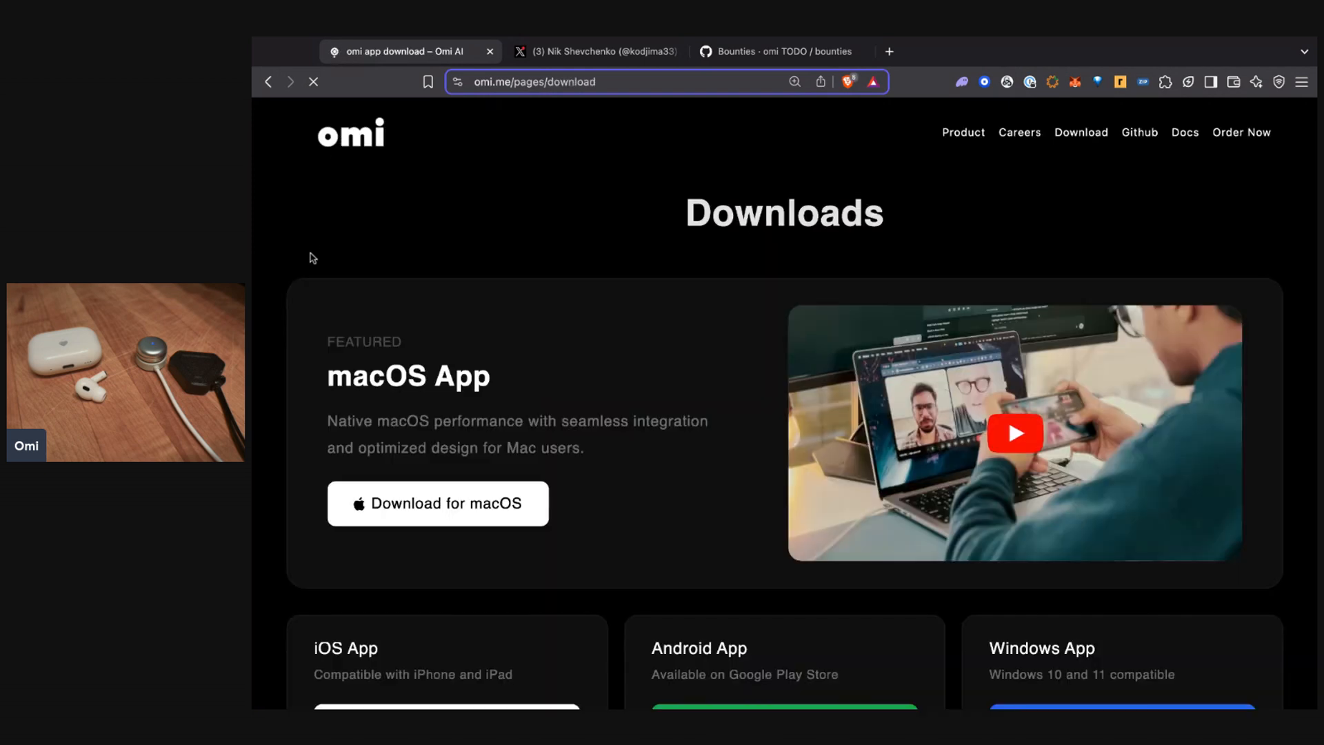
pyautogui.scroll(-3)
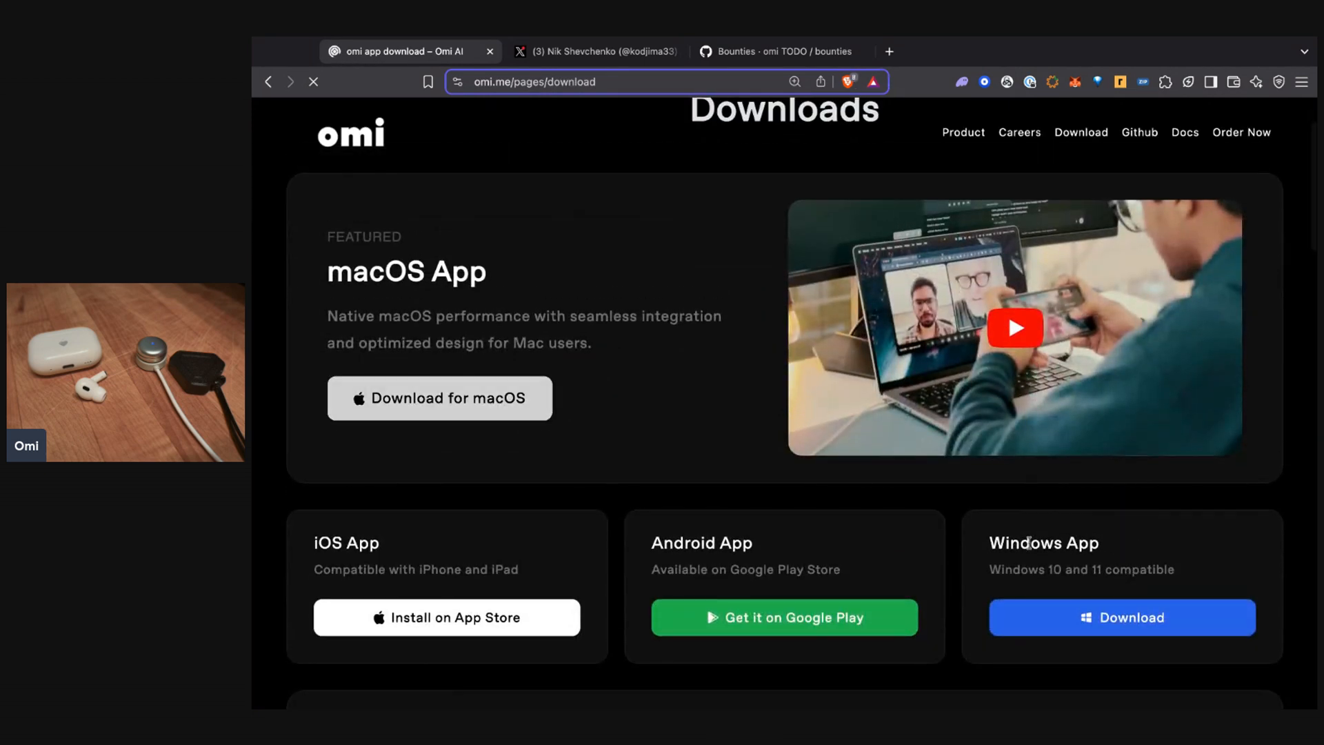